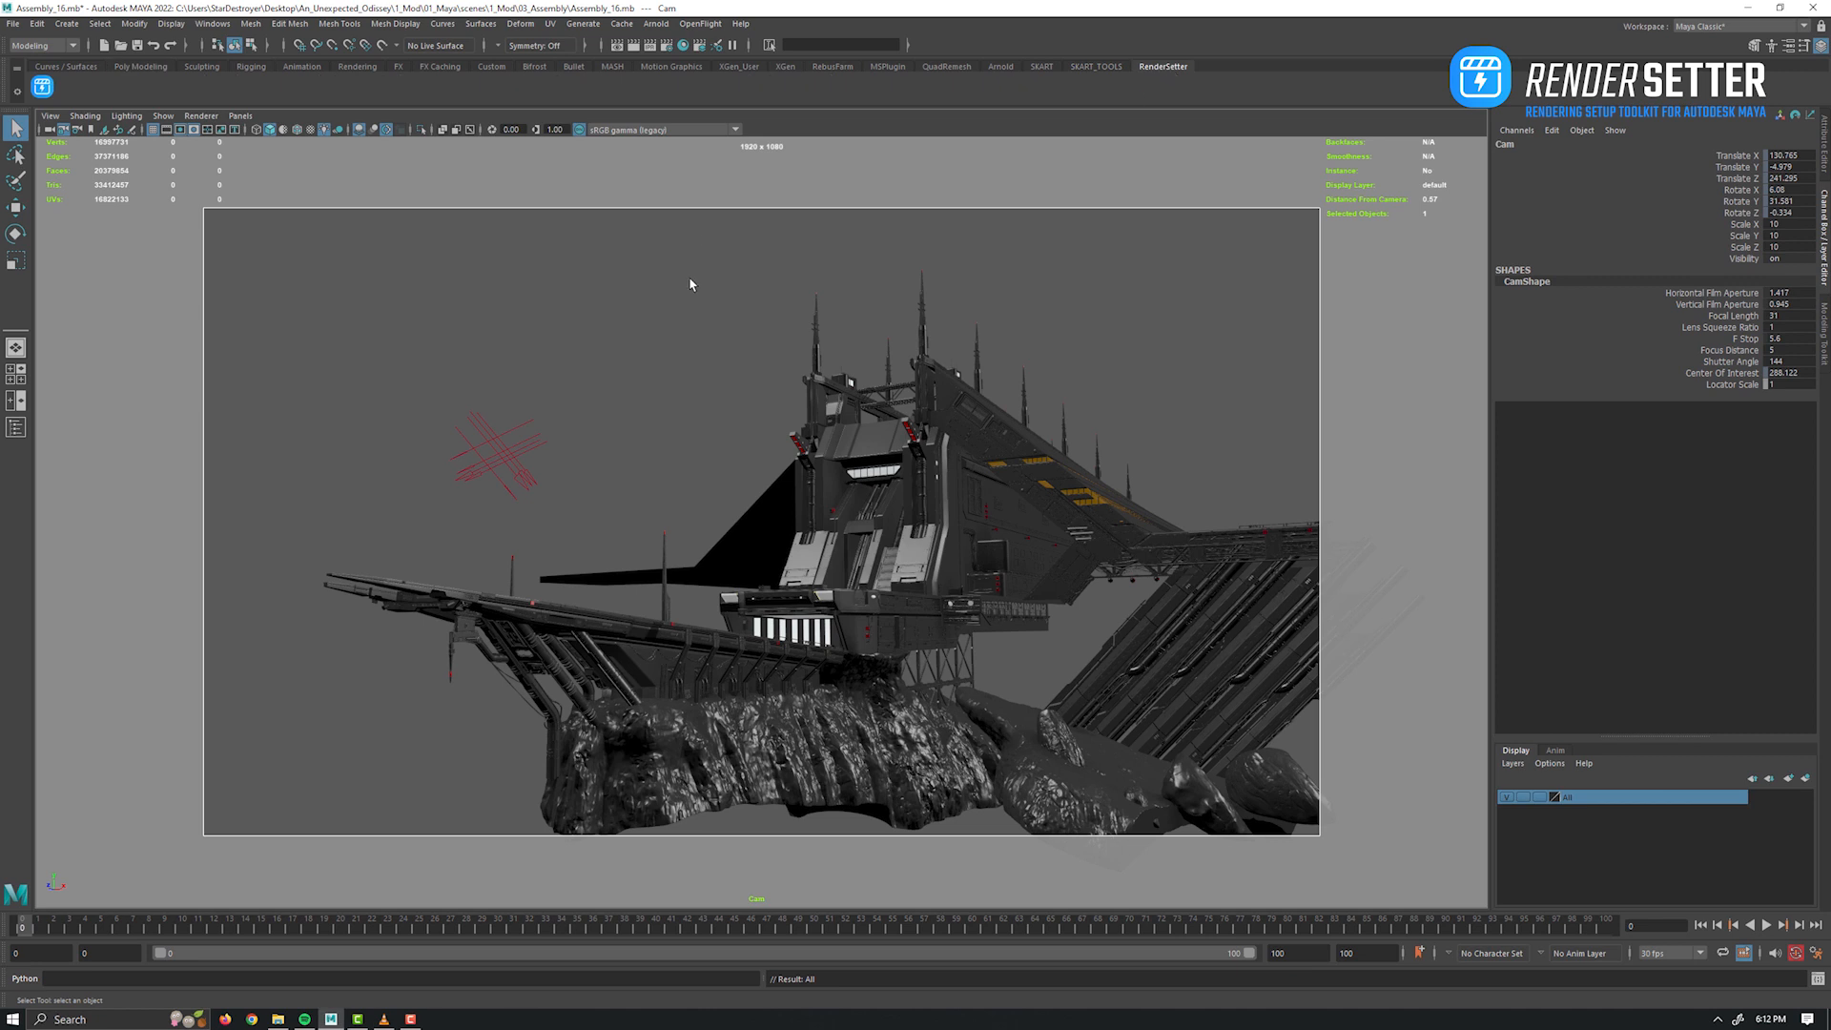
Launch the Render Setter panel from the shelf and fold away all of its setting groups.
left_click(44, 90)
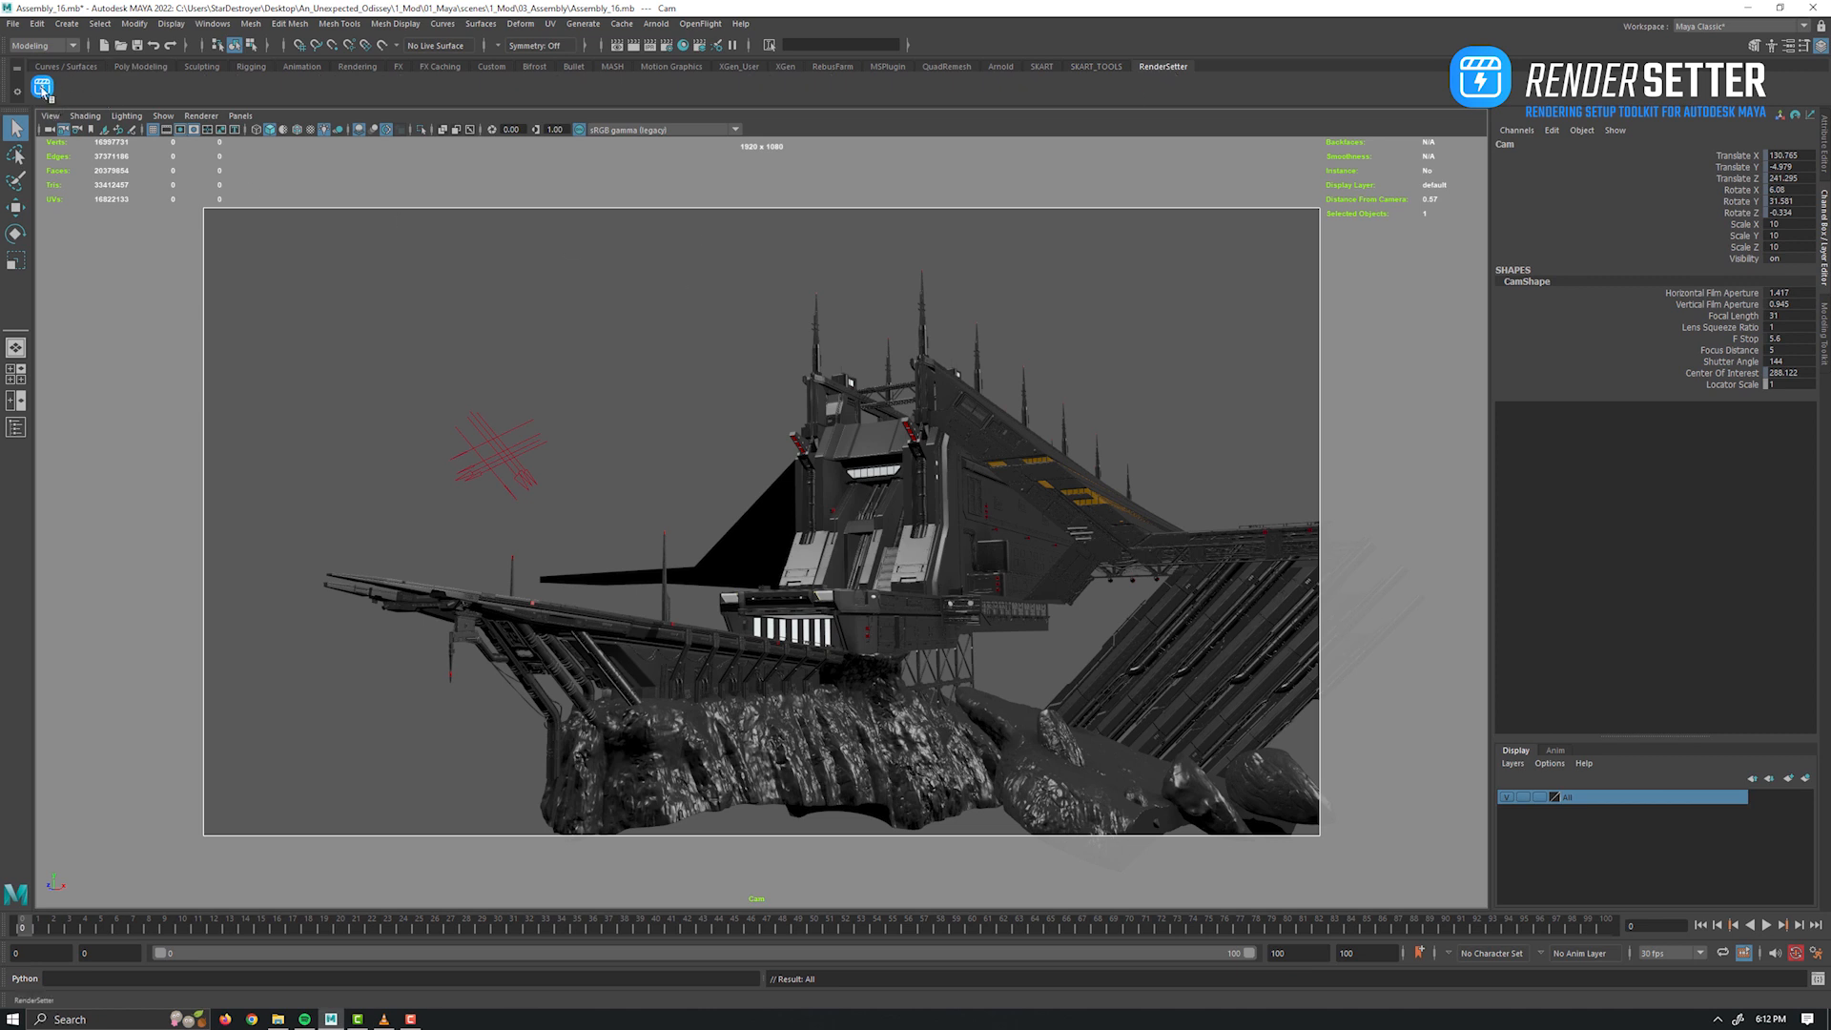
left_click(44, 90)
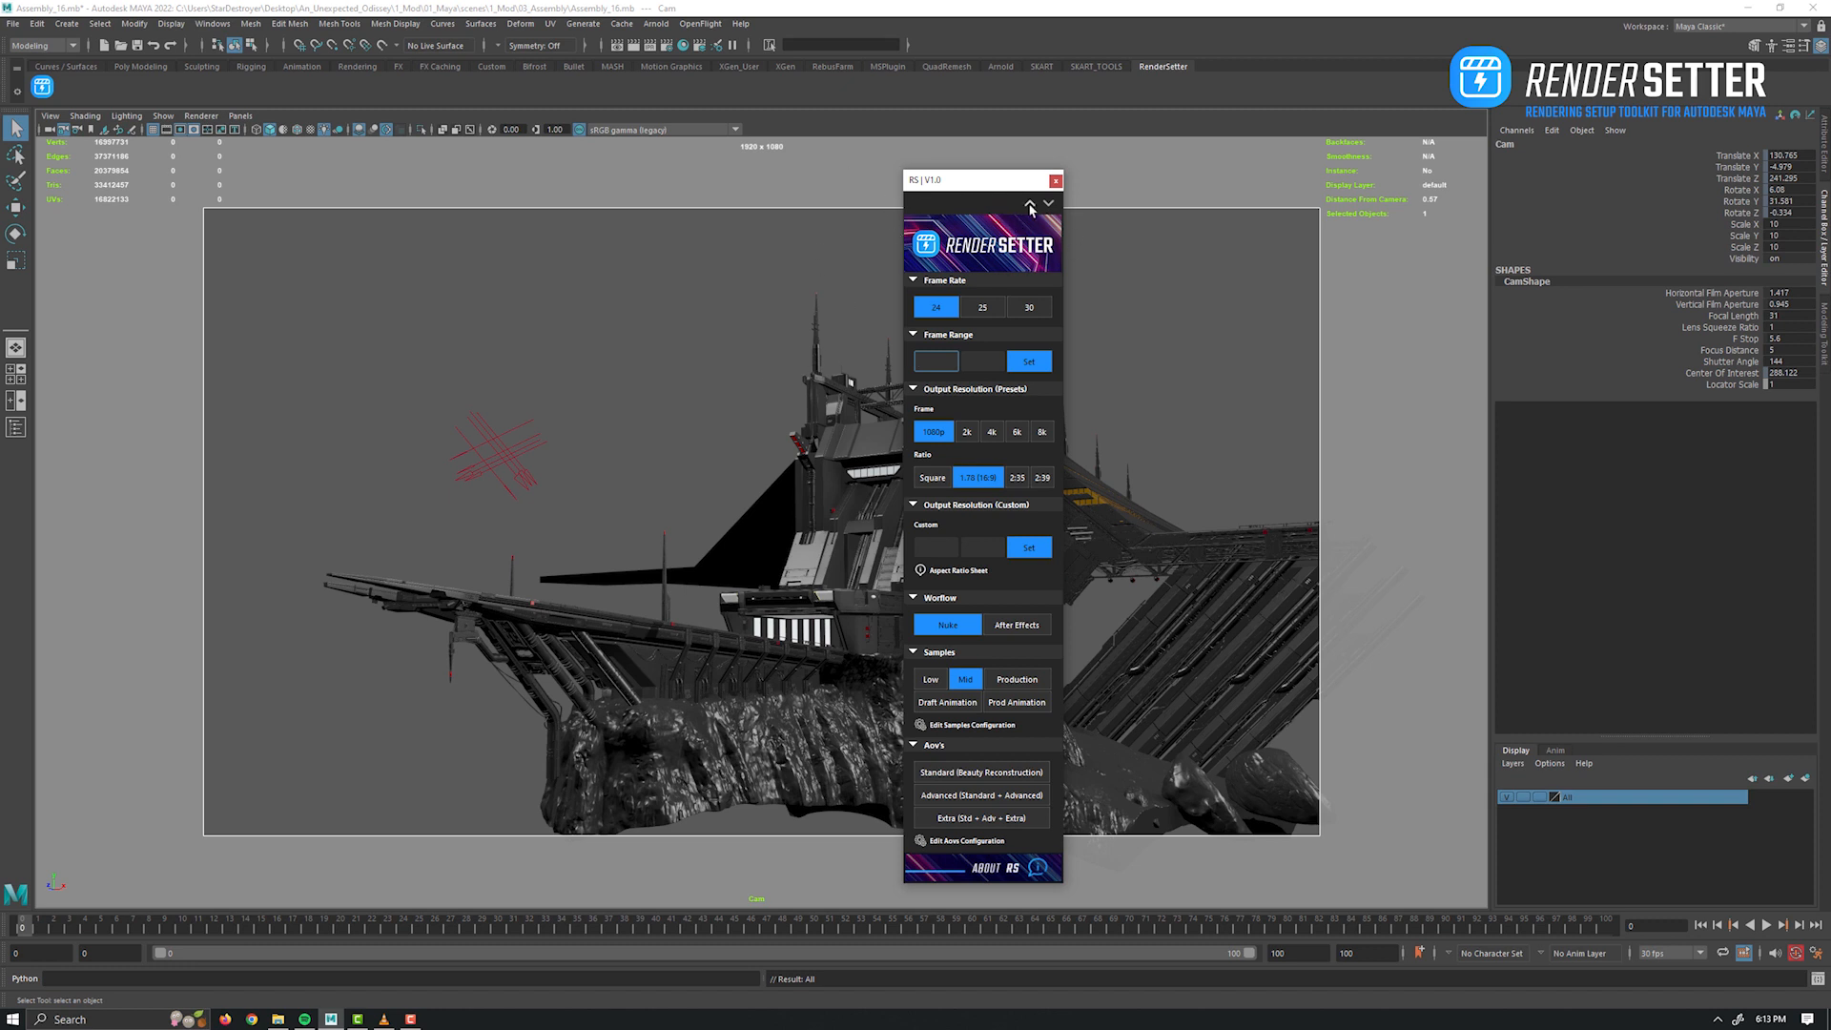
left_click(934, 548)
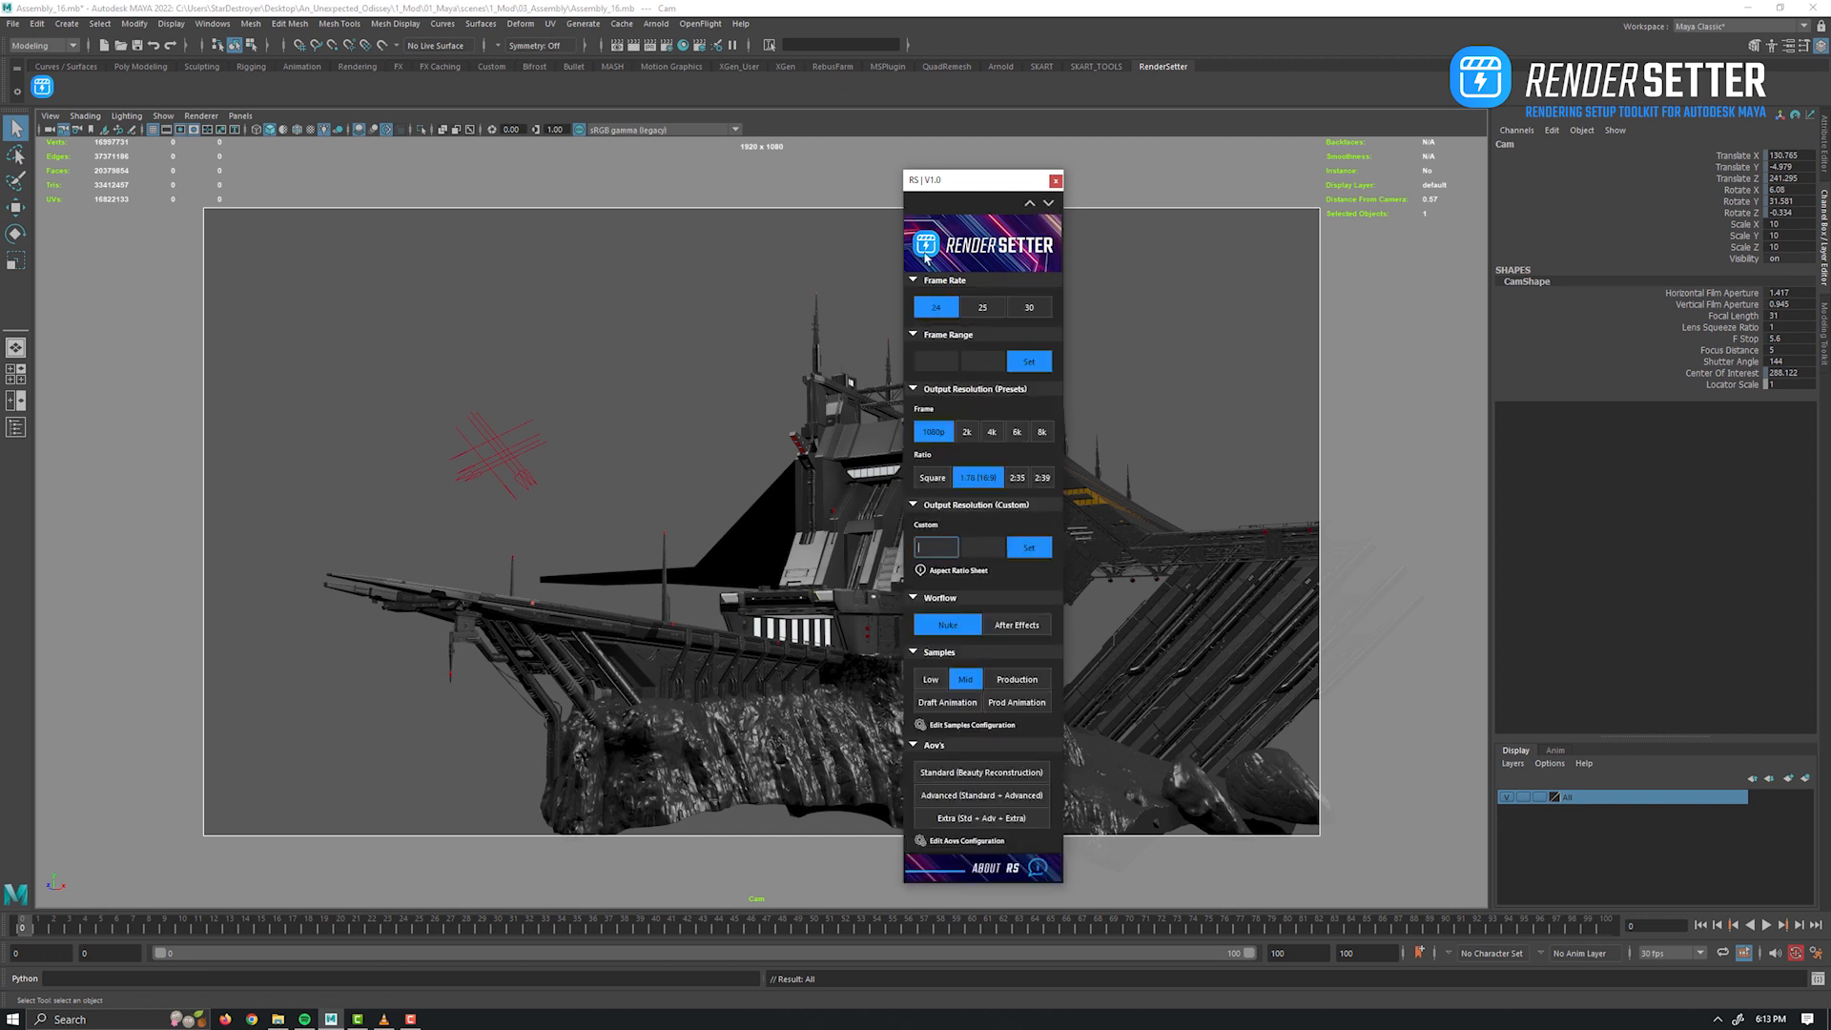
left_click(1032, 202)
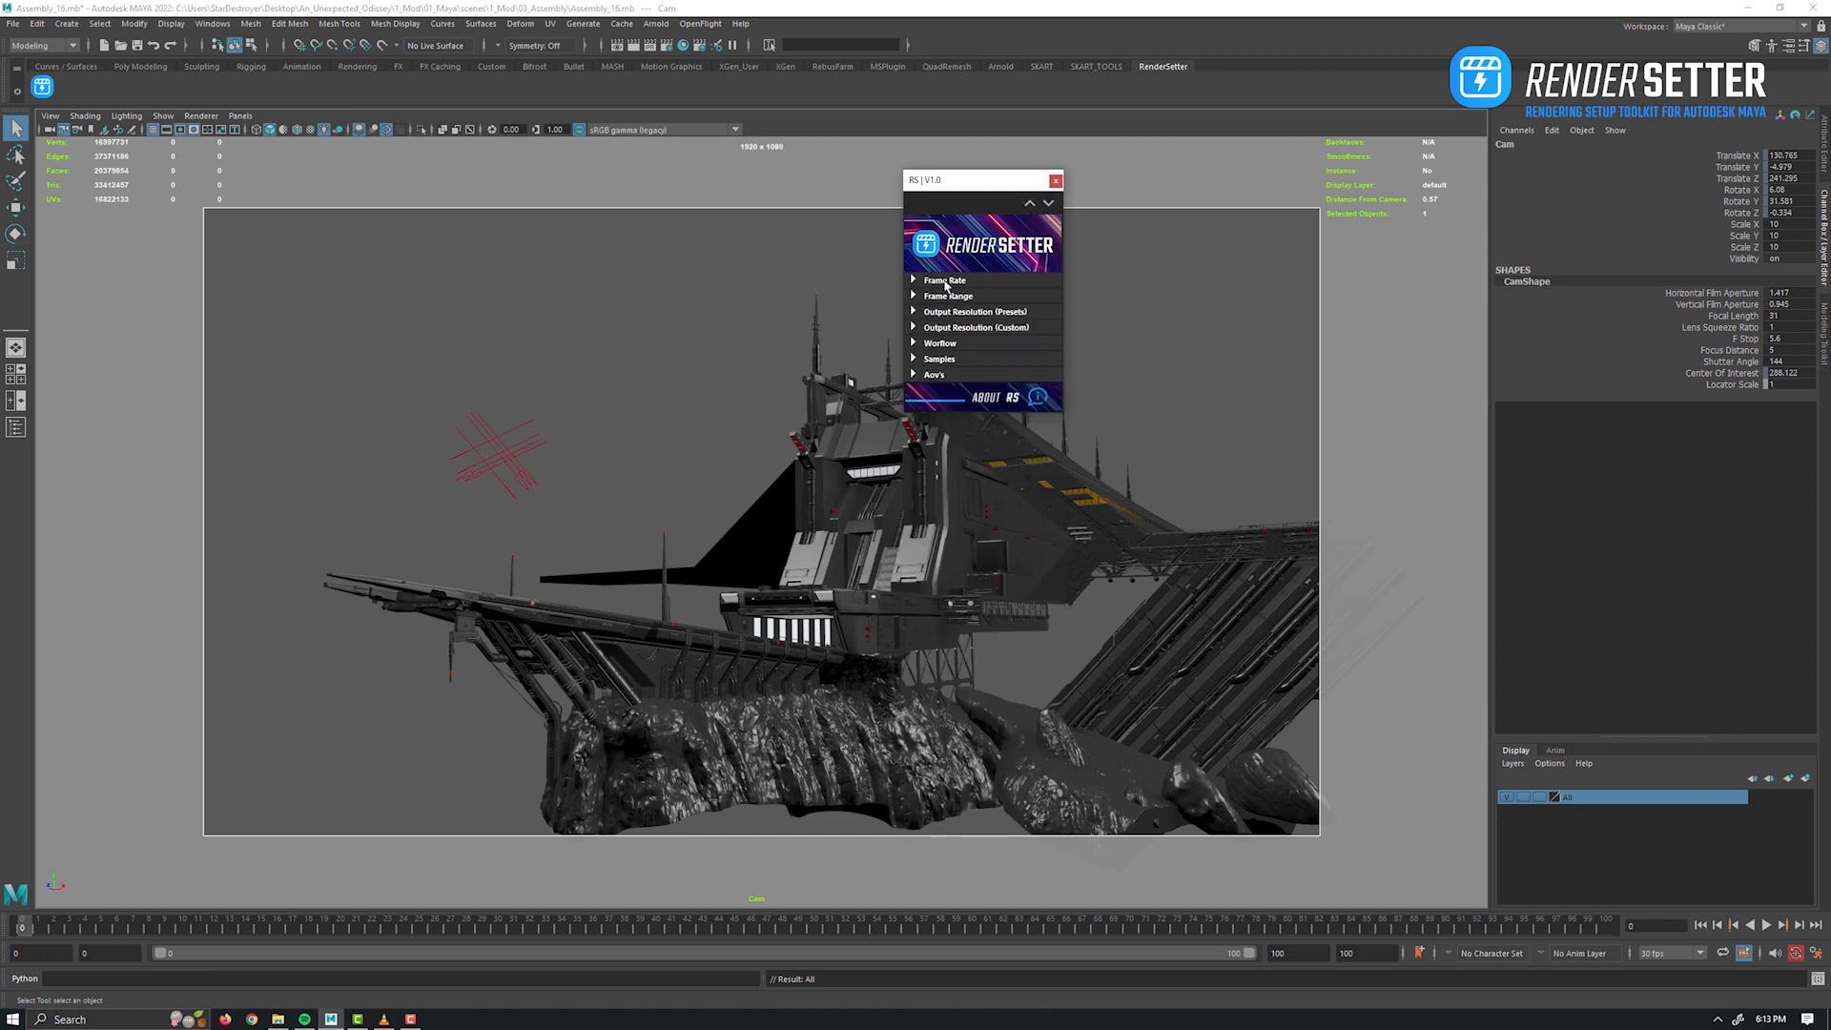
Unfold the frame rate, range/resolution, workflow/samples and AOVs groups.
left_click(946, 280)
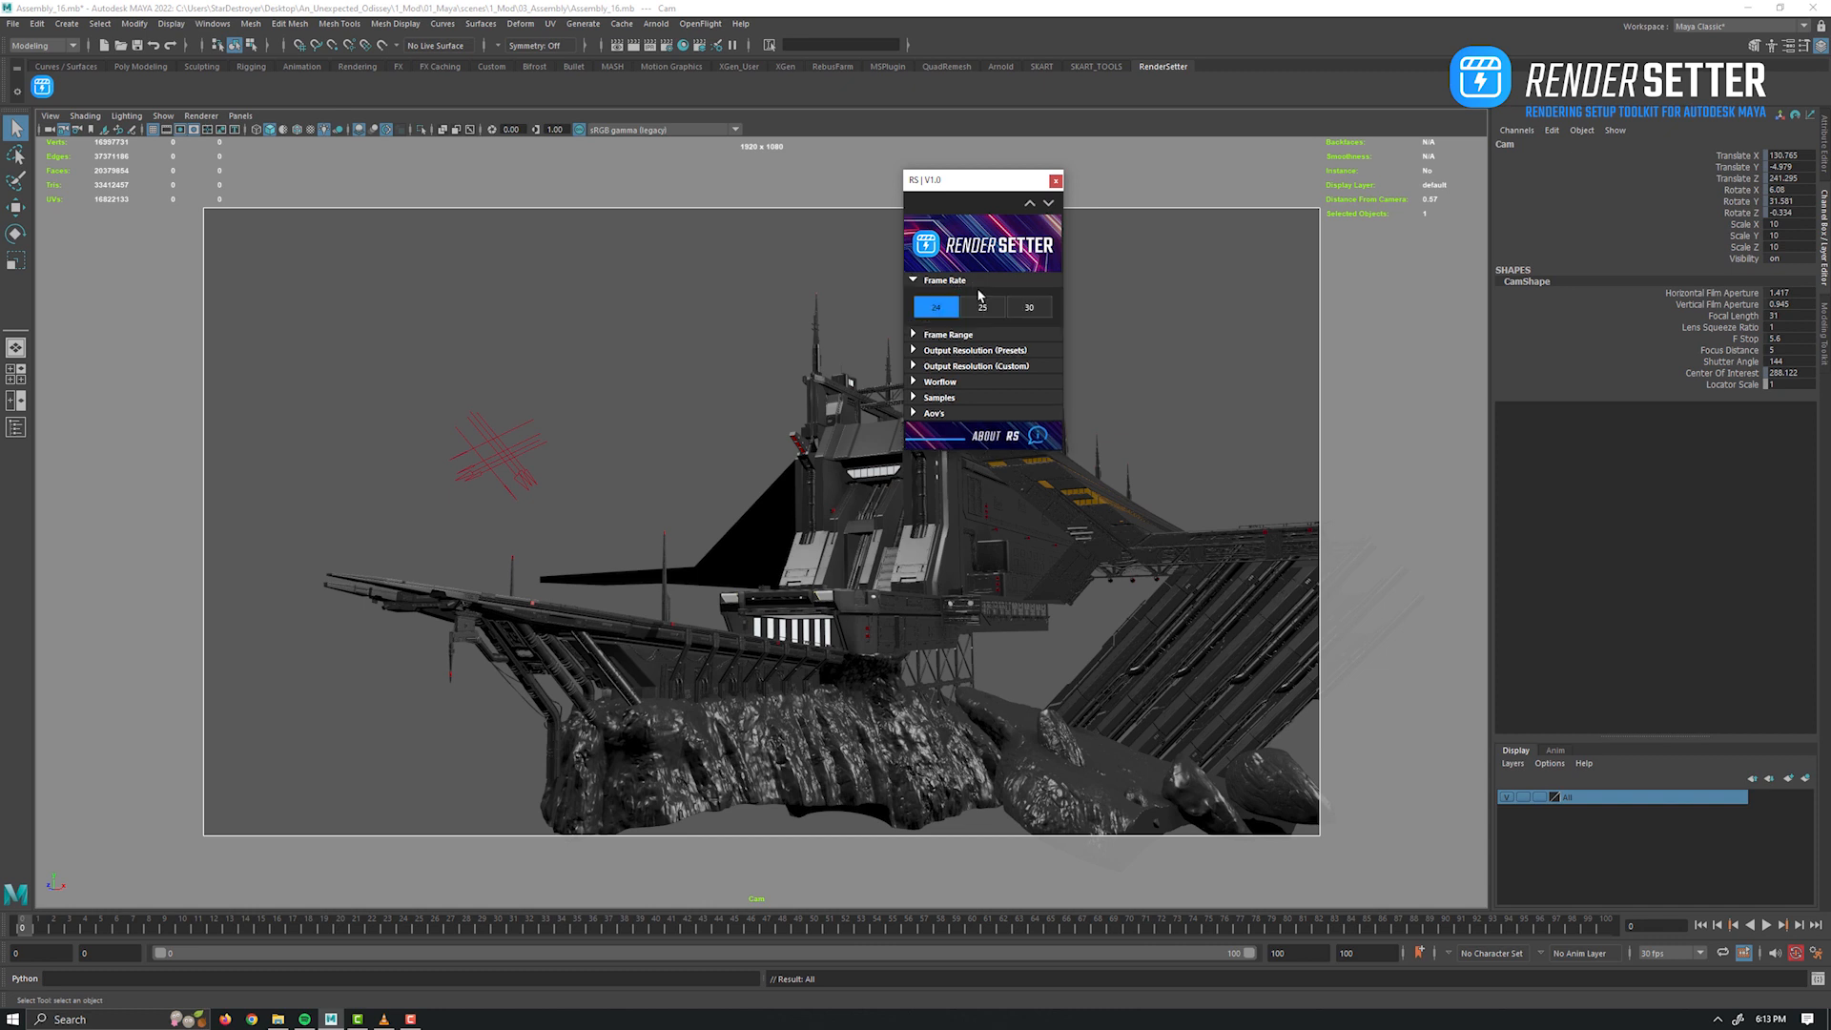
left_click(946, 351)
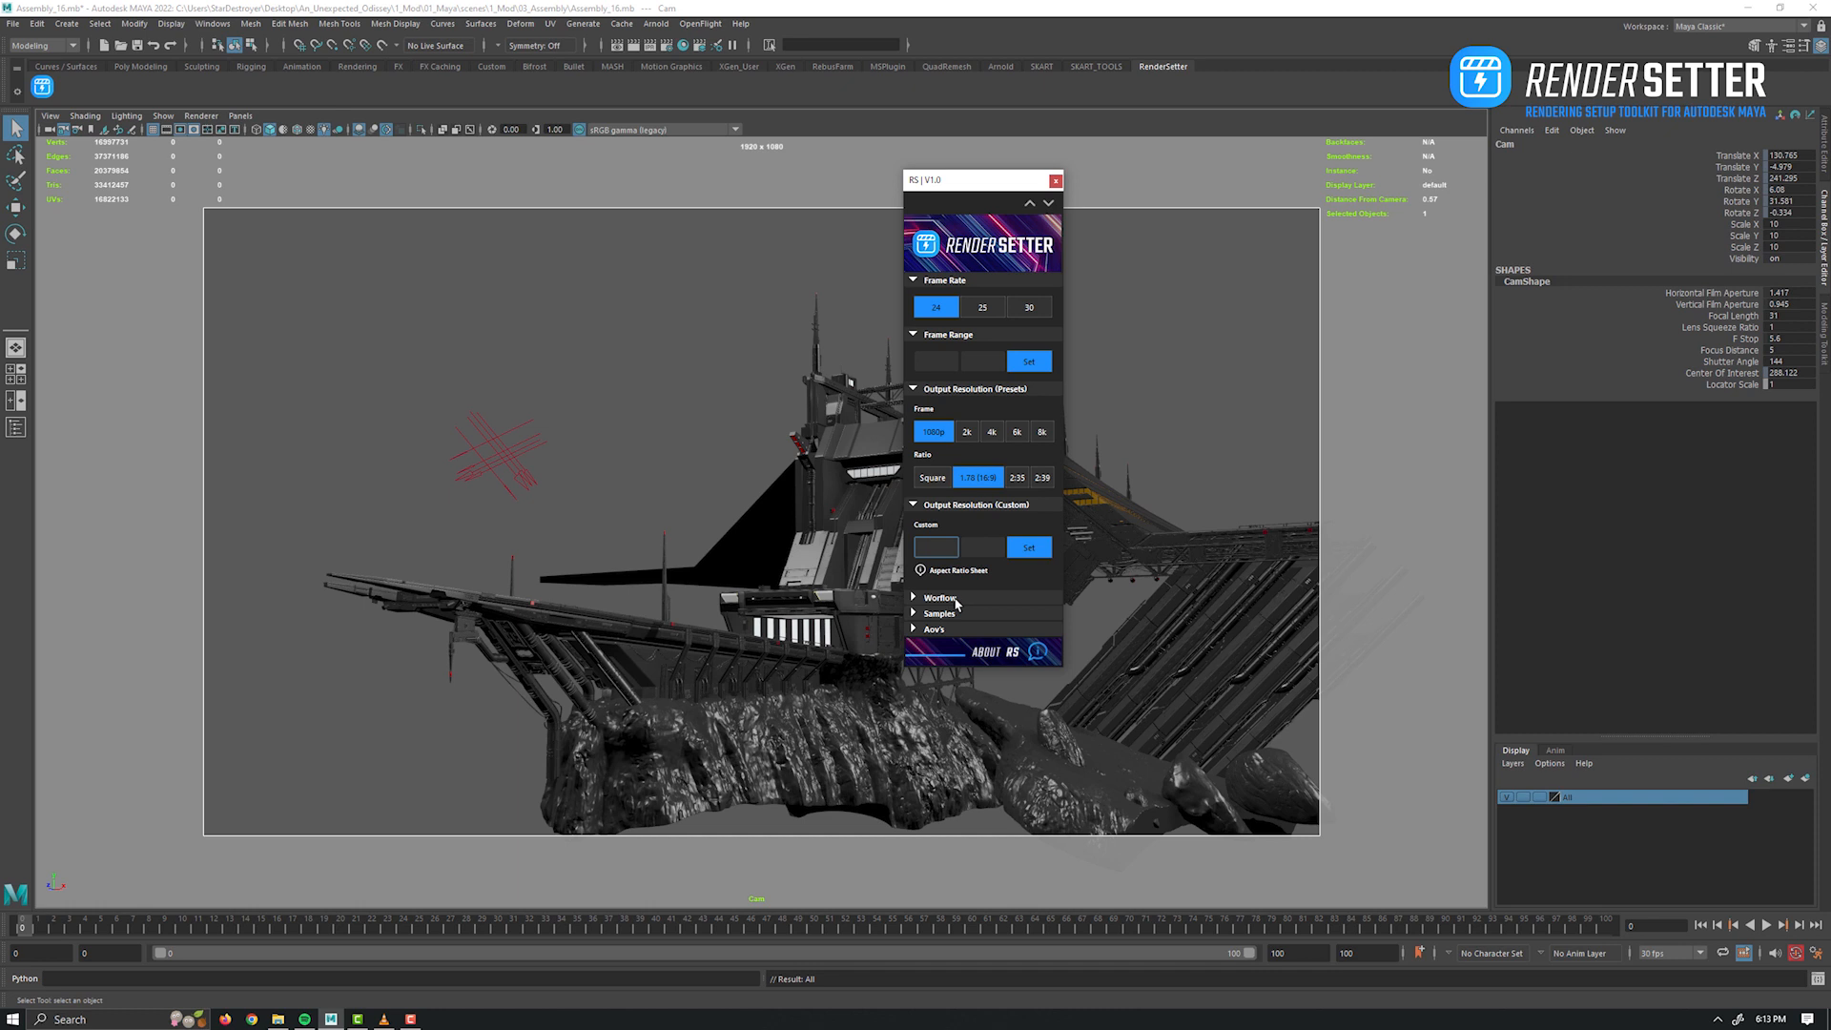
left_click(938, 597)
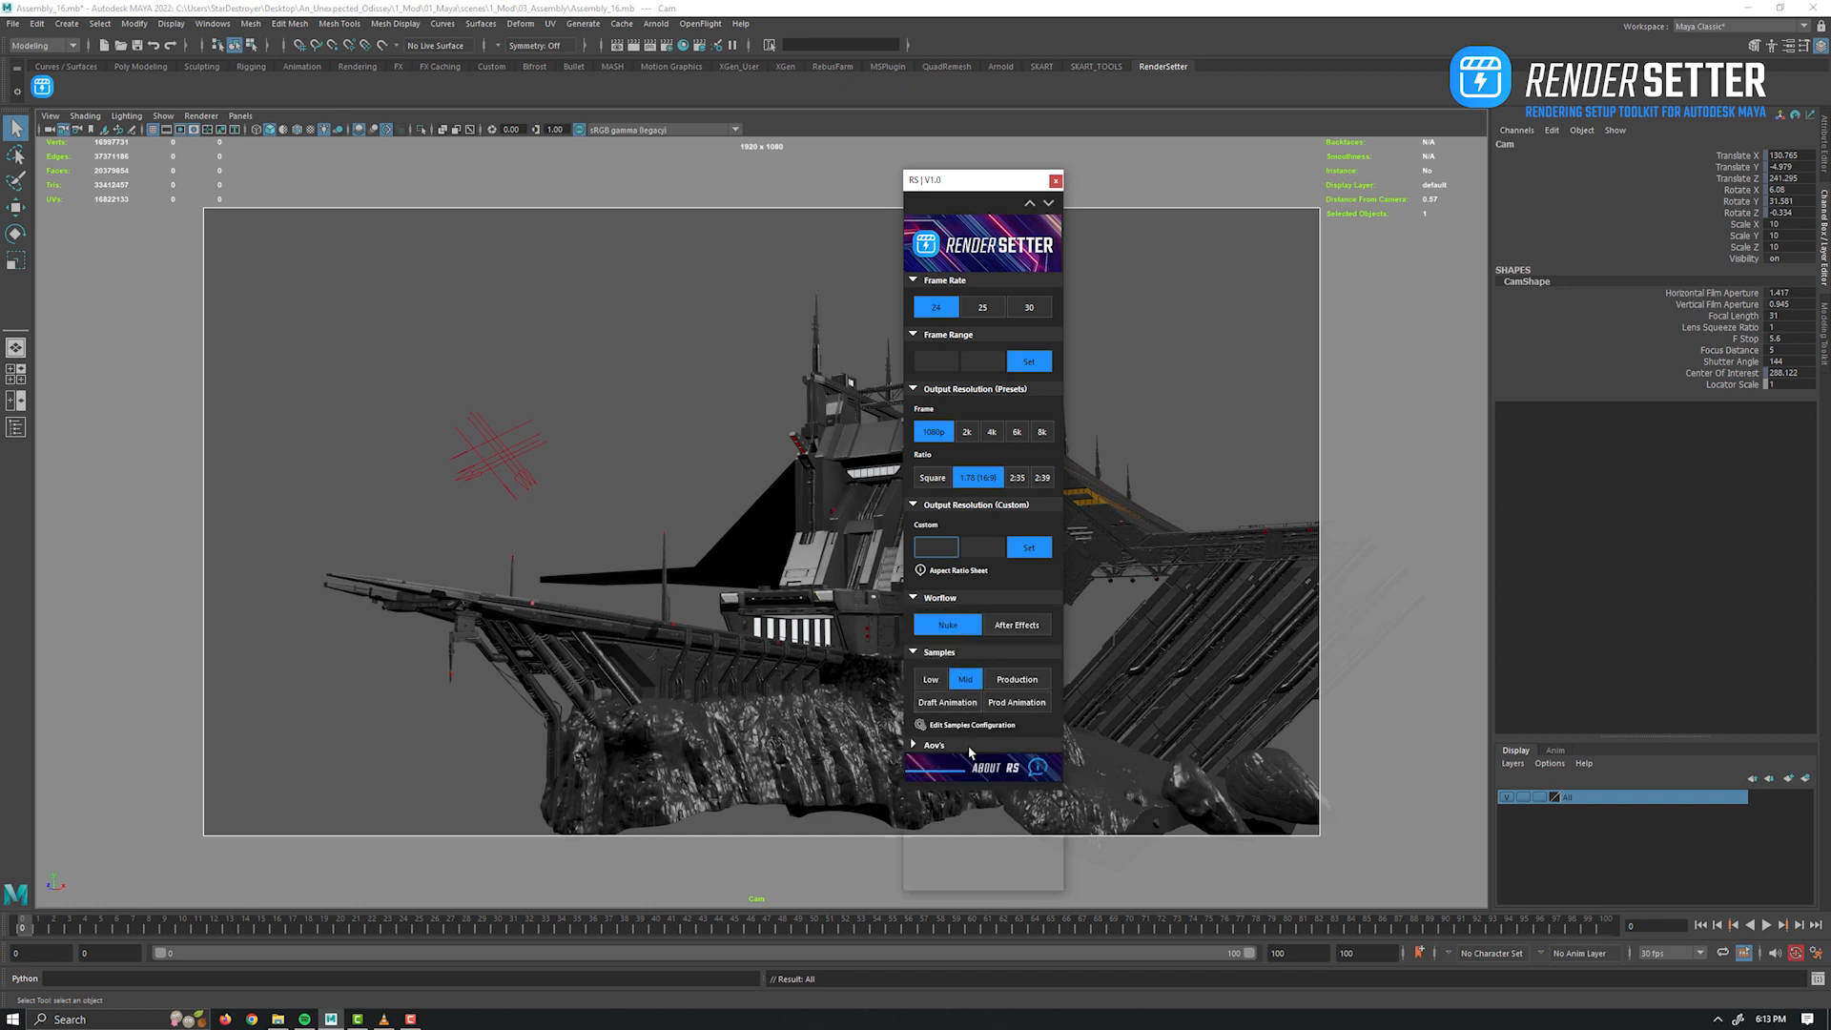
left_click(933, 746)
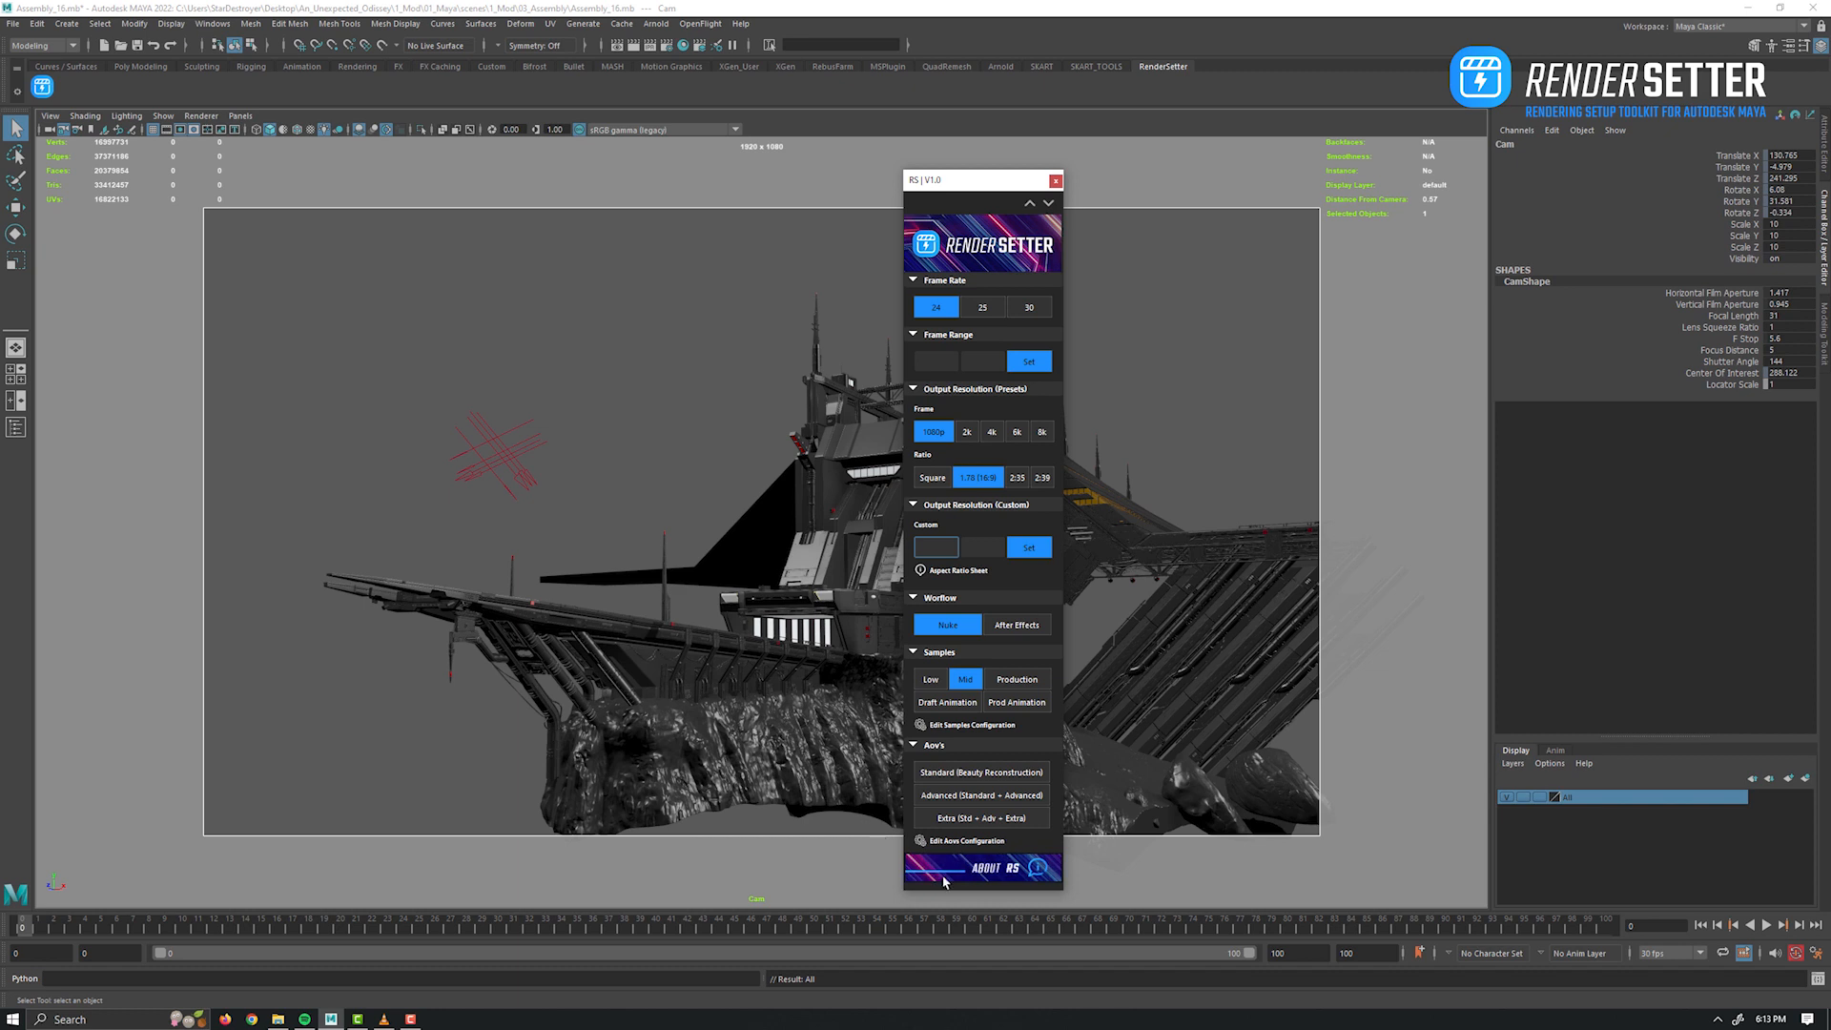
Show the Render Setter's About window with author and support information.
left_click(980, 870)
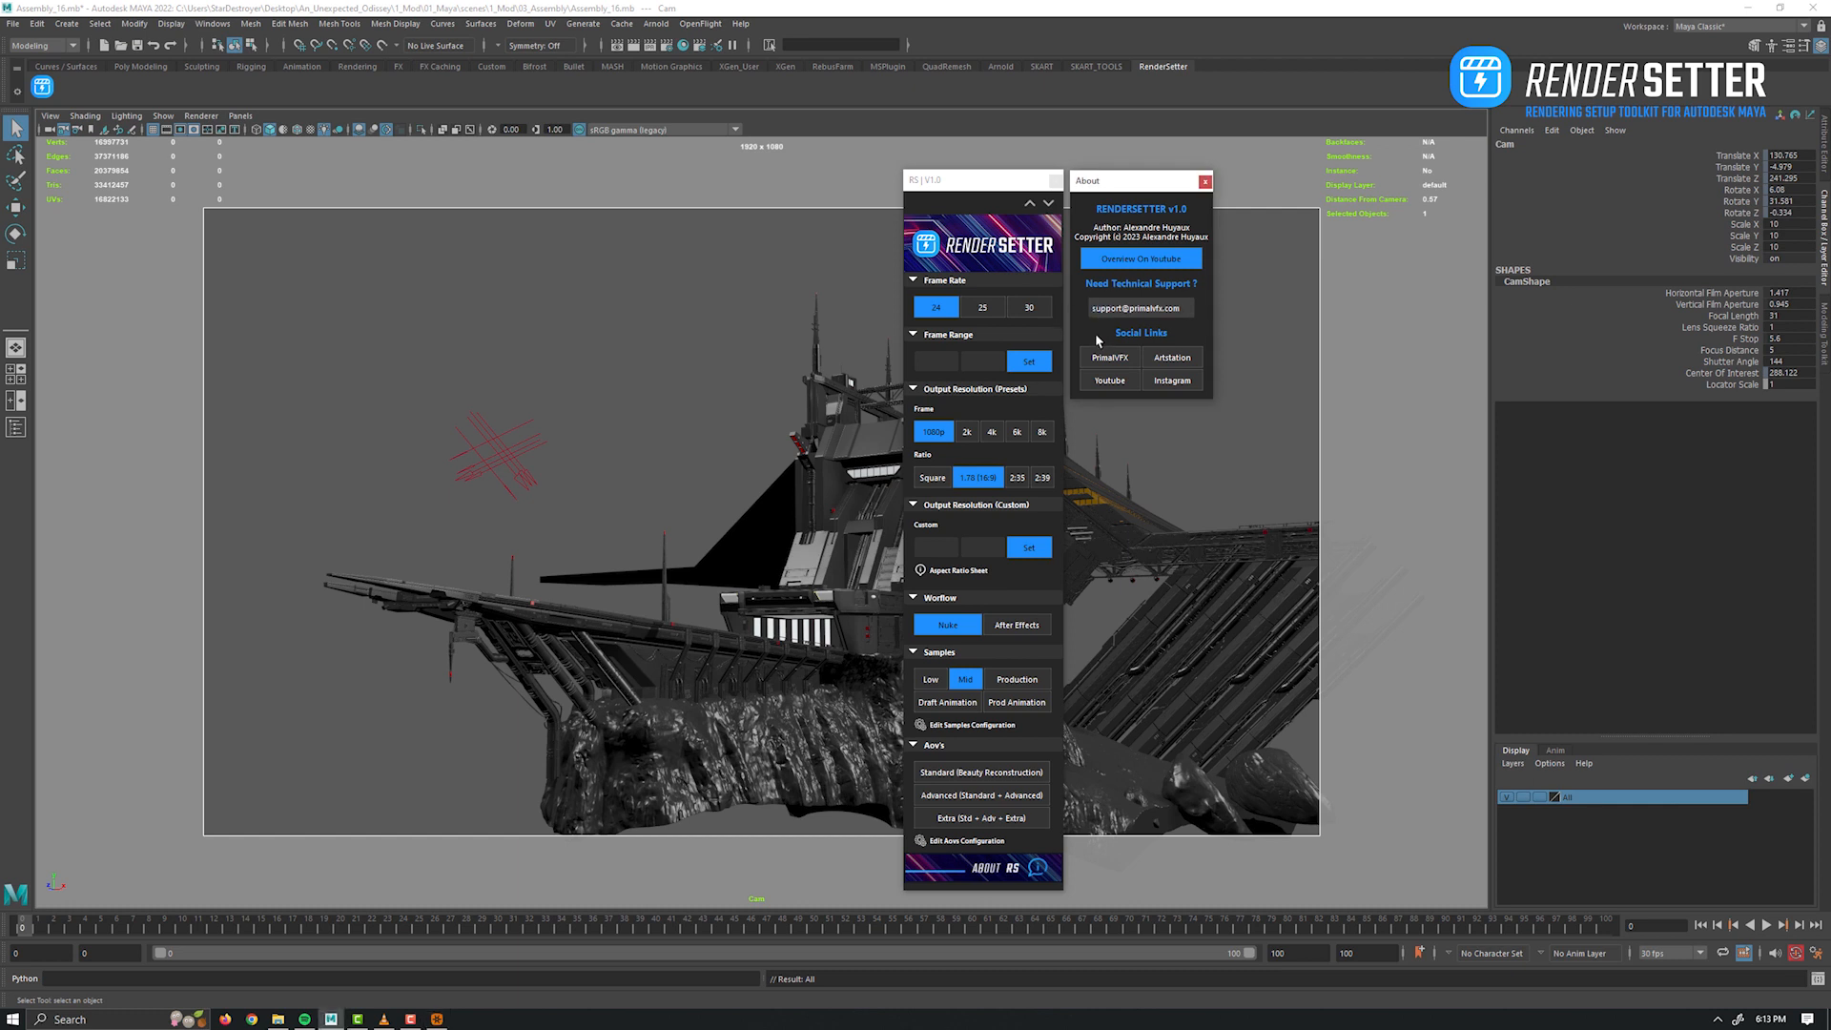
mouse_move(1089, 414)
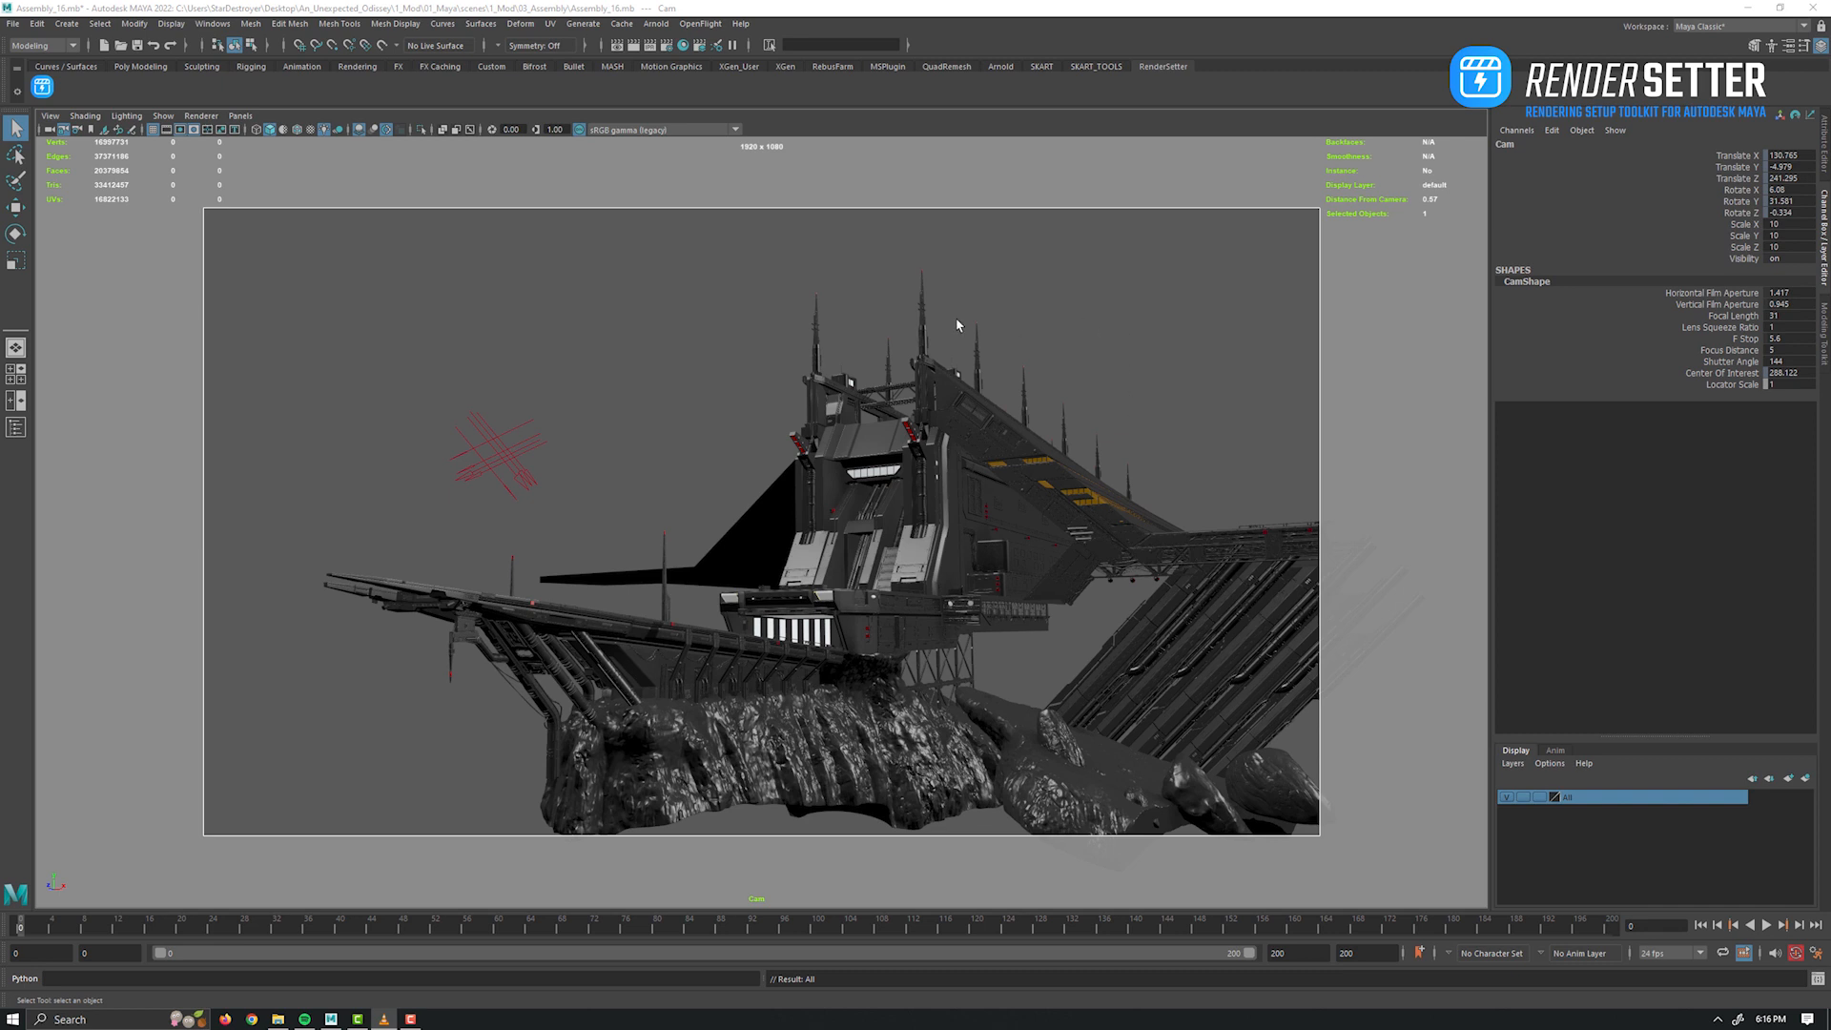
mouse_move(342, 278)
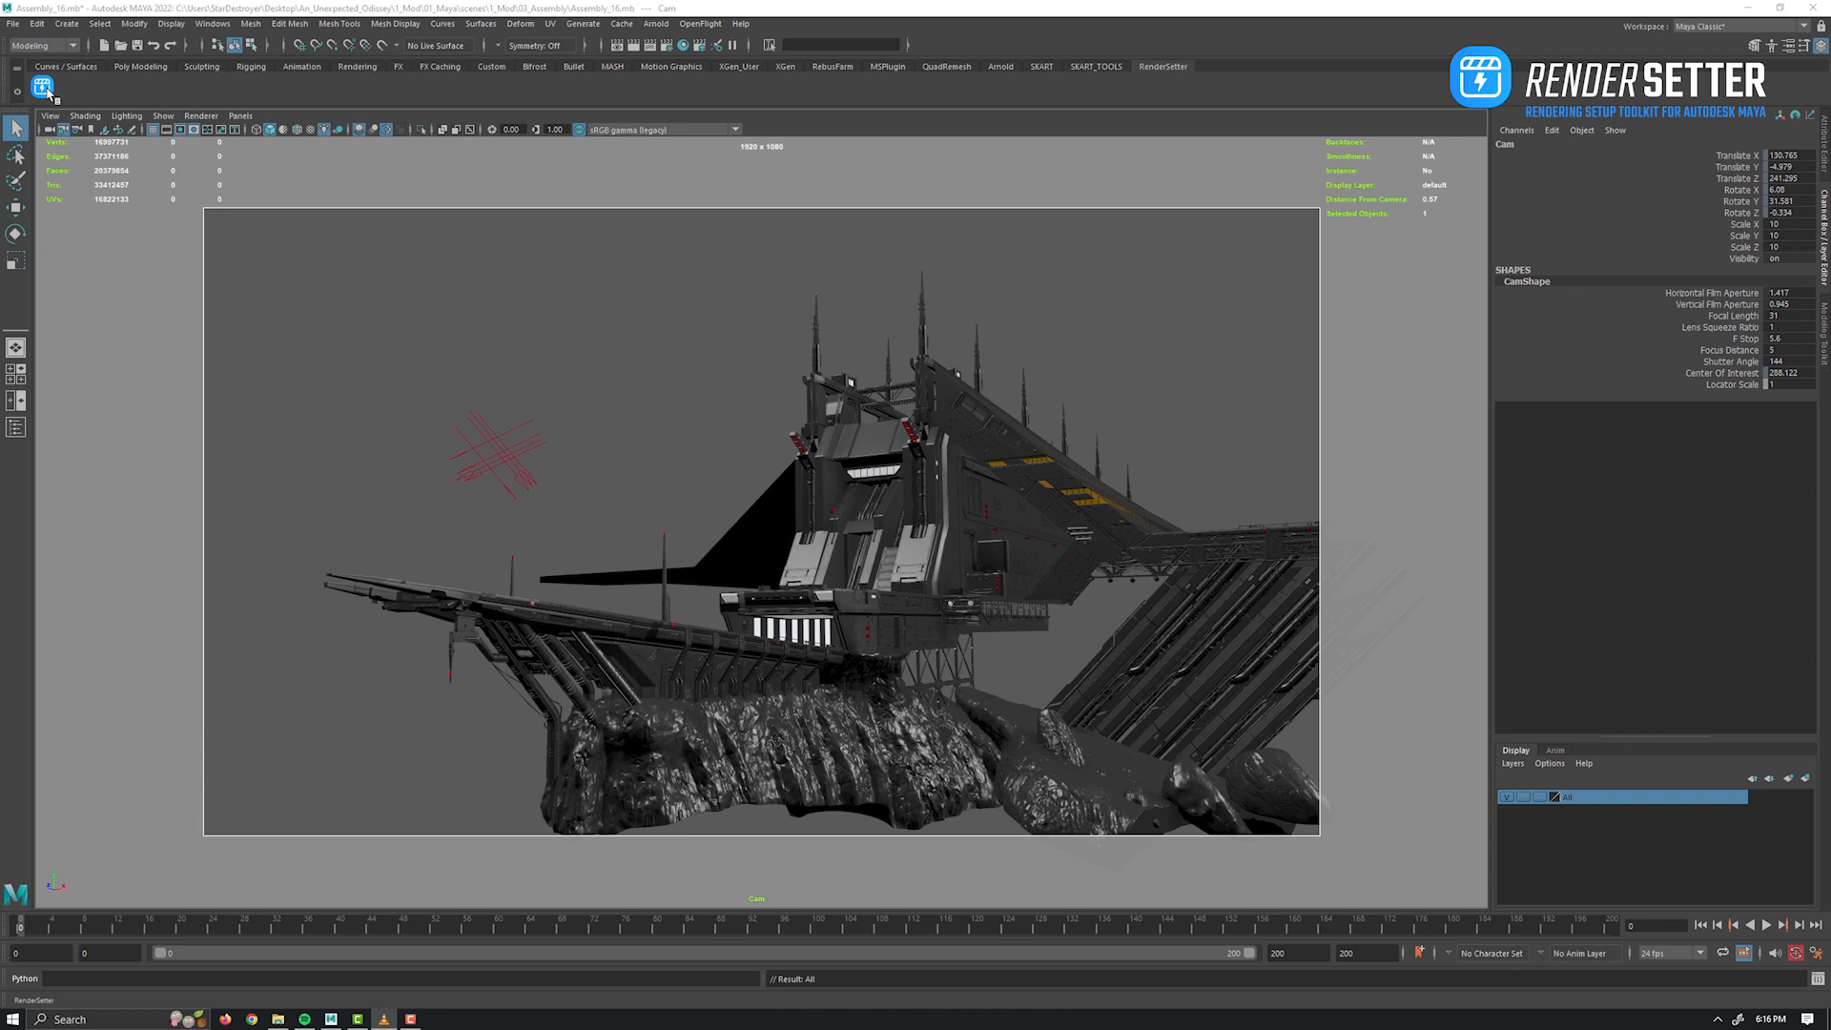
Reopen the Render Setter panel and place Maya's Render Settings window beside it.
left_click(42, 86)
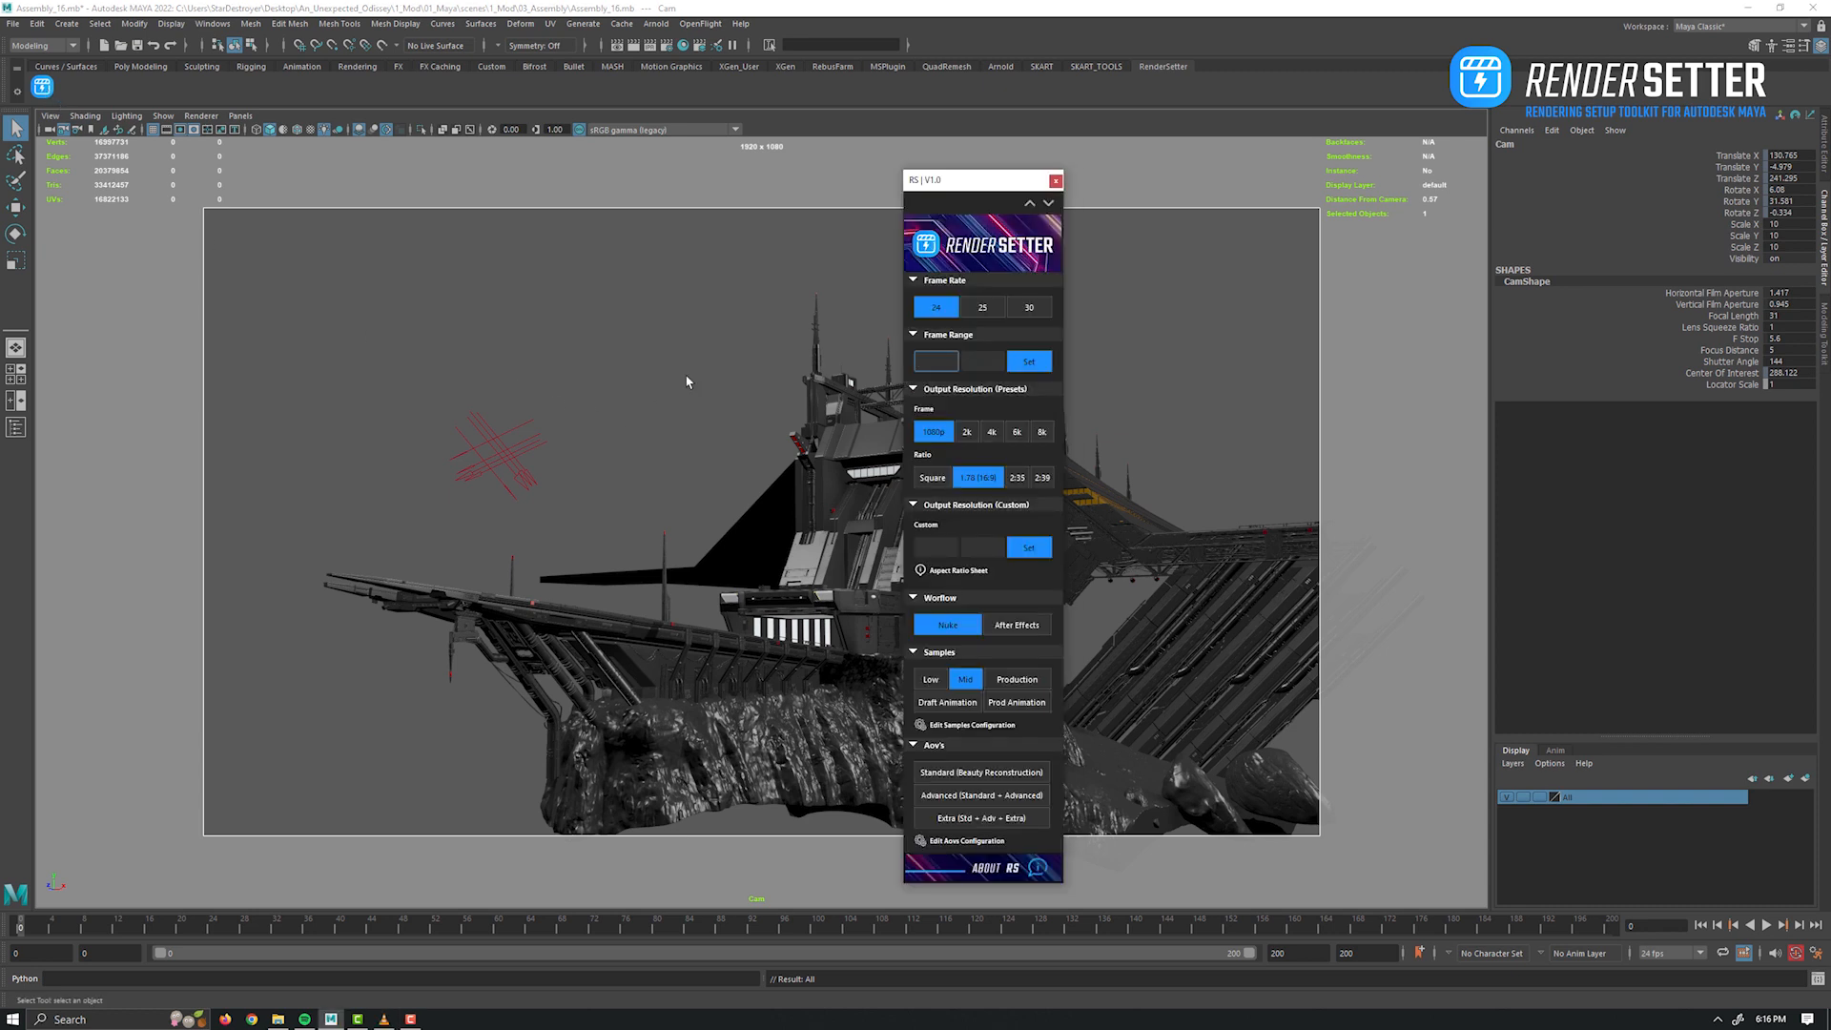
left_click(957, 360)
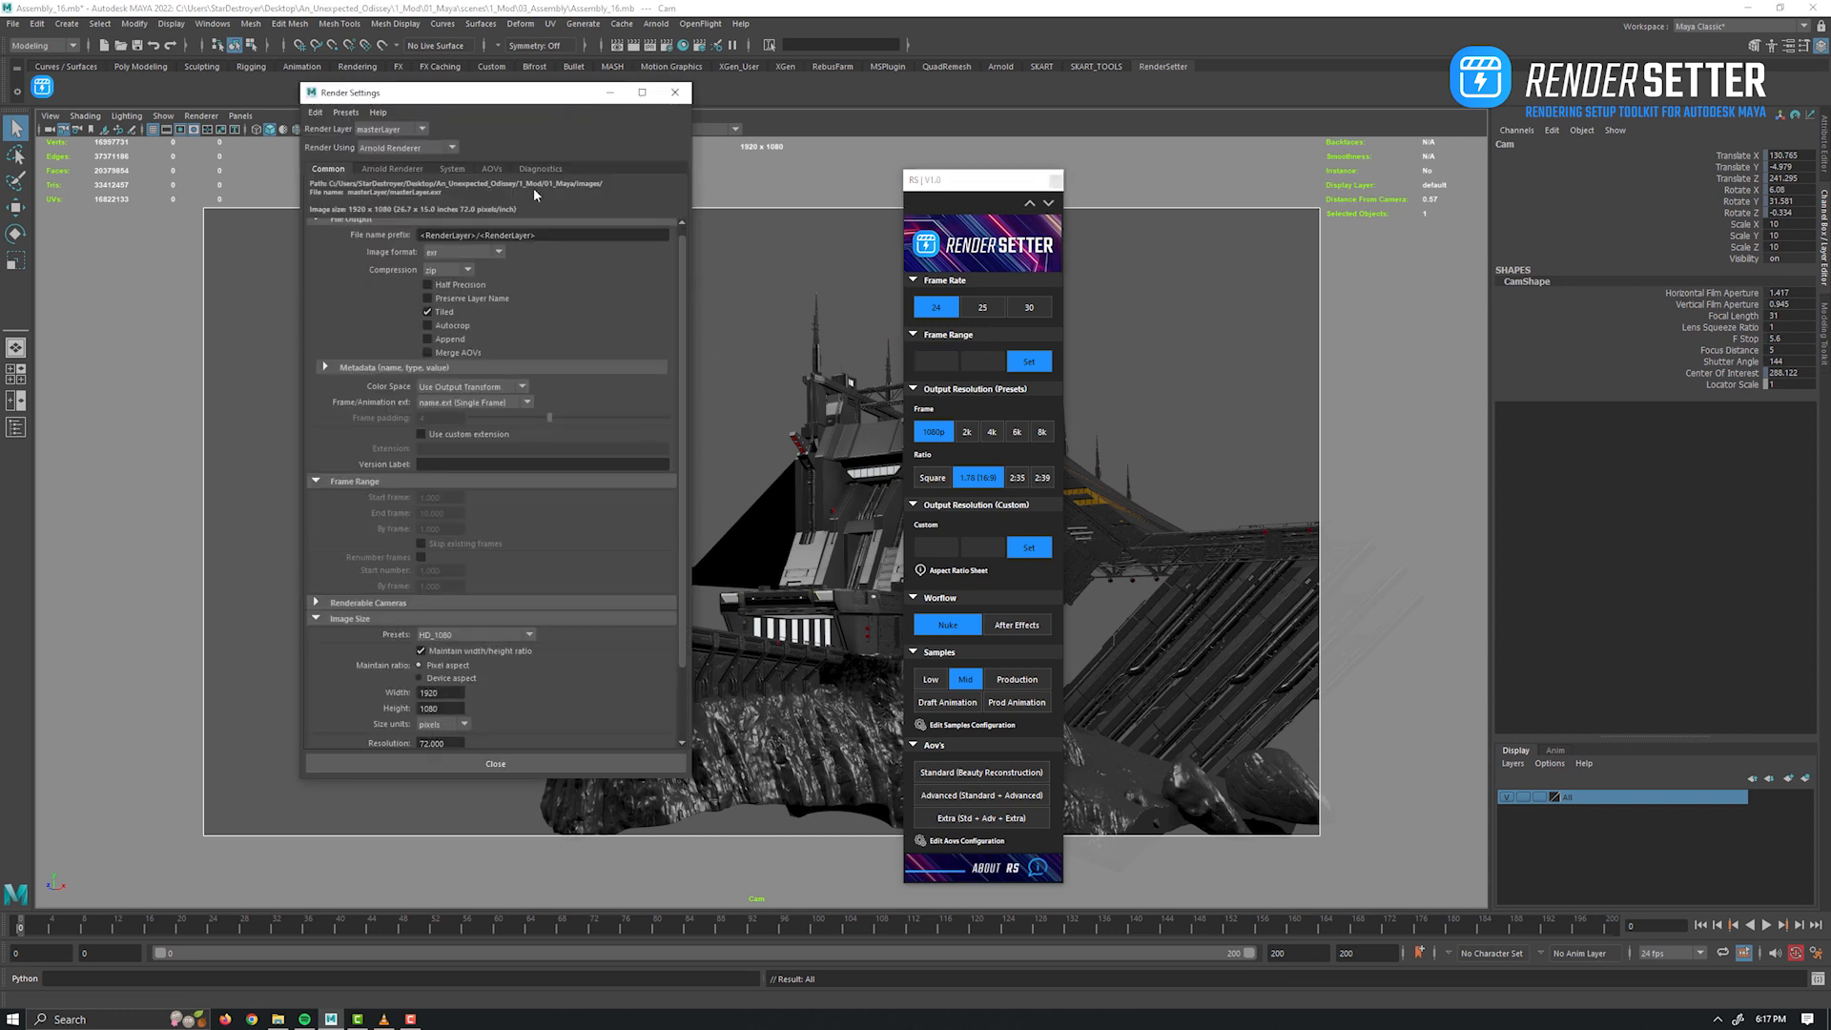
left_click_drag(490, 92, 689, 179)
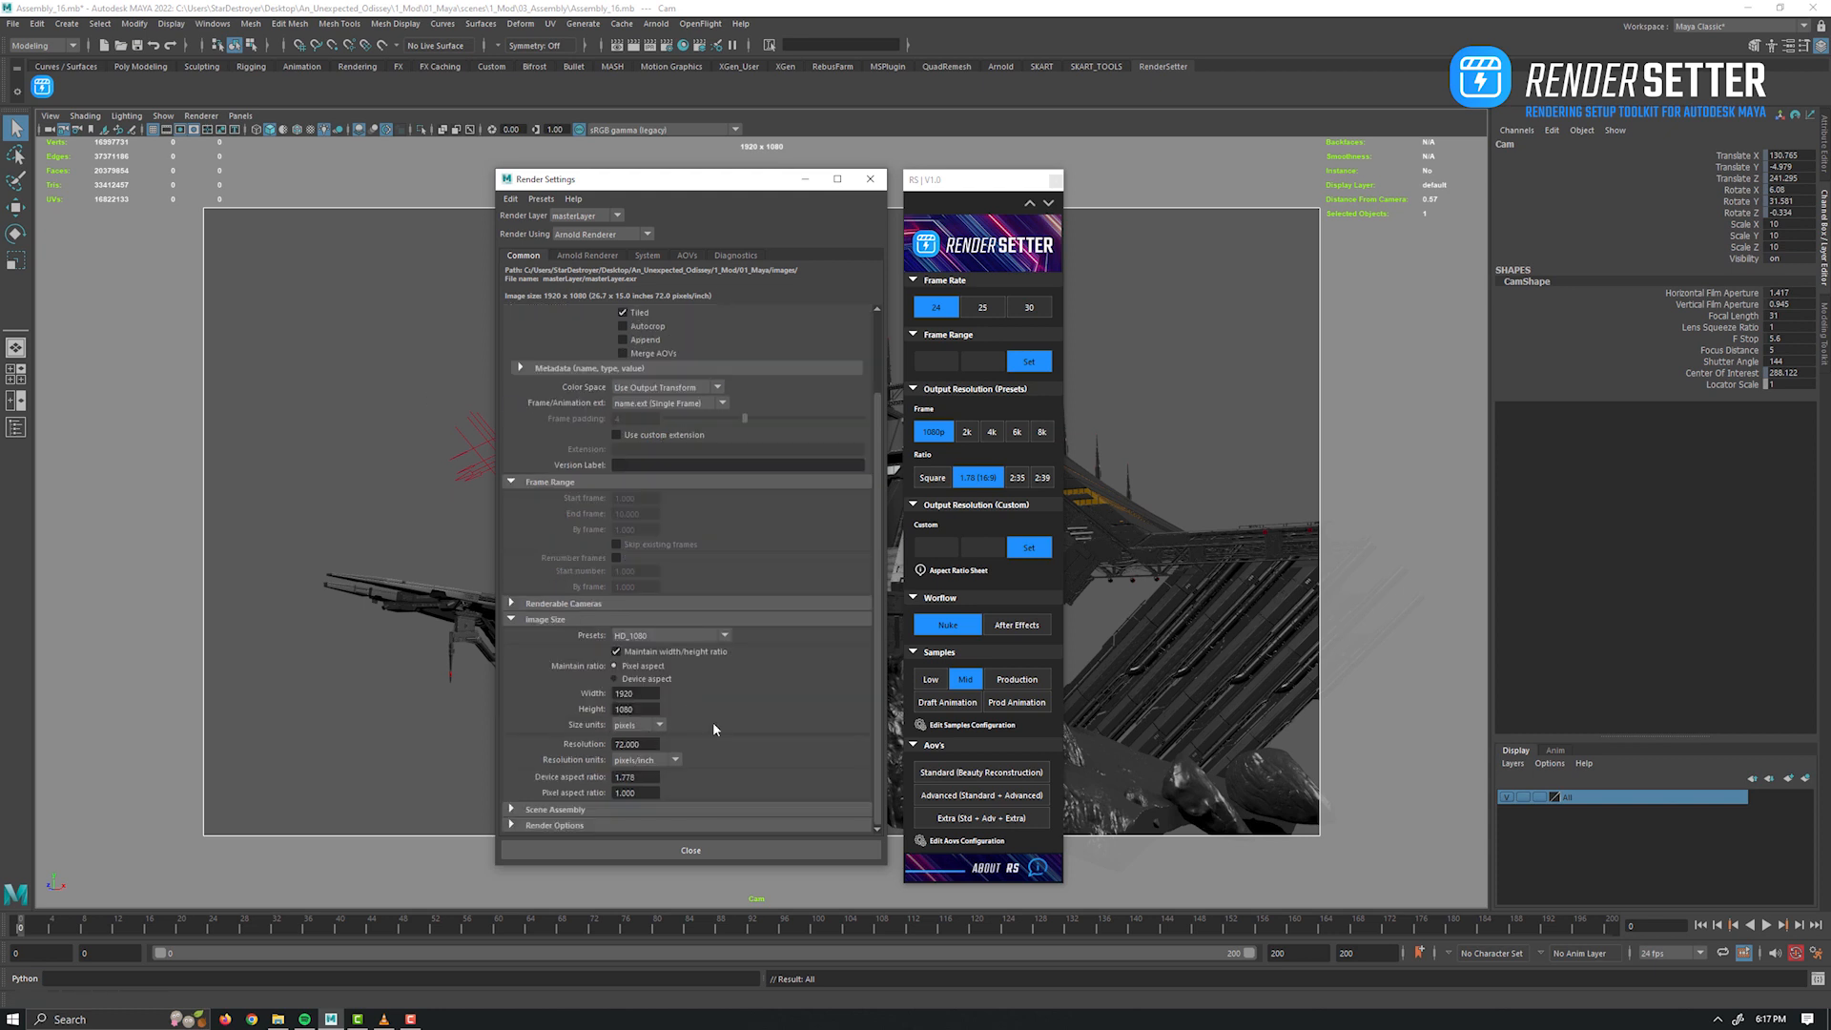
mouse_move(591, 651)
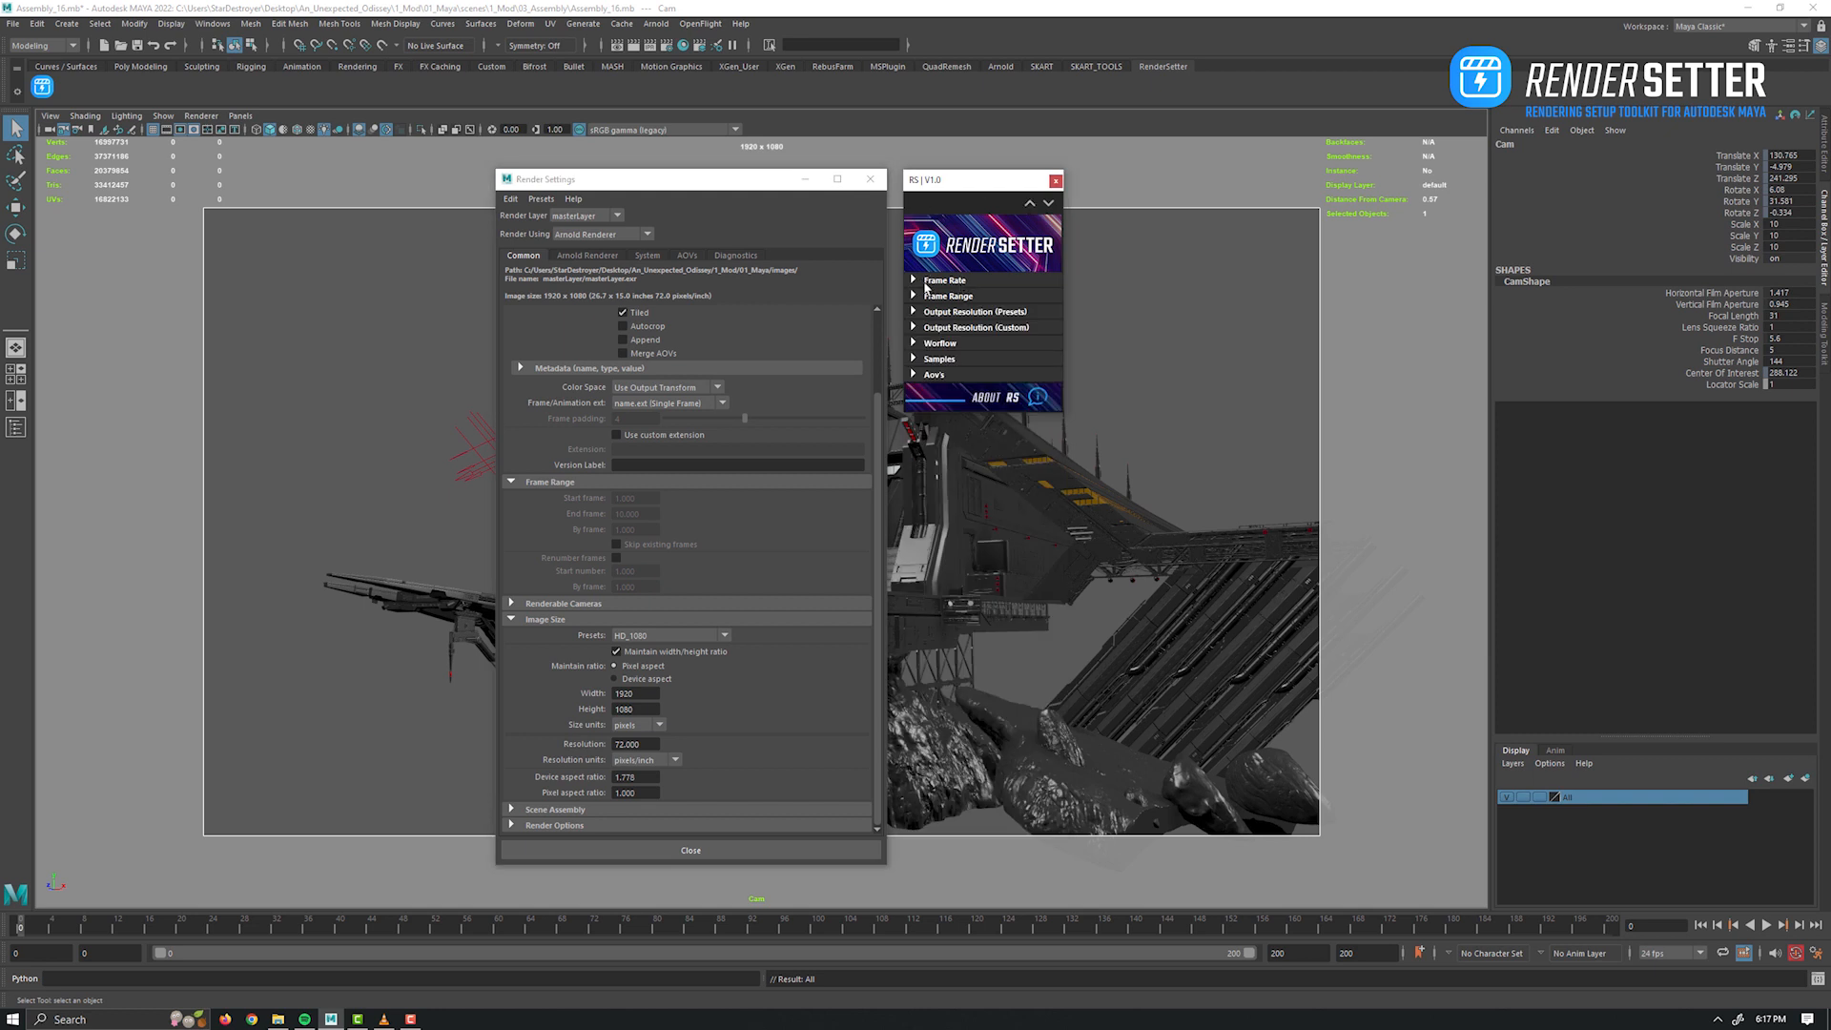
Try the 25 fps frame rate and apply the 1 to 250 frame range.
left_click(946, 281)
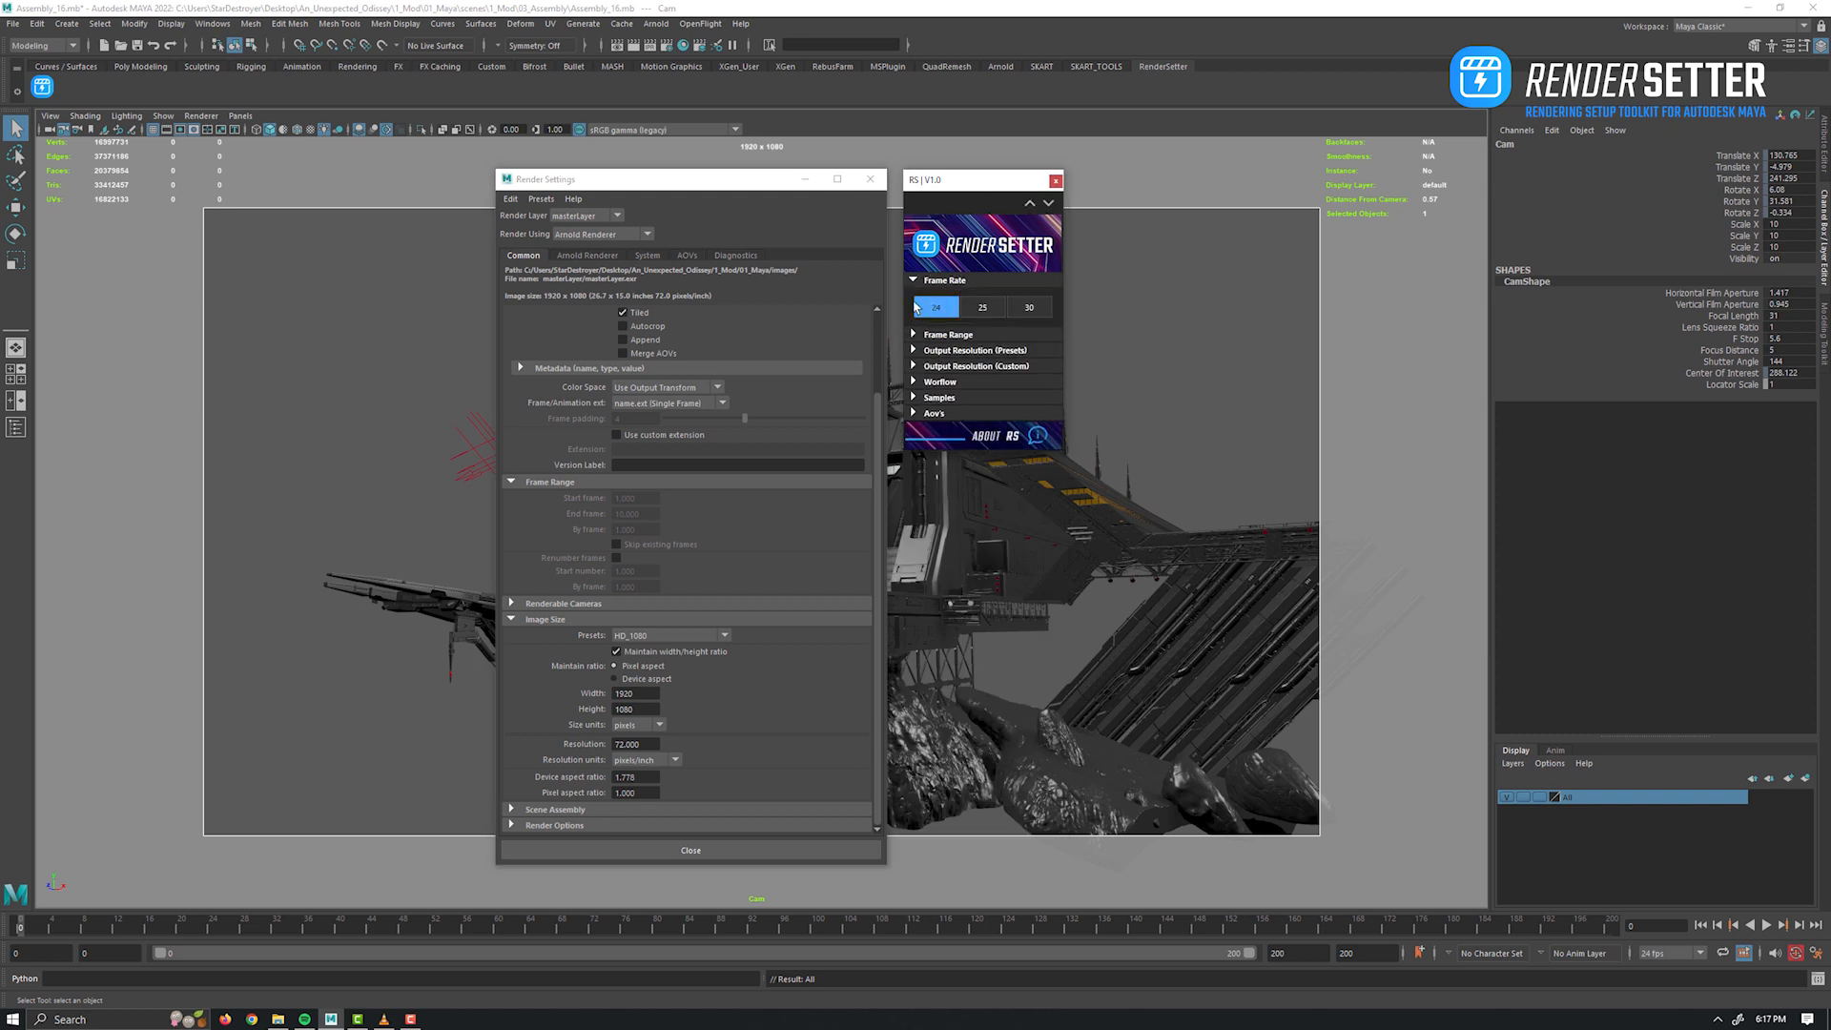
left_click(982, 305)
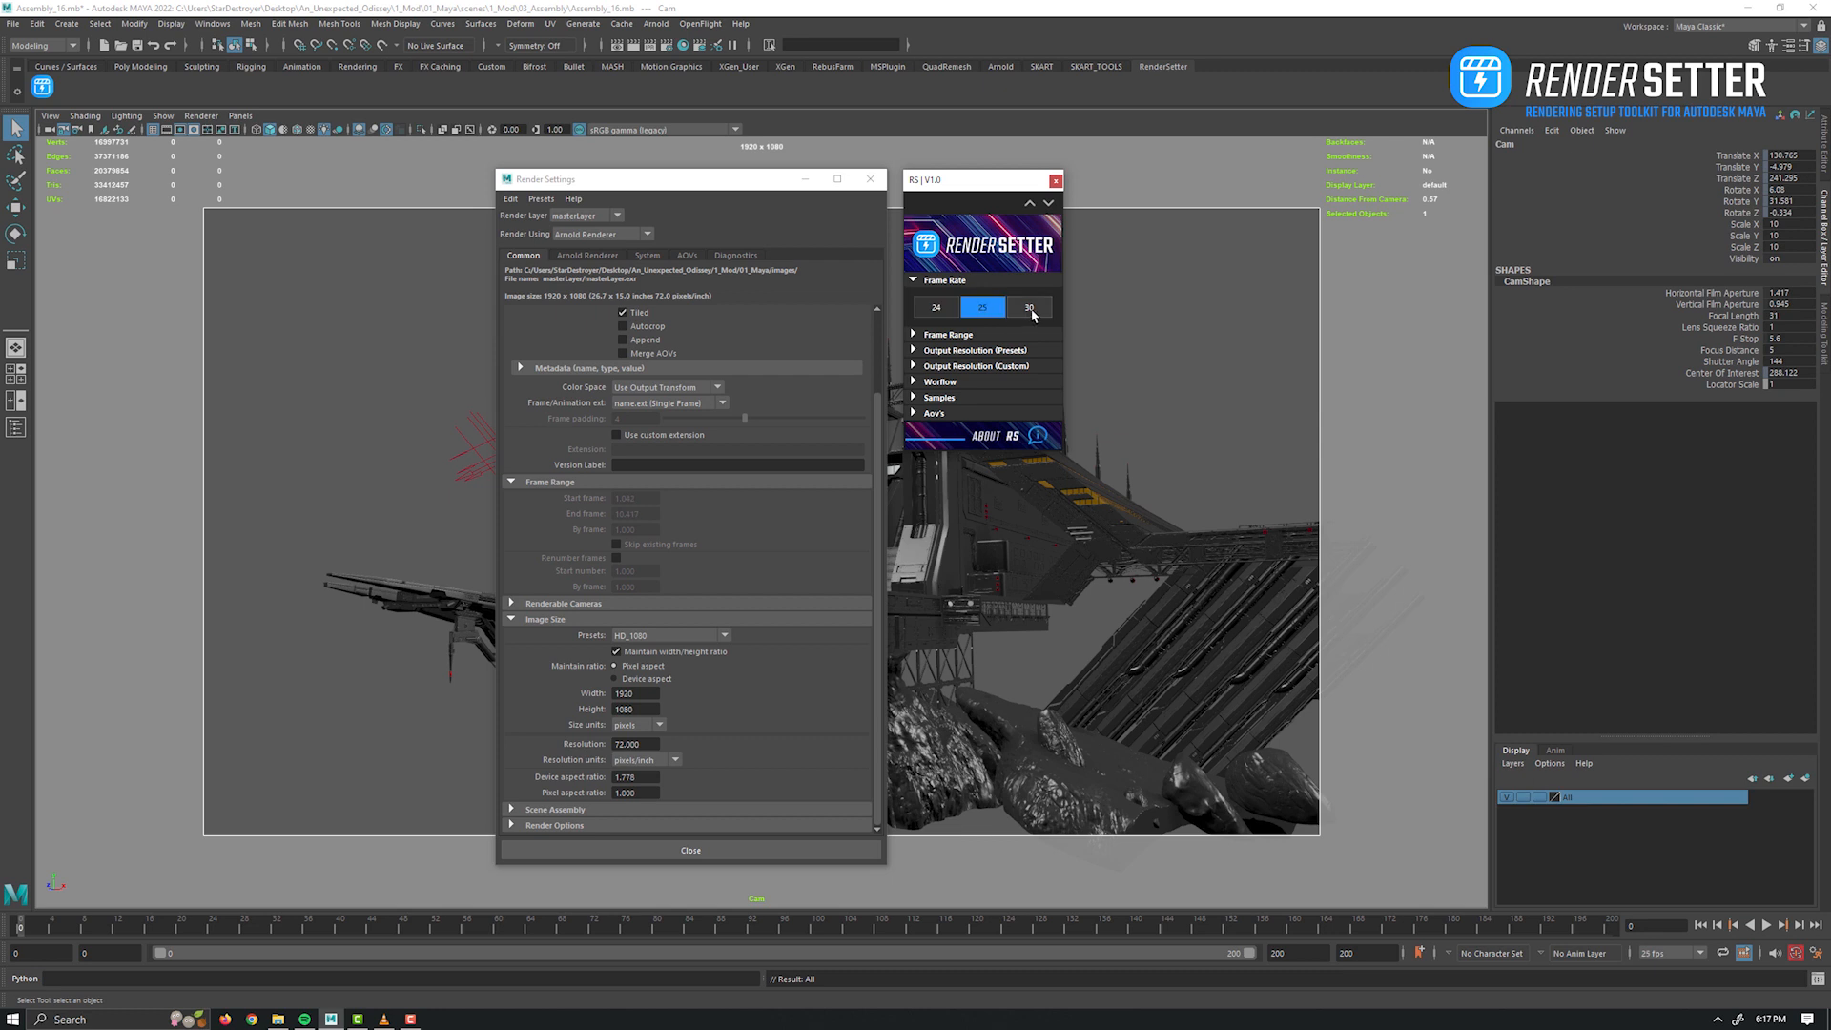
left_click(934, 305)
type("2")
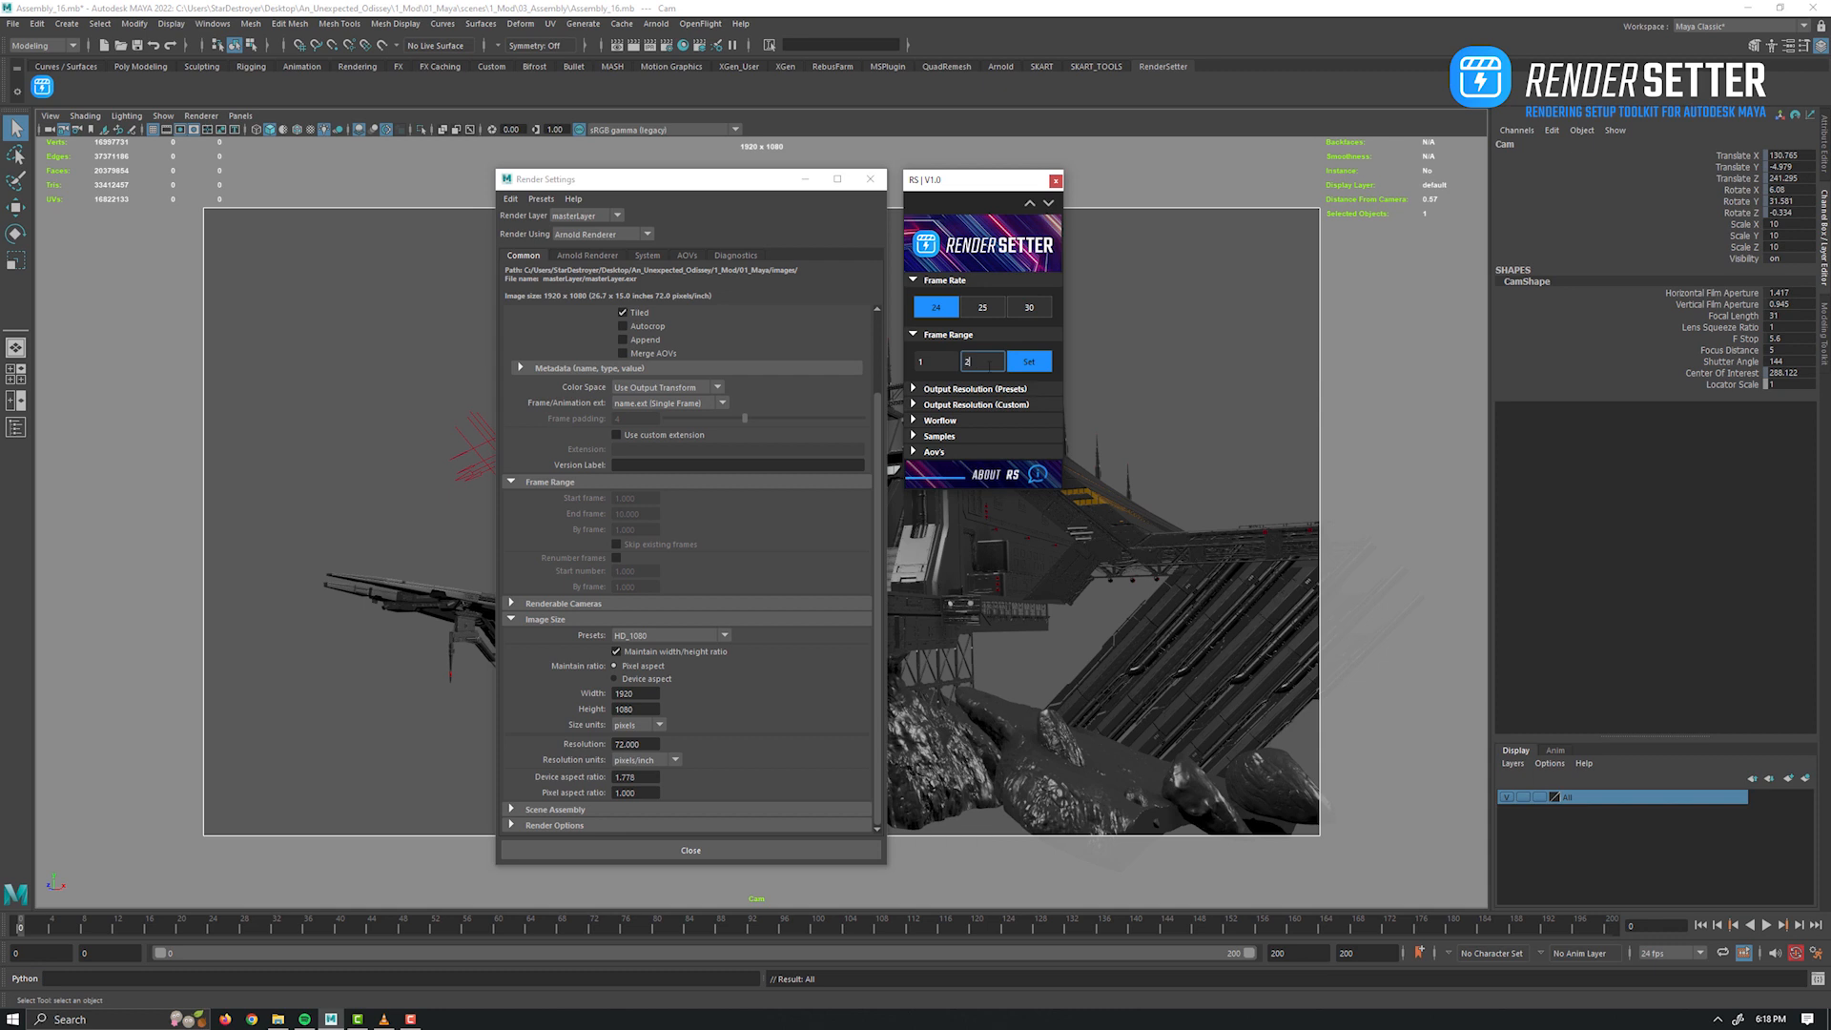
left_click(1028, 361)
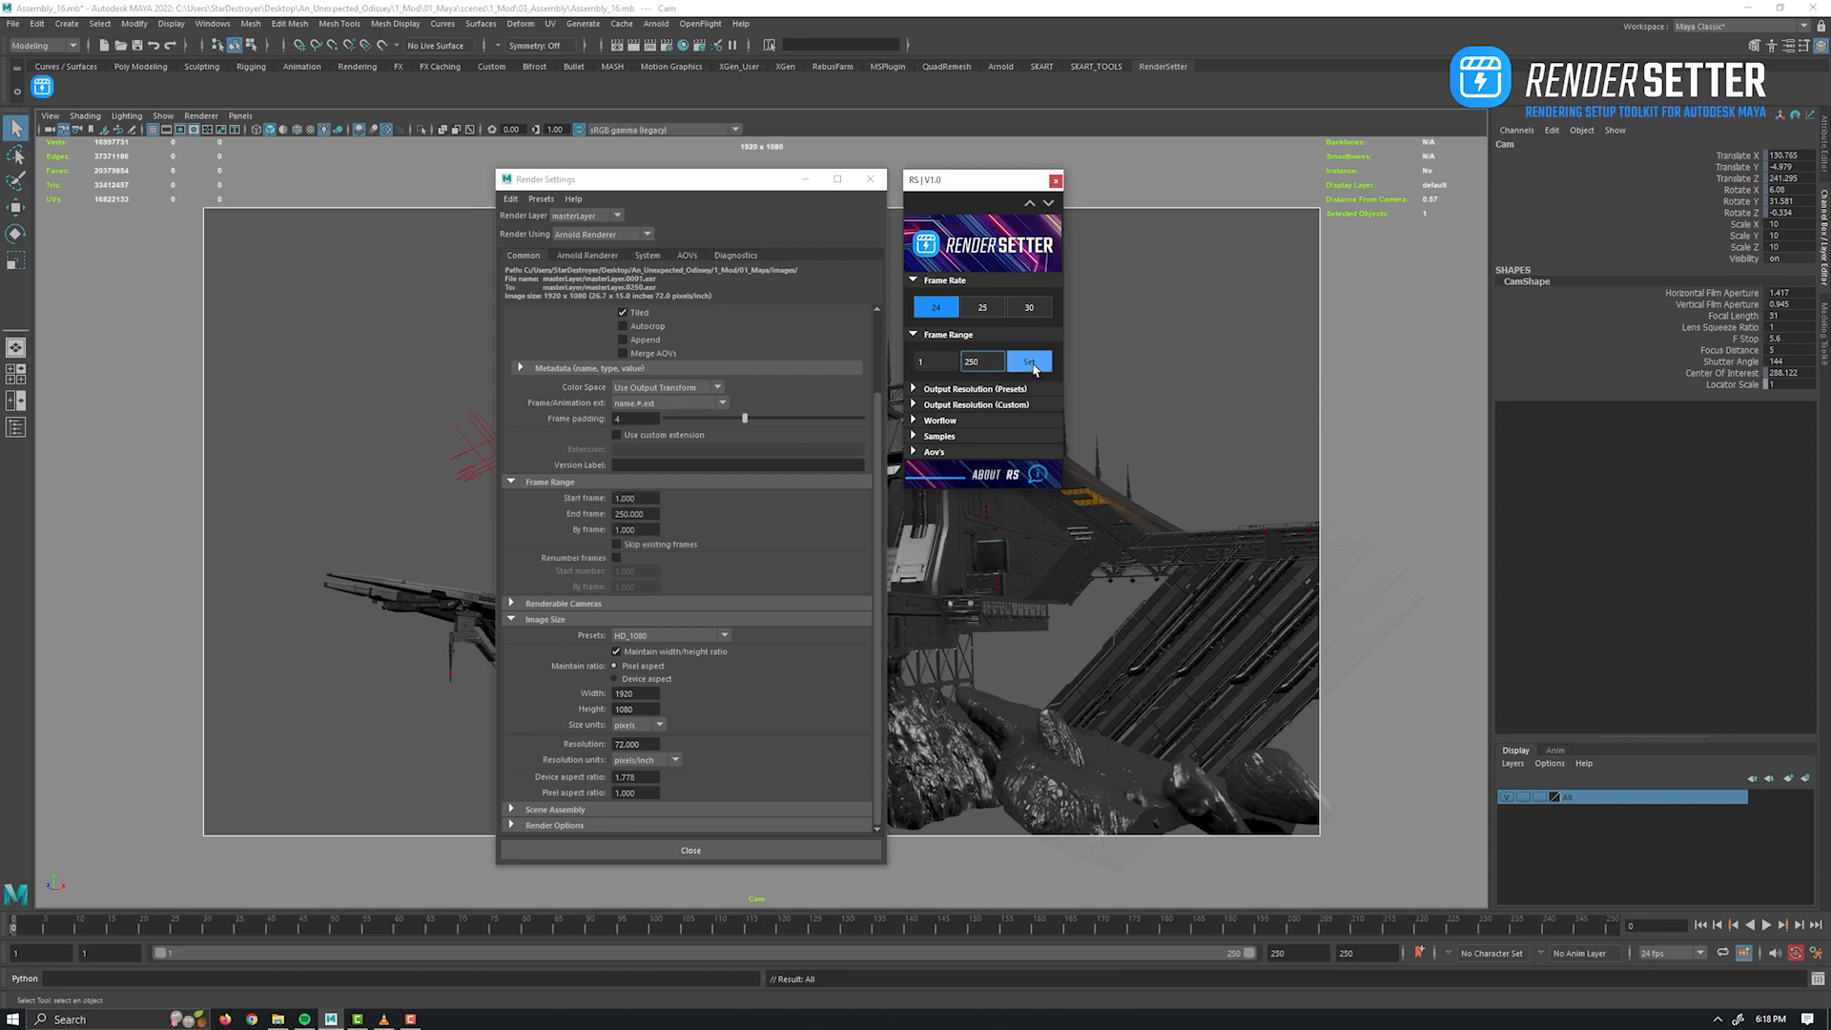
left_click(1029, 361)
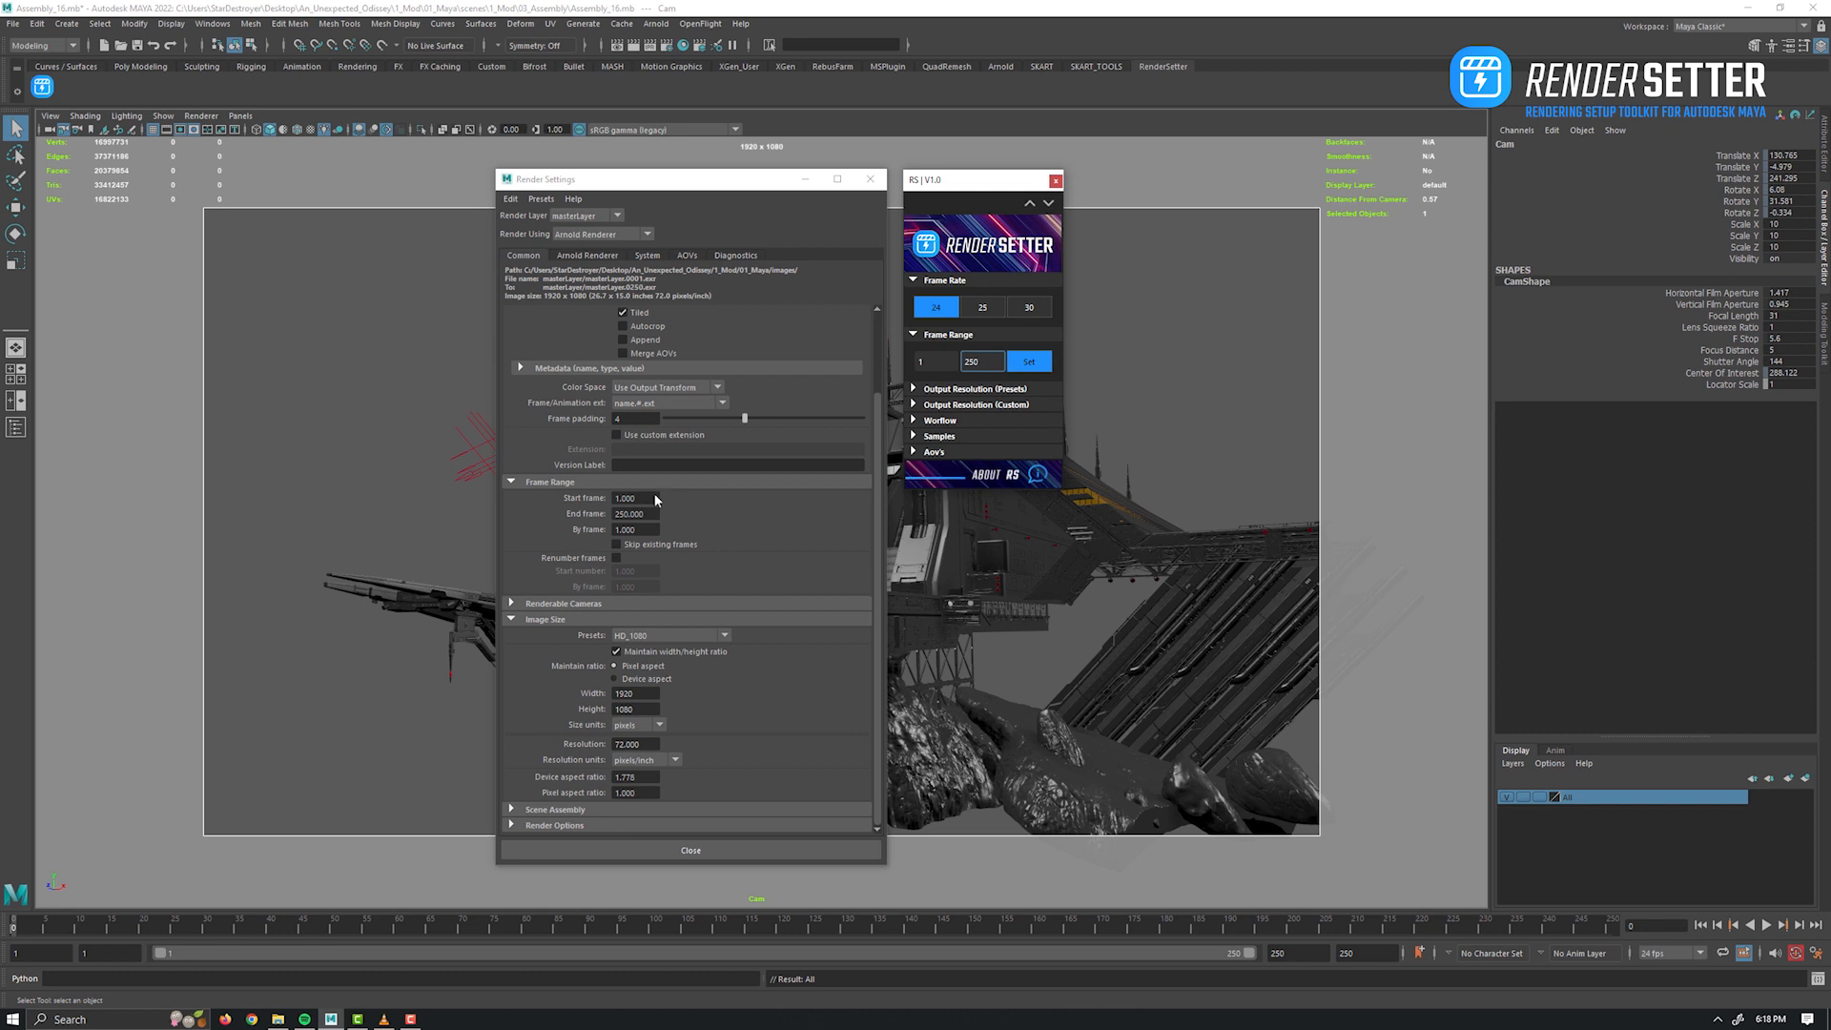
mouse_move(721, 492)
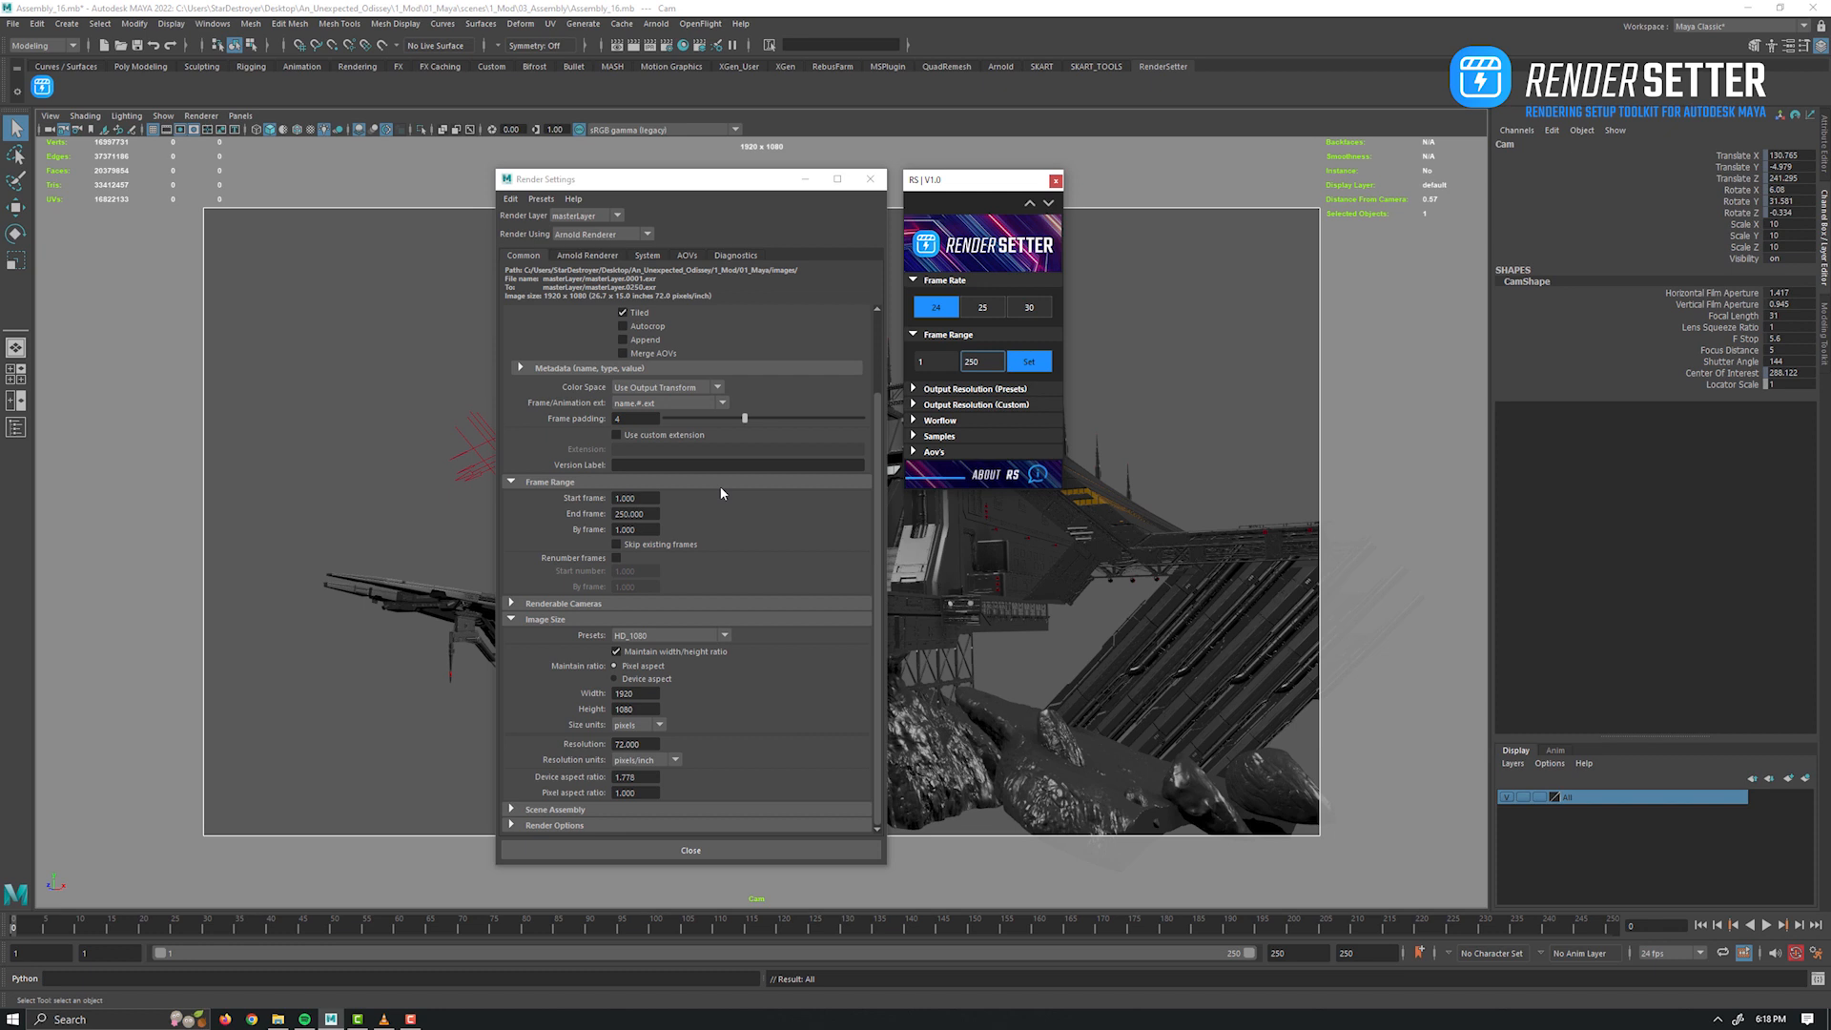
mouse_move(776, 529)
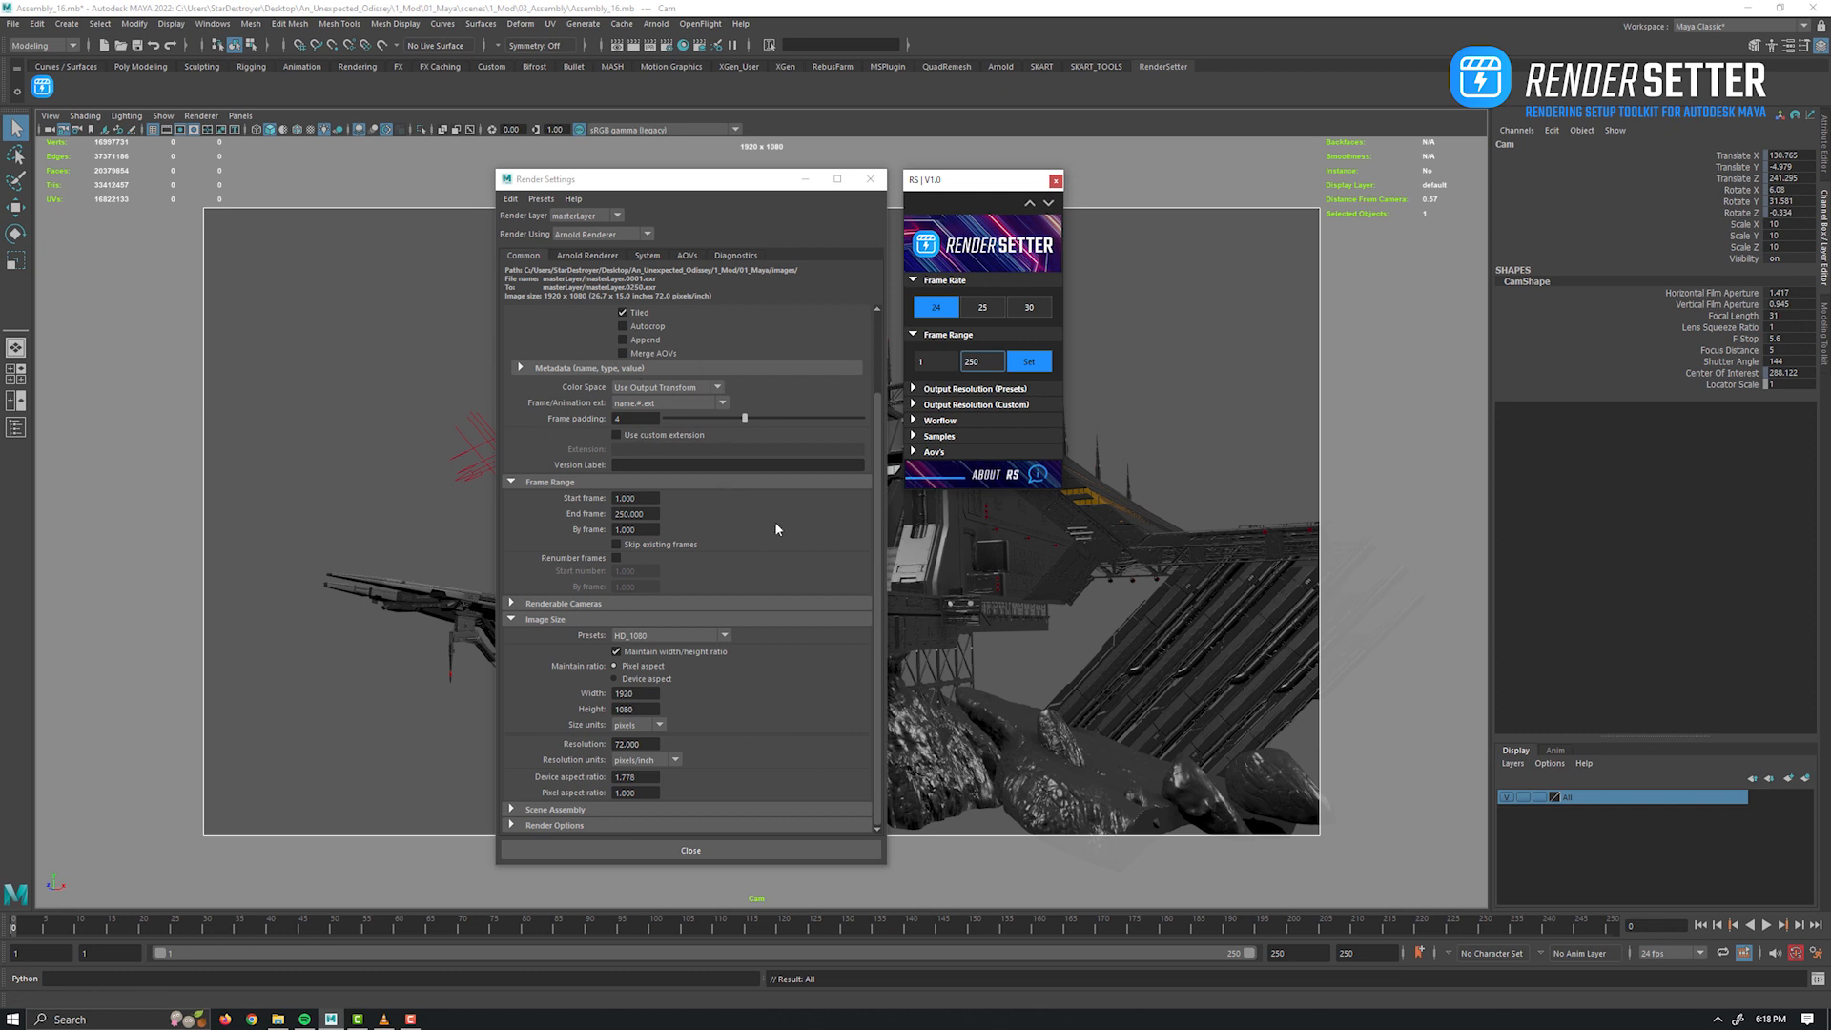
mouse_move(681, 623)
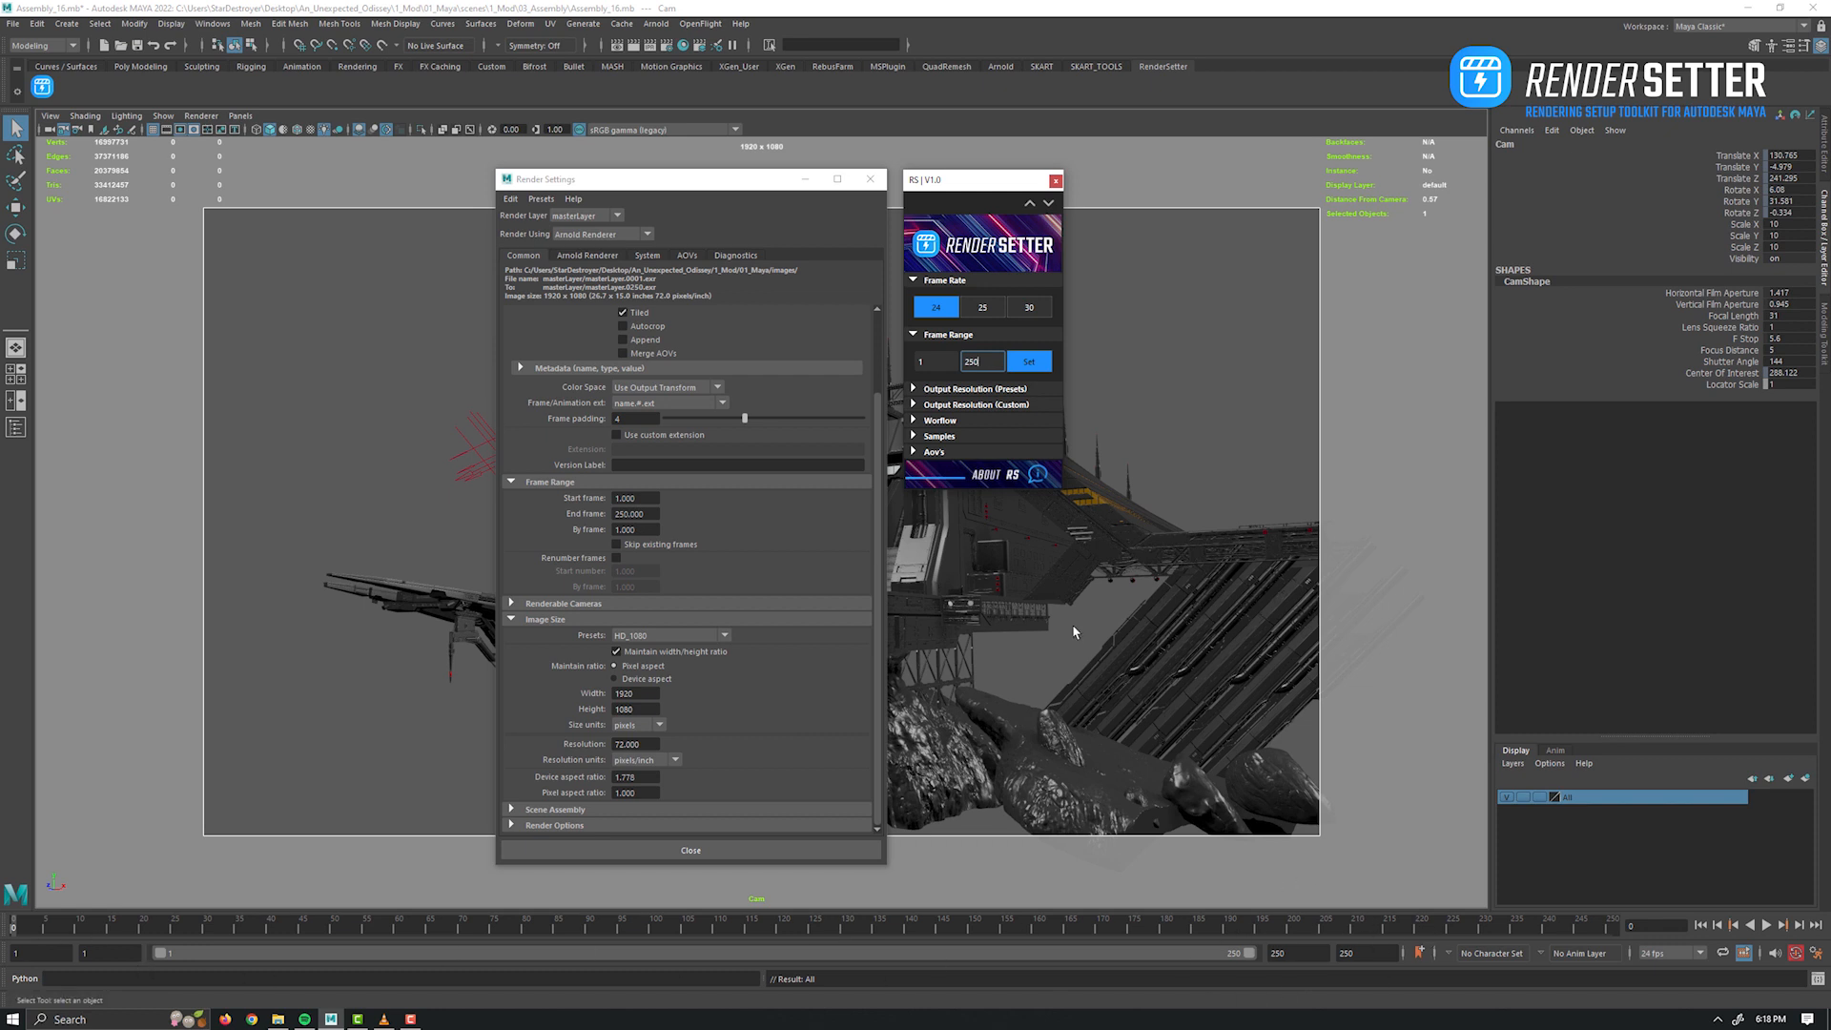
Set the scene frame rate to 30 fps.
left_click(934, 307)
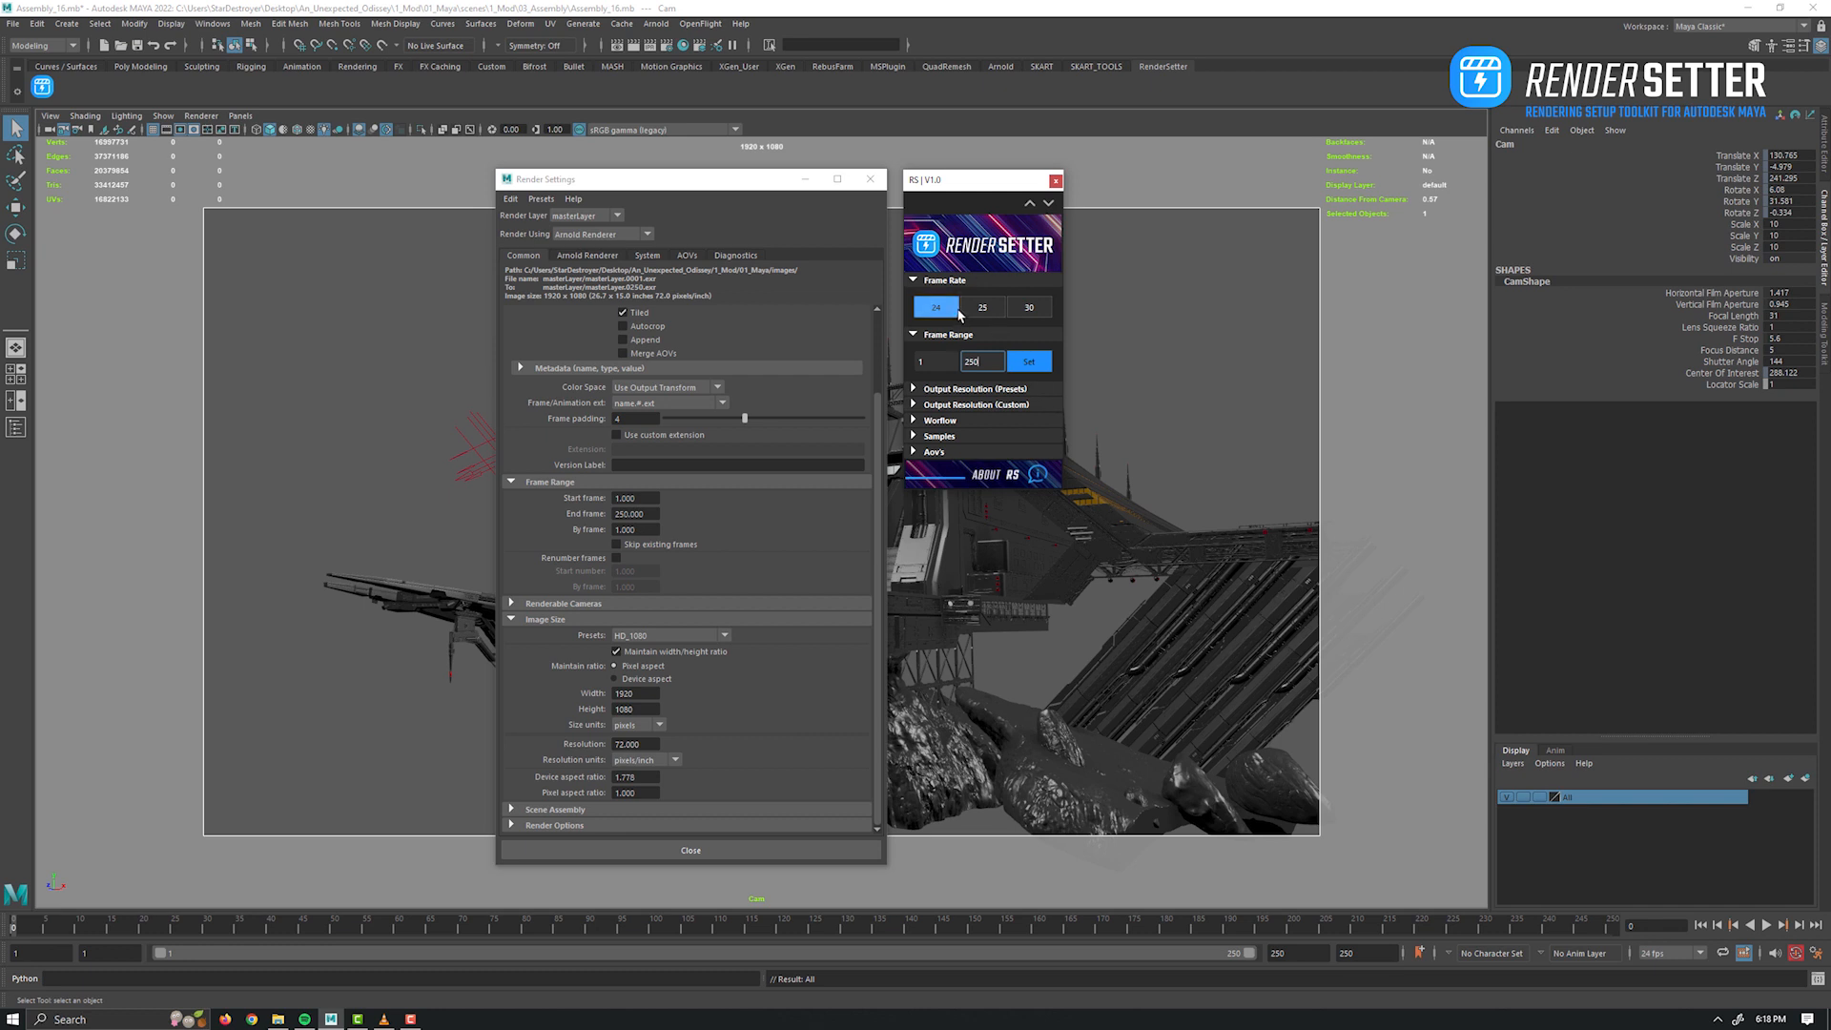
left_click(1028, 305)
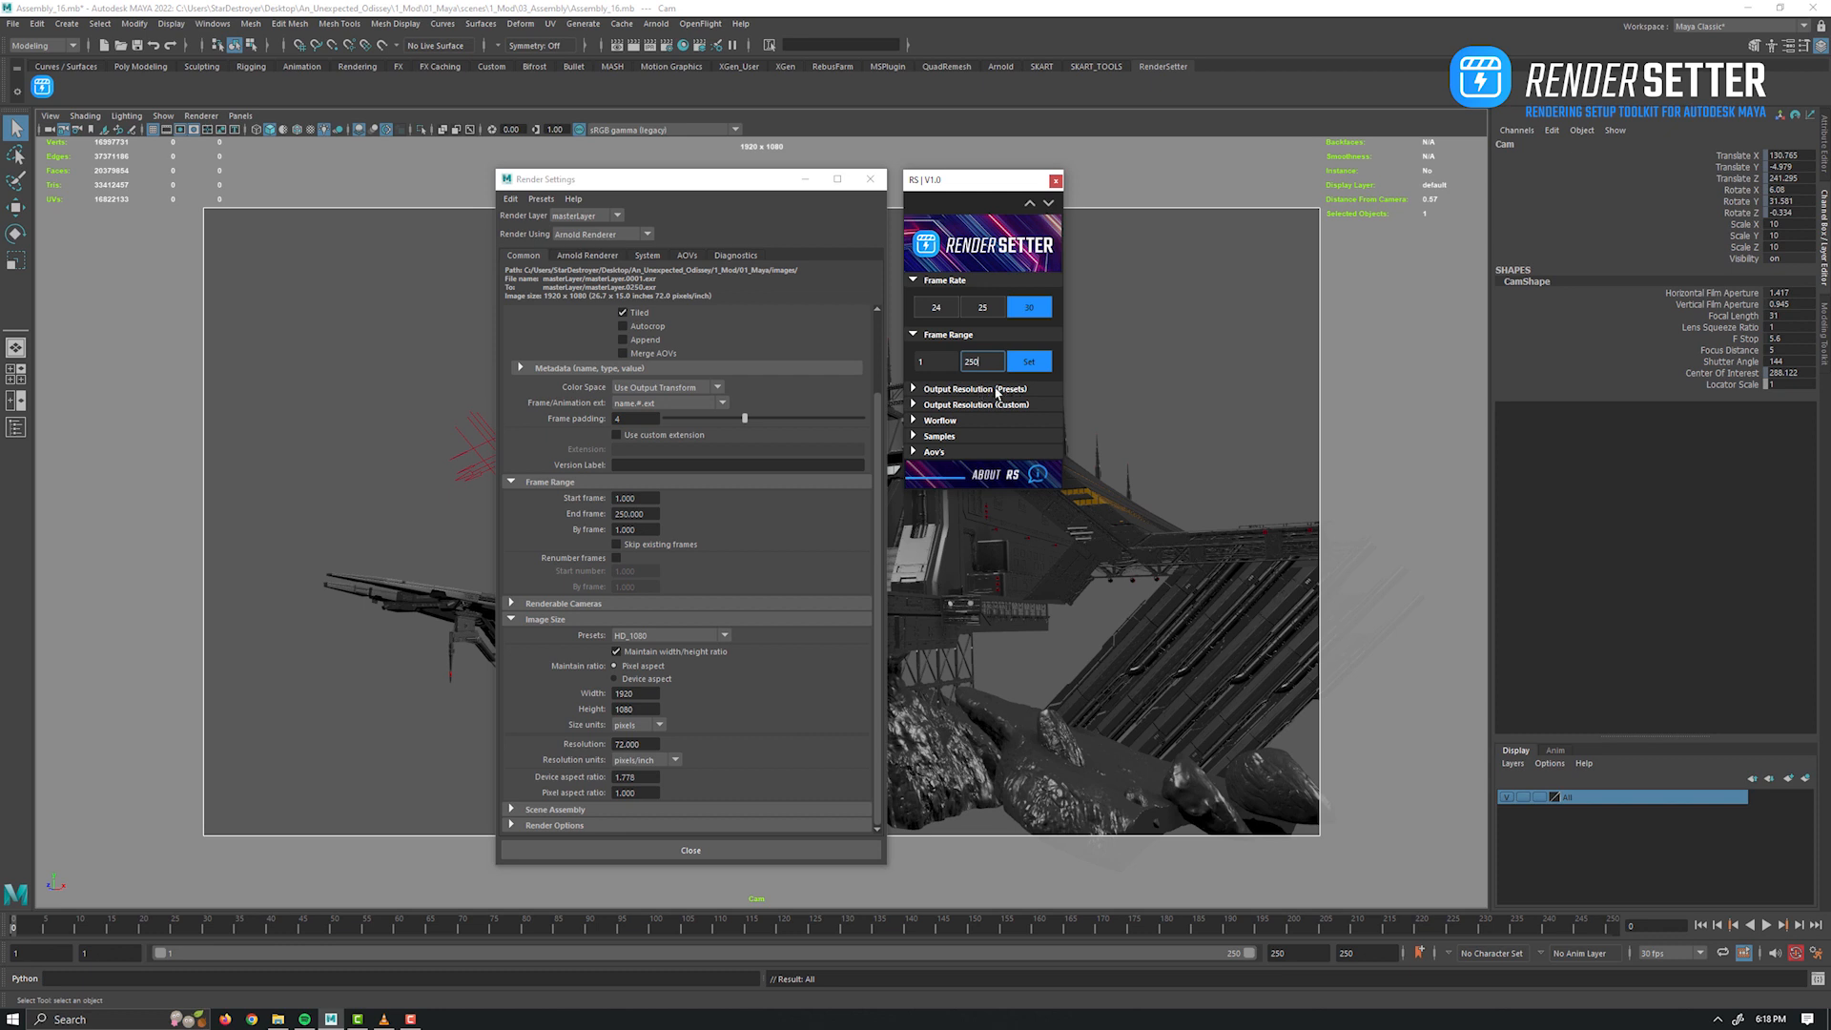
Try the 2K preset at 2.35, then set the 8K preset at a 2.39 ratio (8192x3428).
left_click(977, 389)
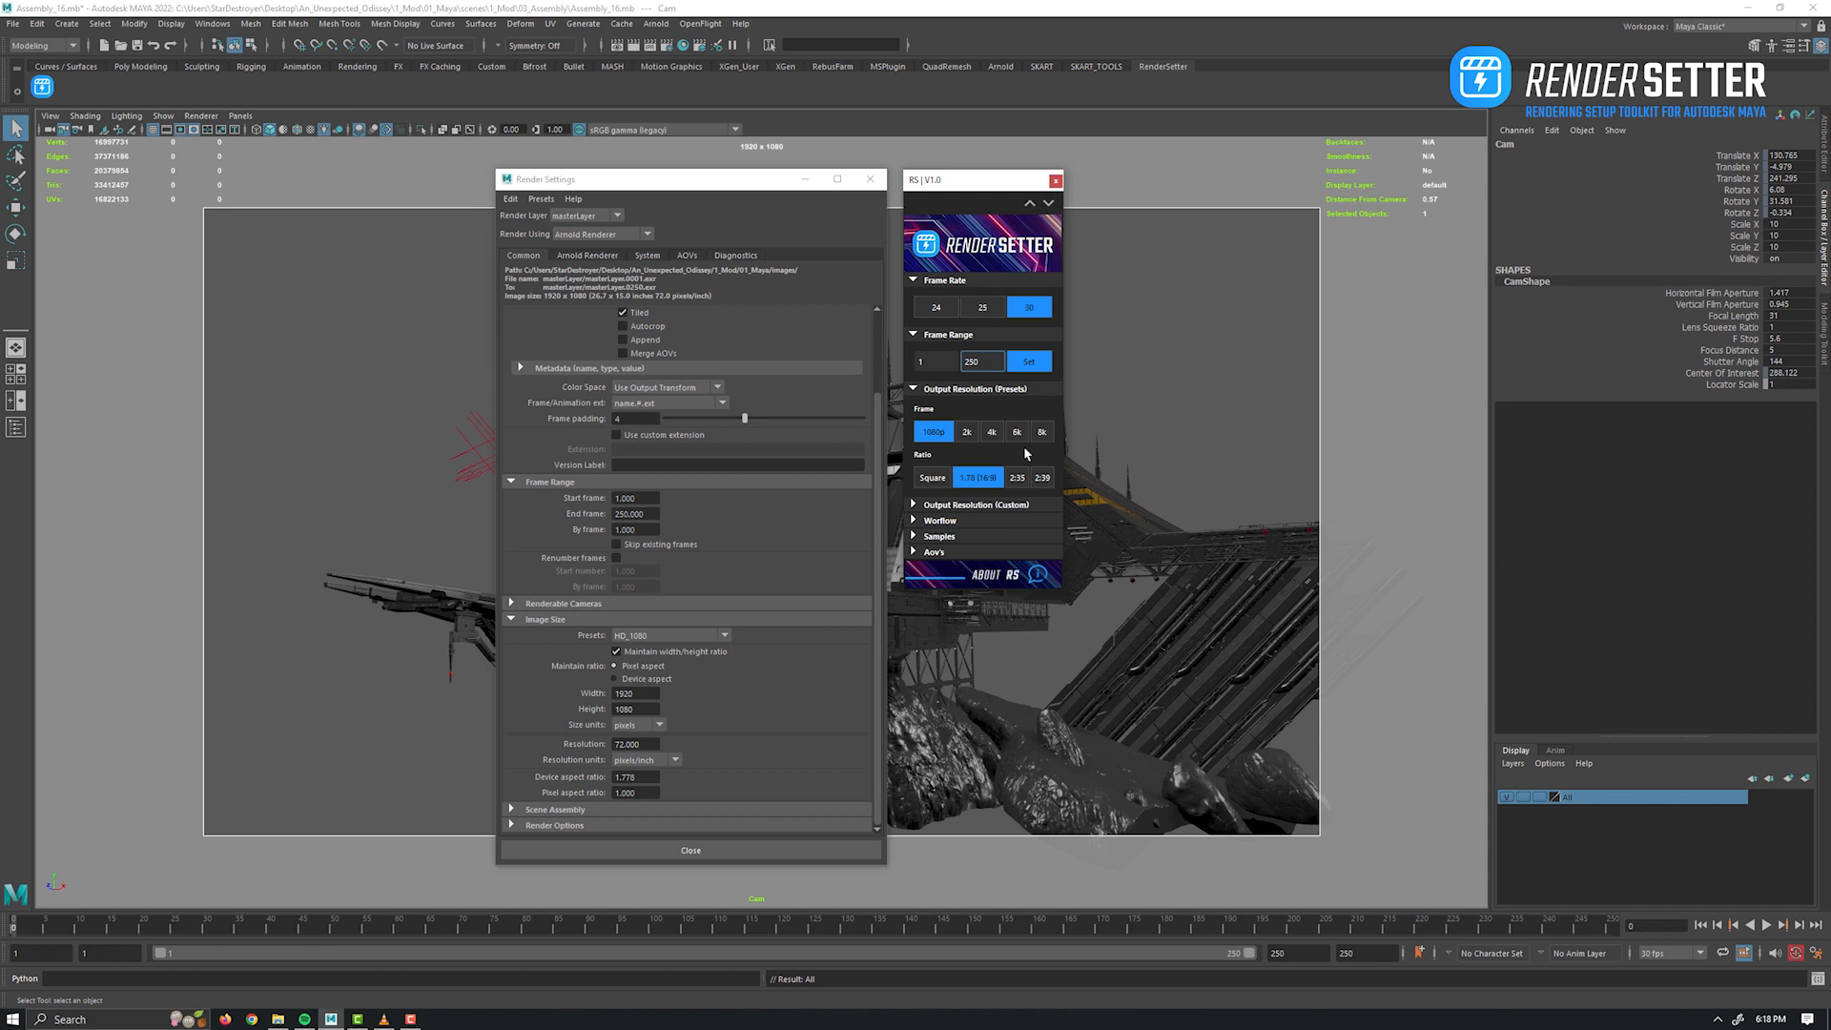
left_click(967, 431)
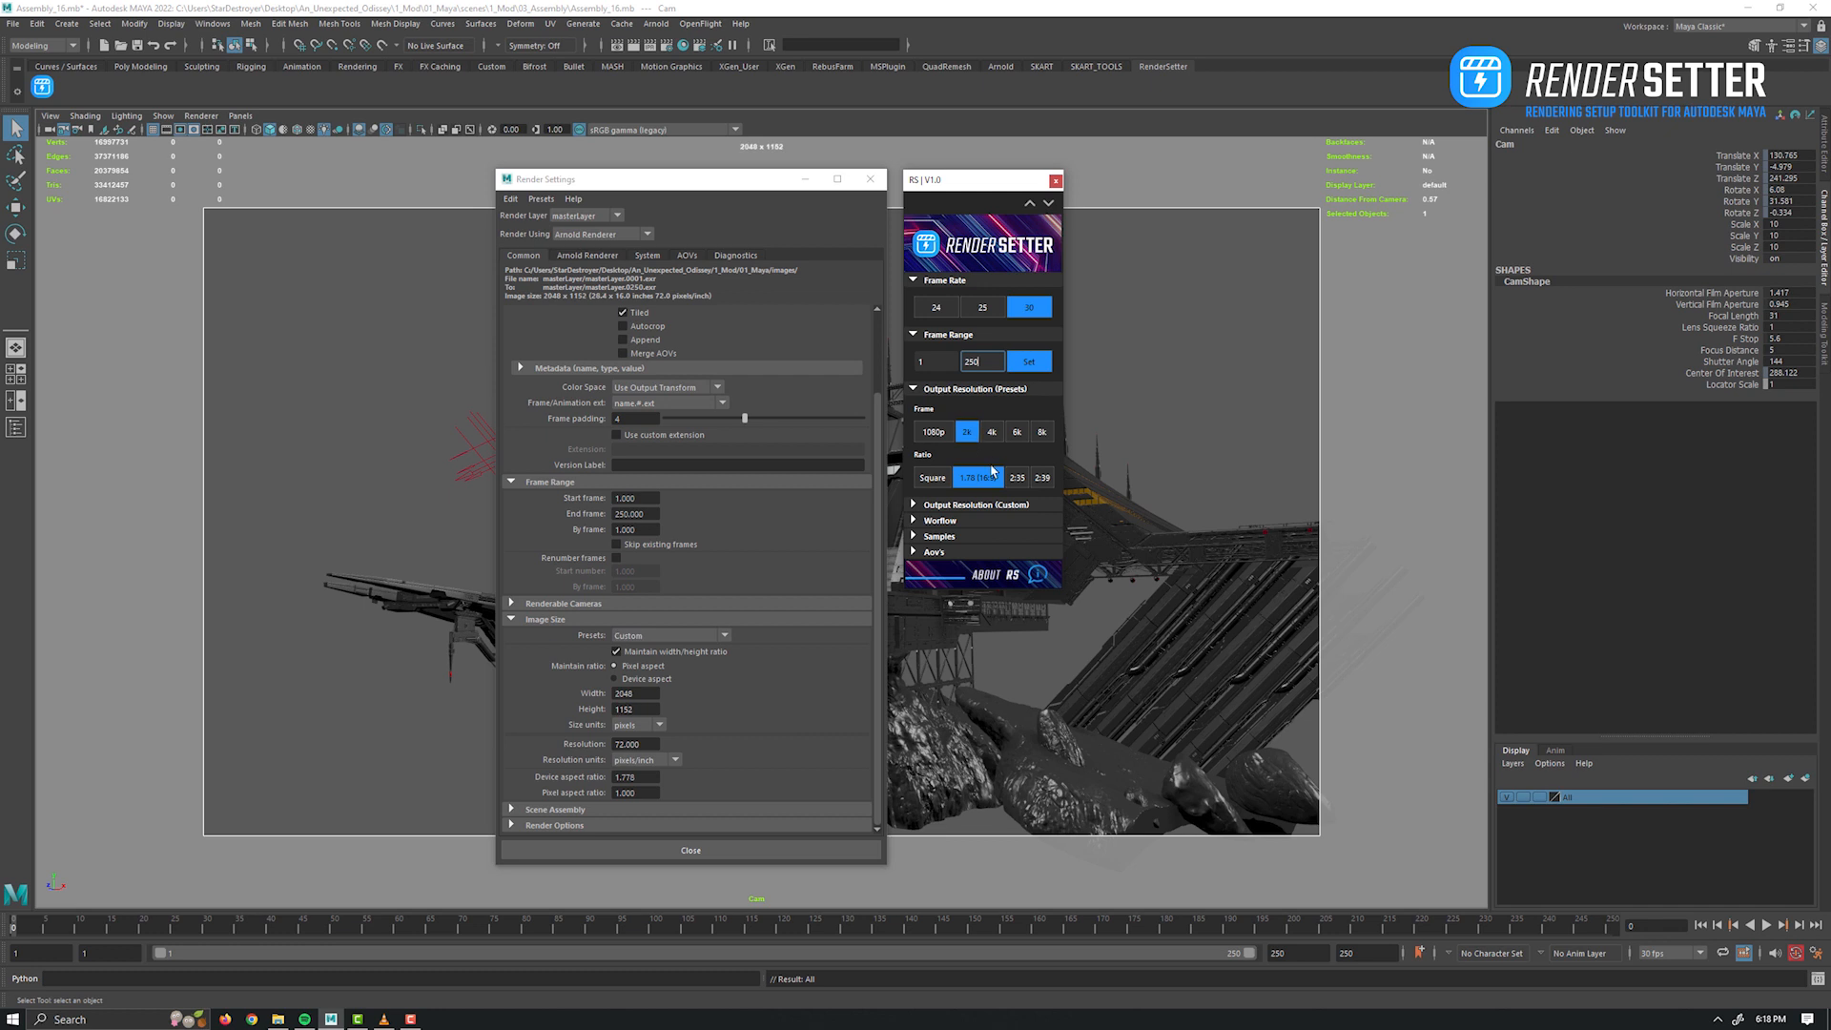
left_click(1017, 477)
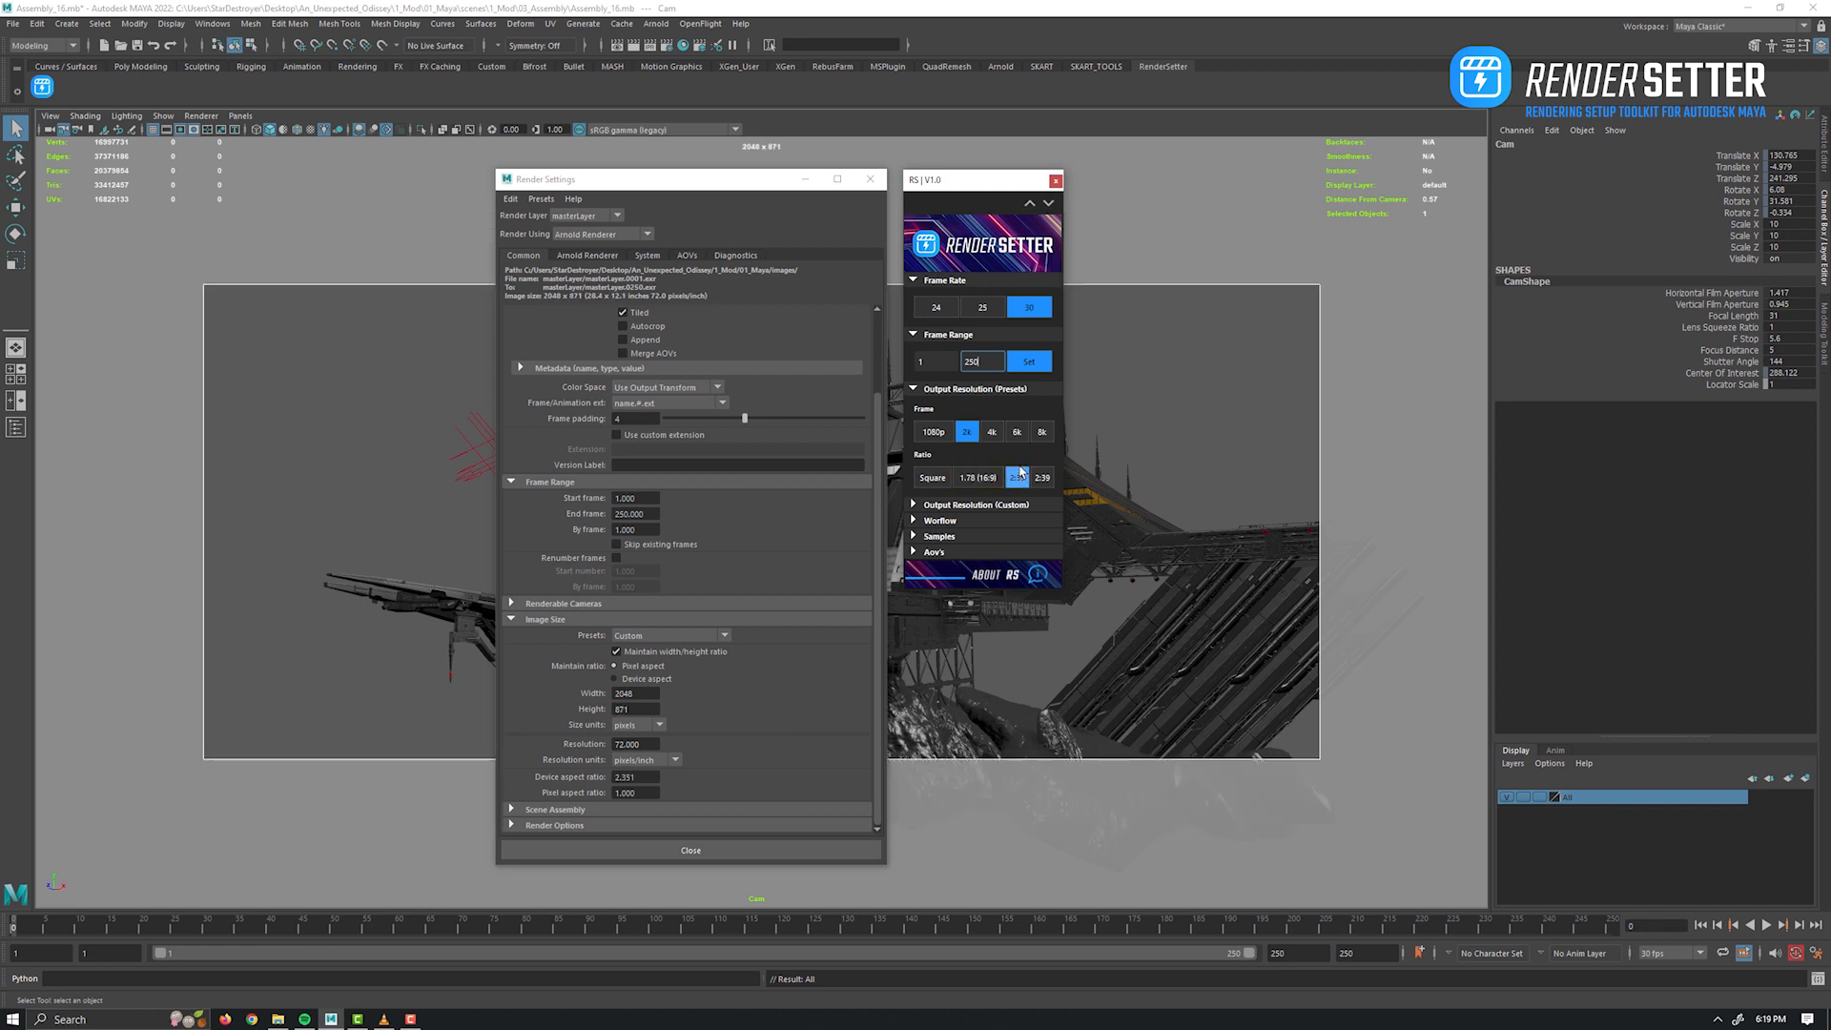
left_click(1041, 431)
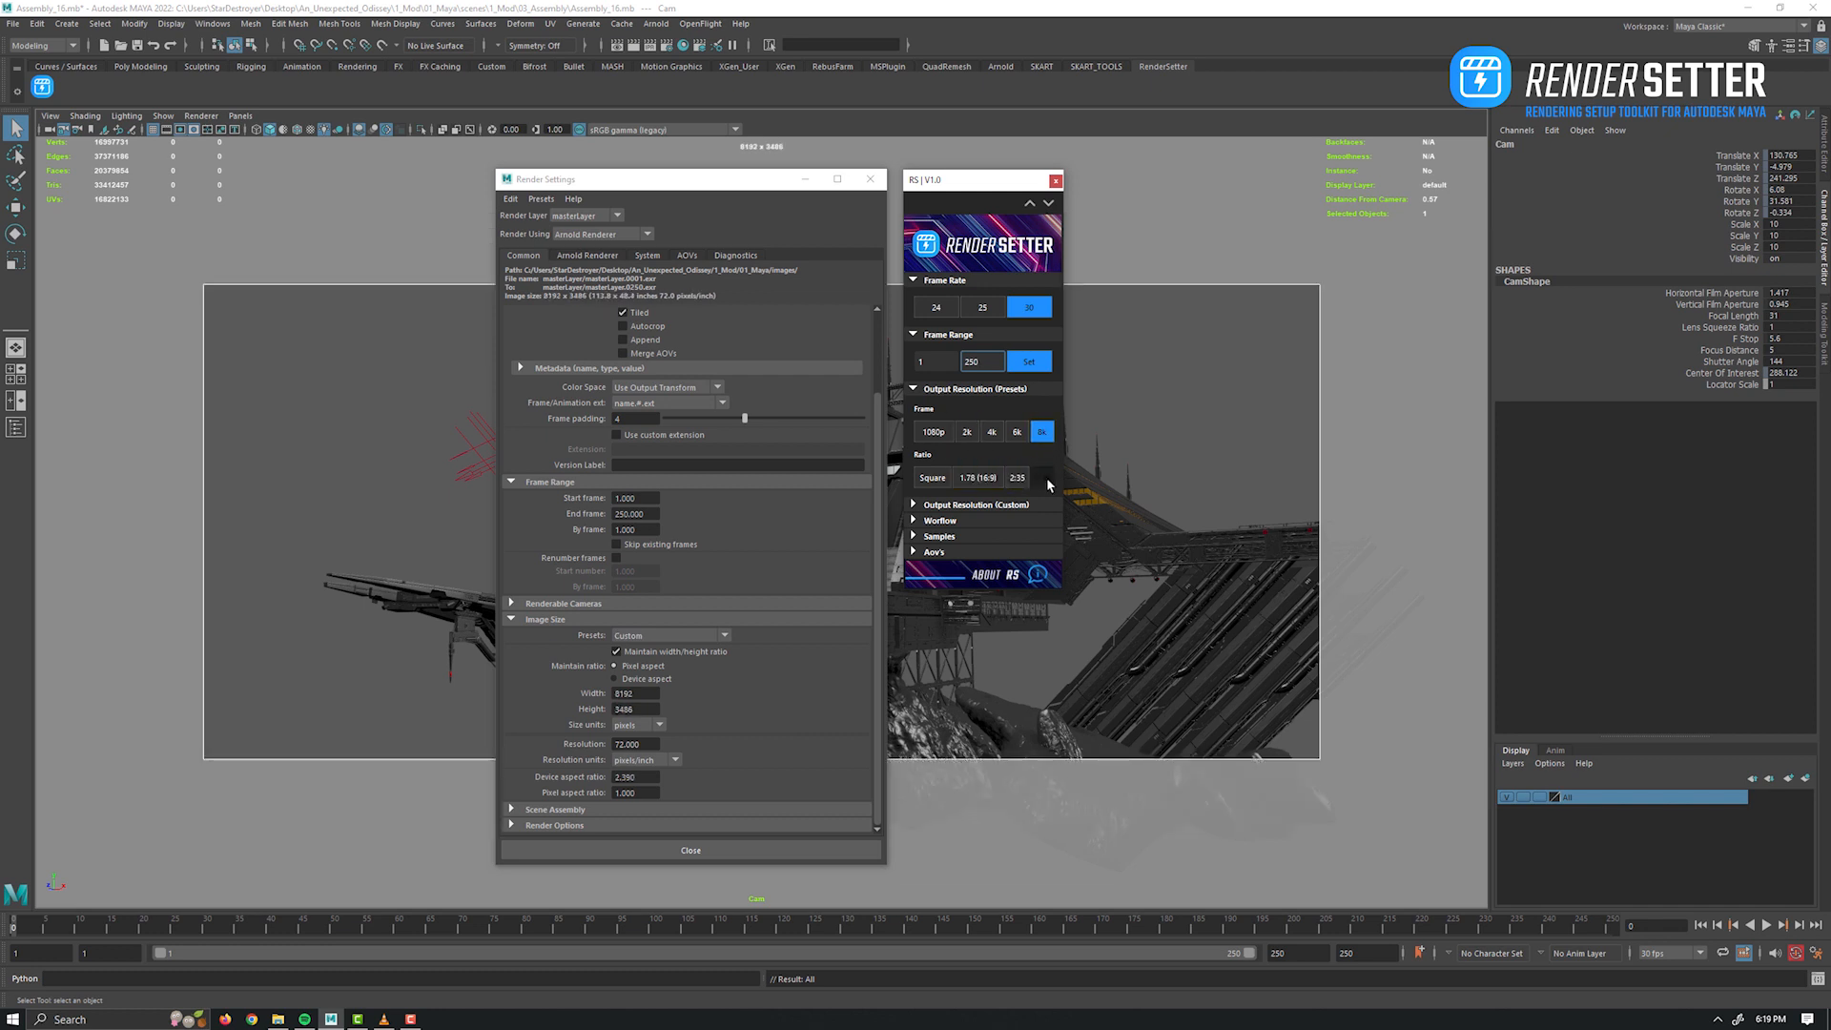
left_click(1042, 477)
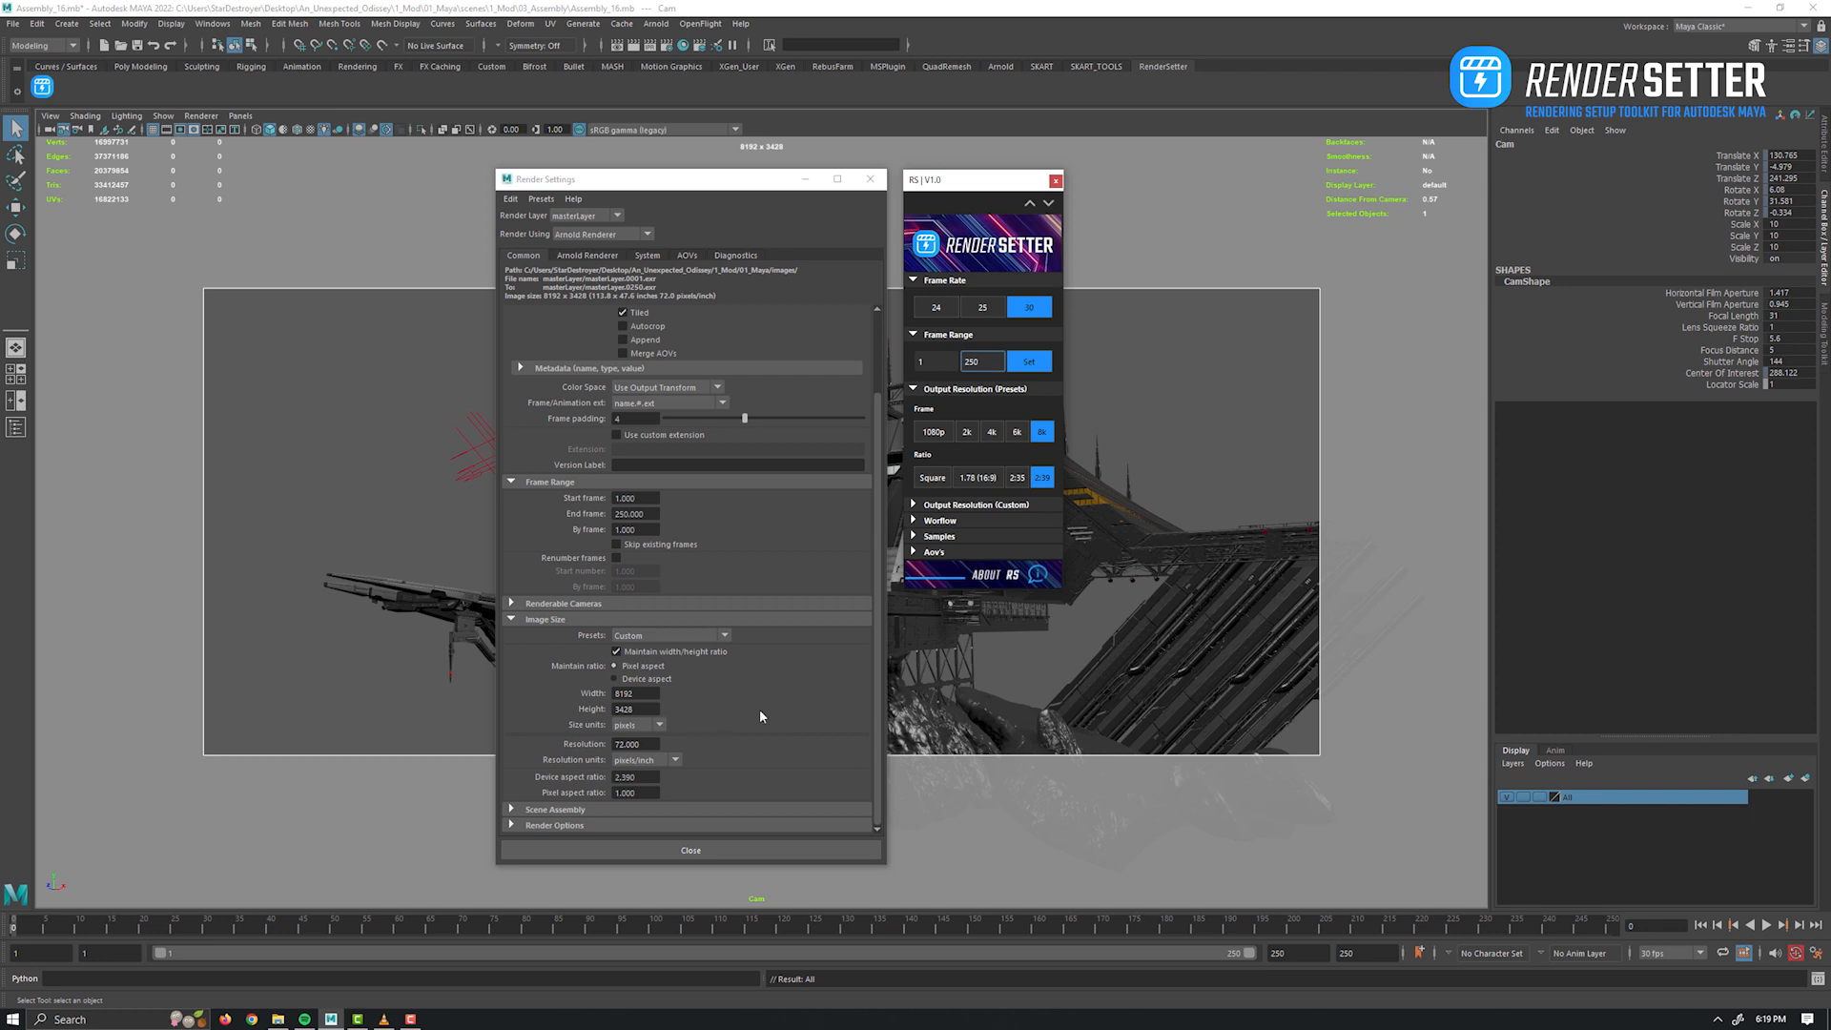
mouse_move(820, 683)
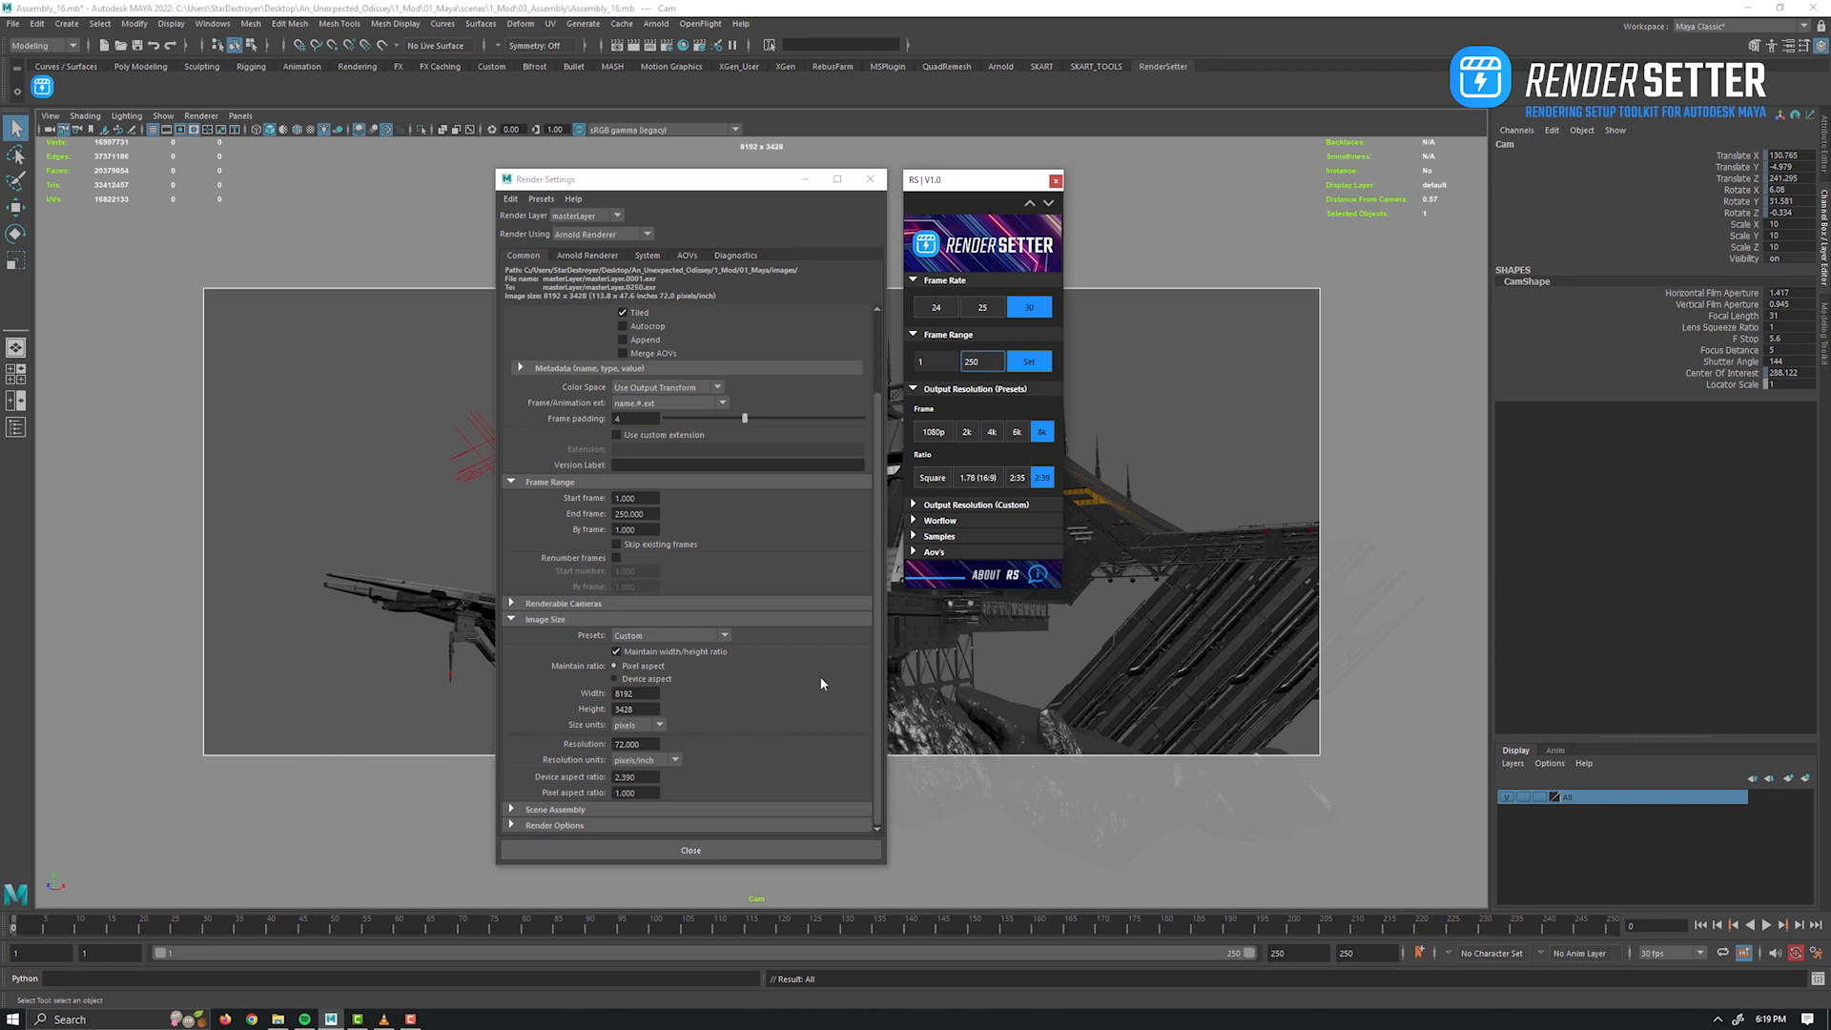
Reveal the custom output resolution fields and start entering a custom width.
left_click(980, 361)
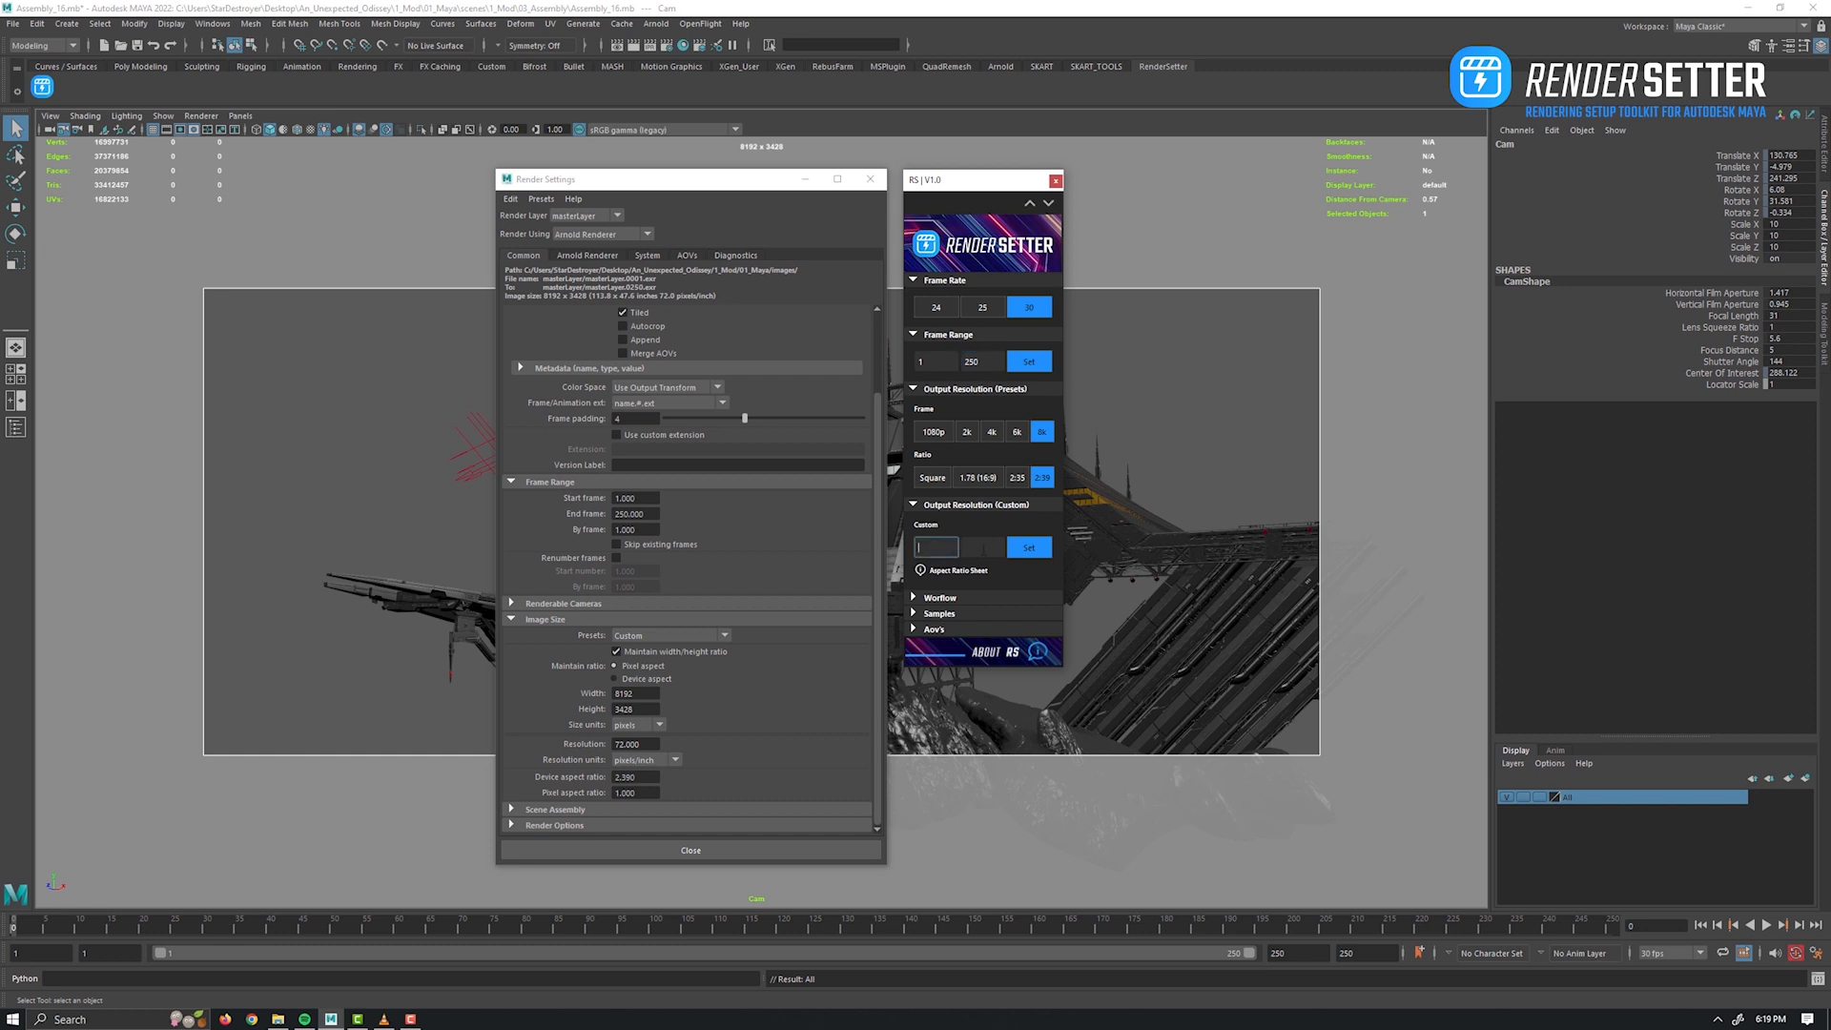
left_click(980, 548)
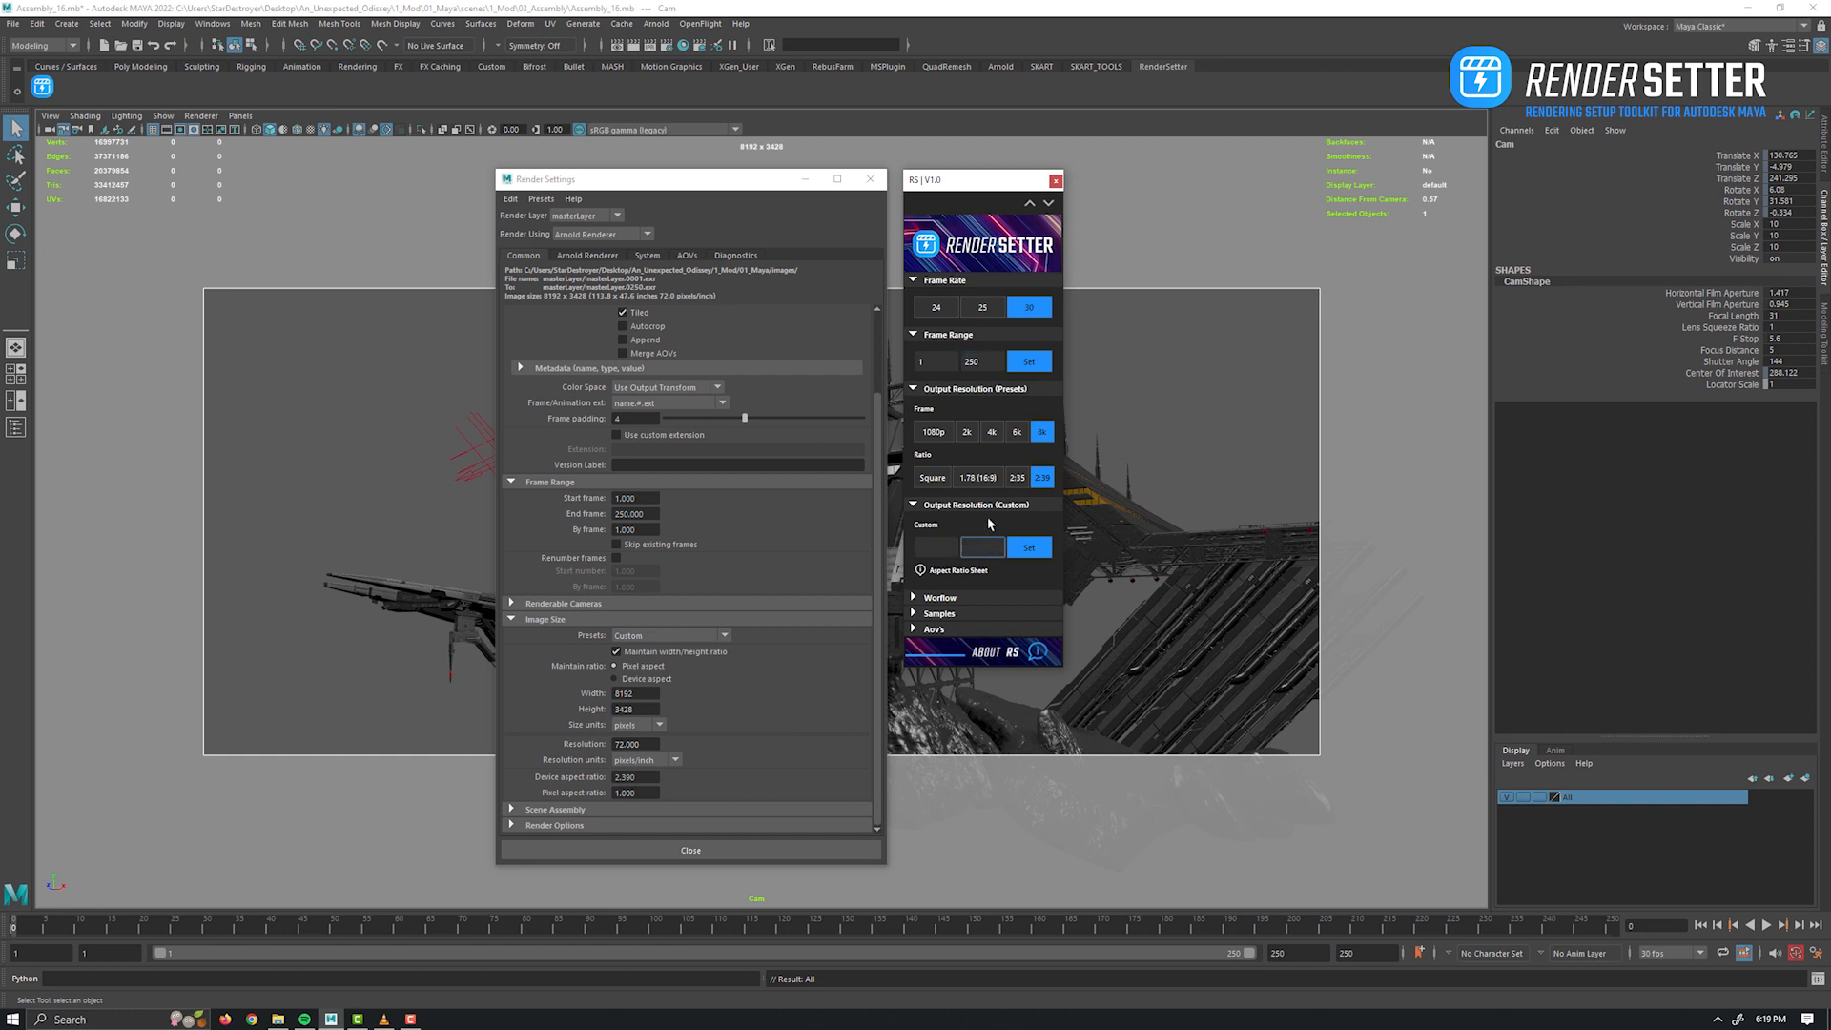
mouse_move(938, 565)
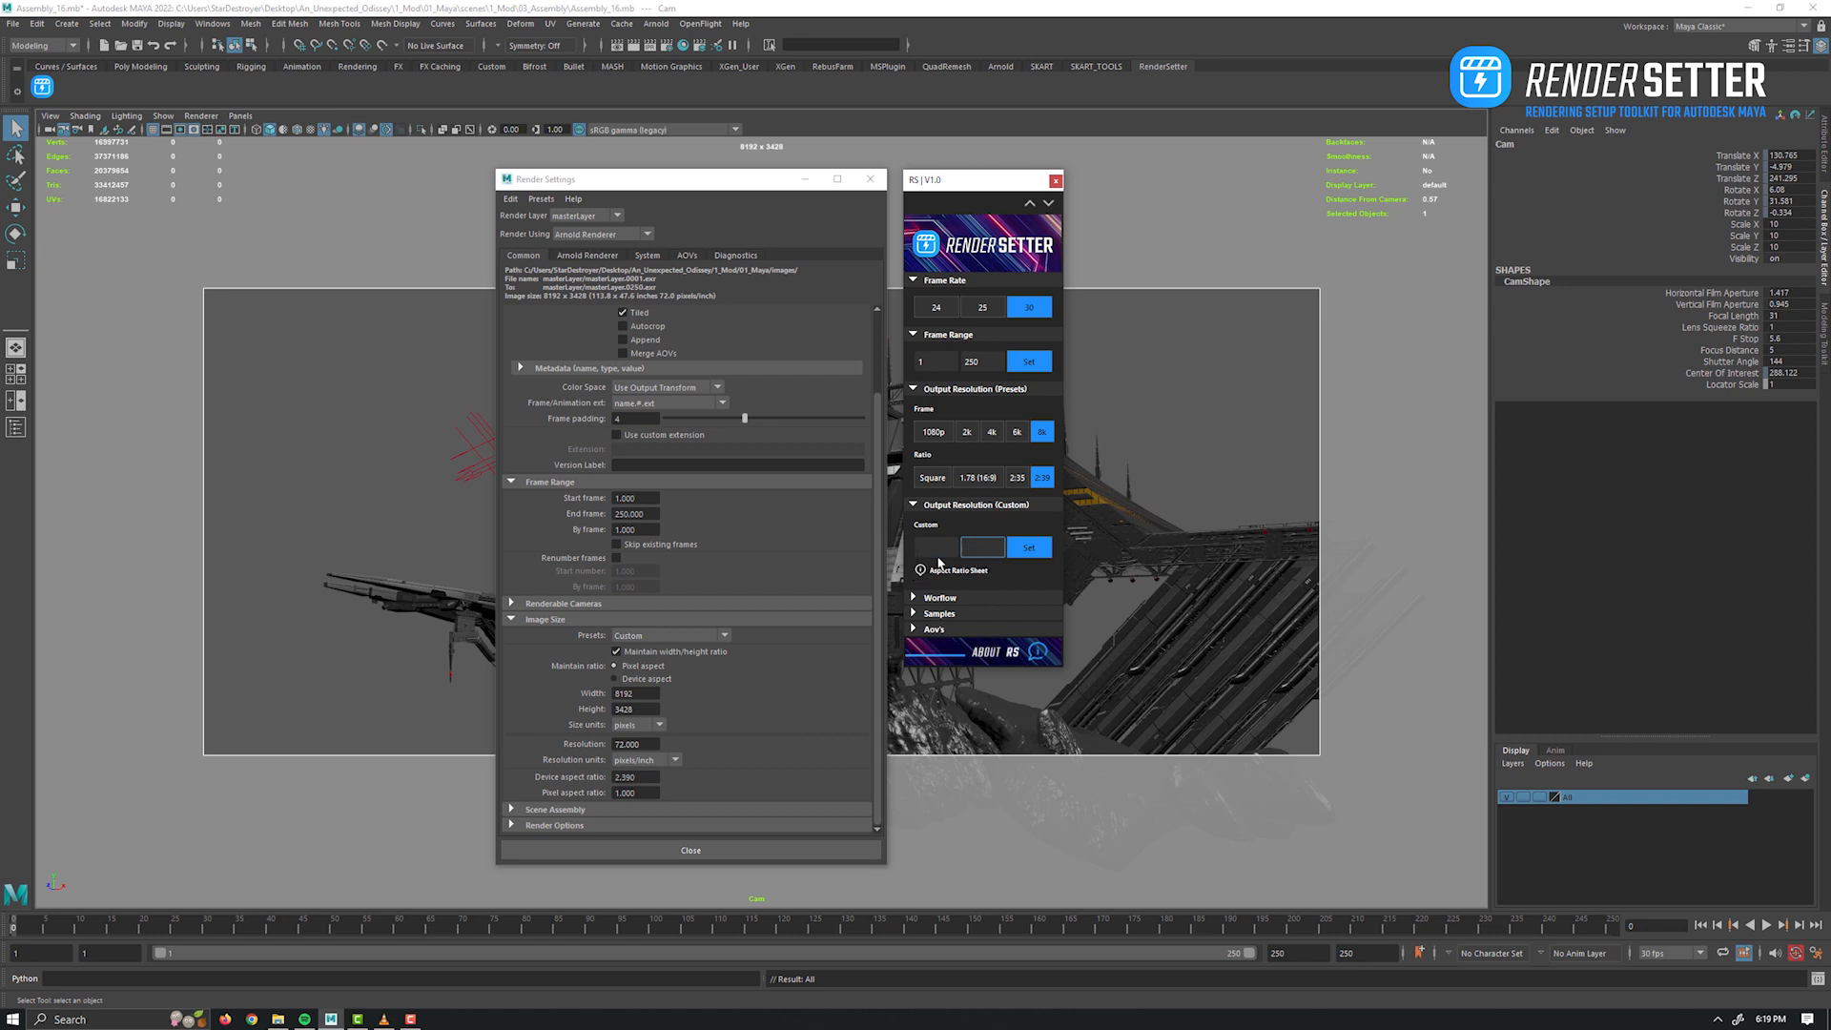
mouse_move(974, 578)
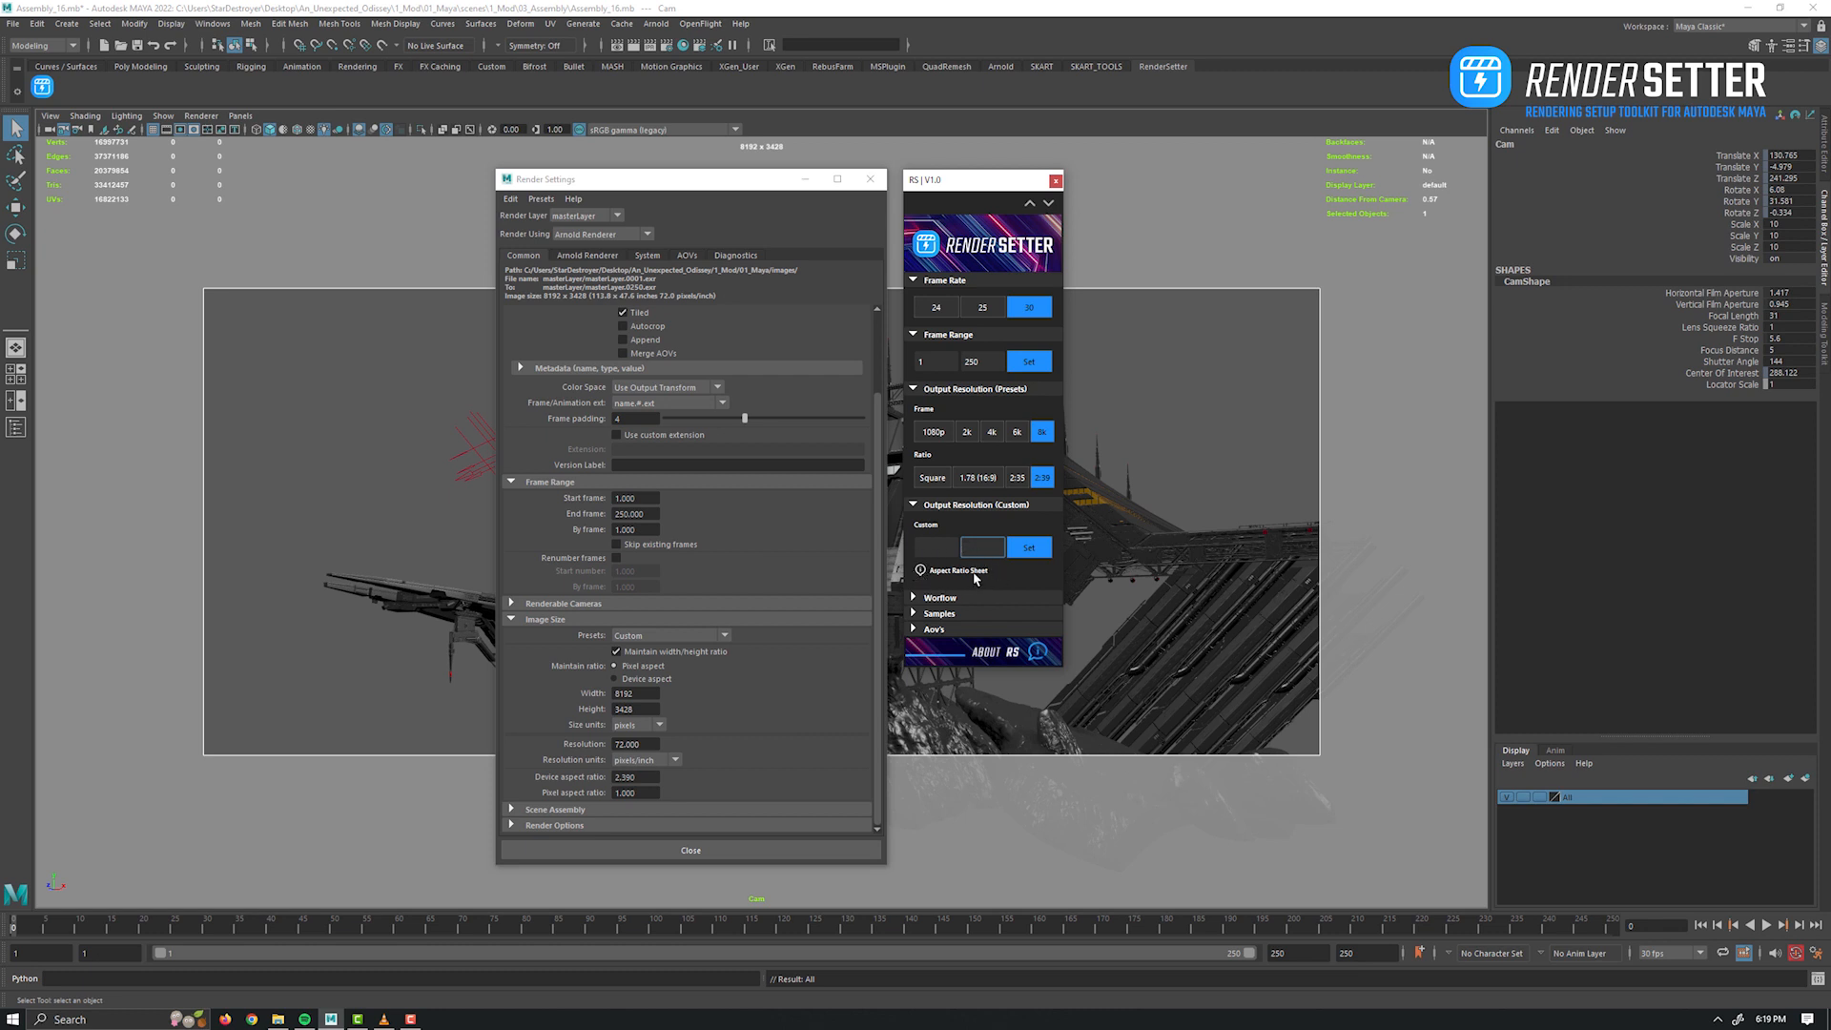
View the aspect ratio reference sheet in Firefox, enlarged on the 4K UHD tables.
left_click(956, 571)
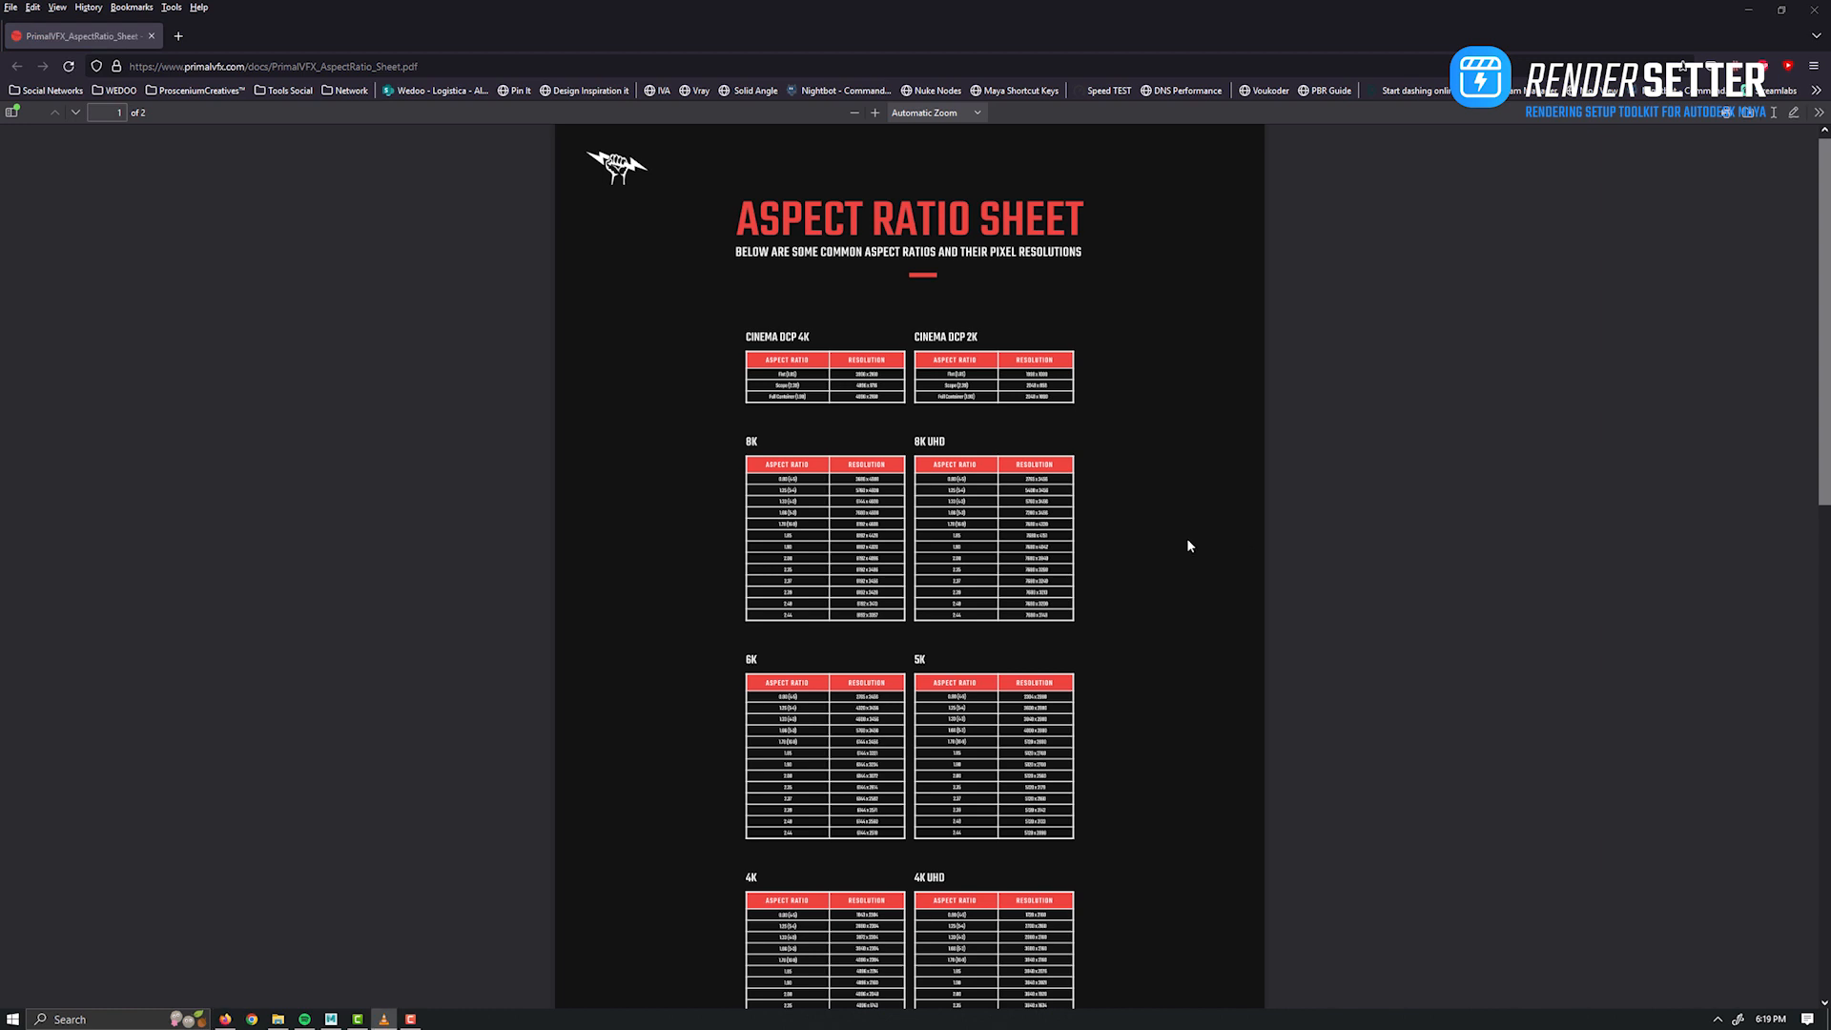
left_click(872, 112)
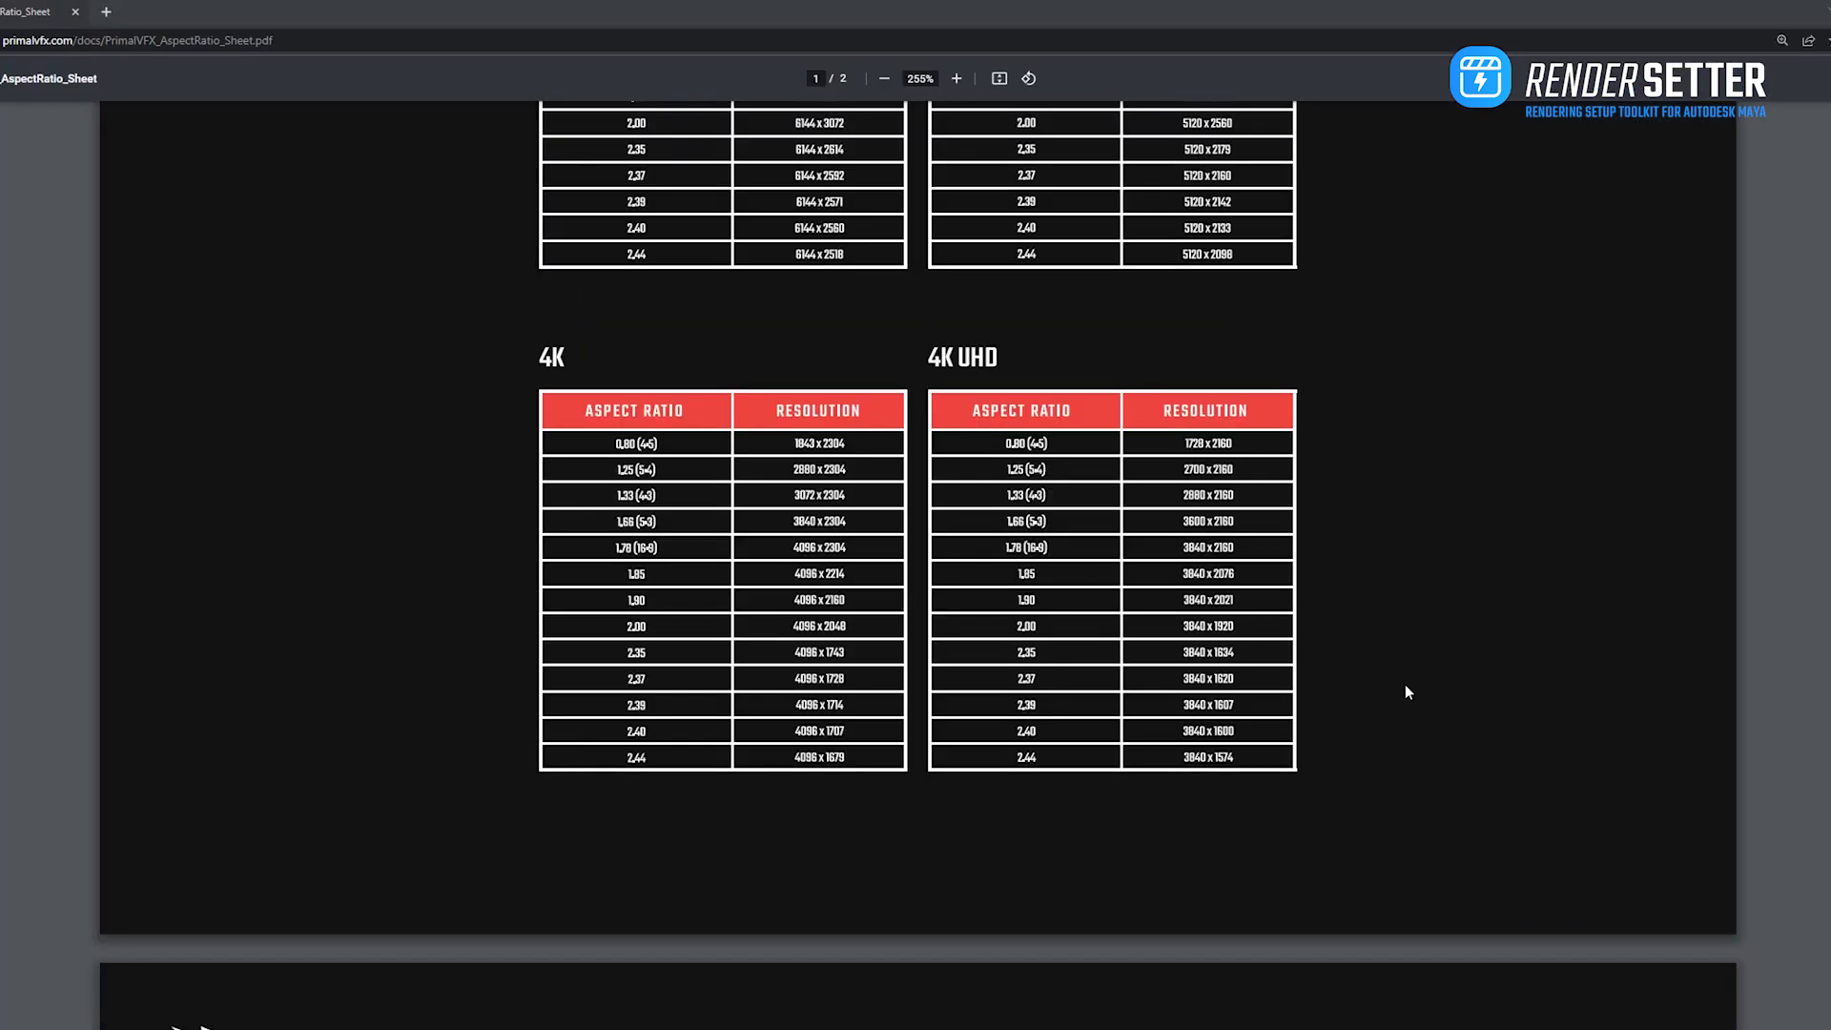
left_click(955, 78)
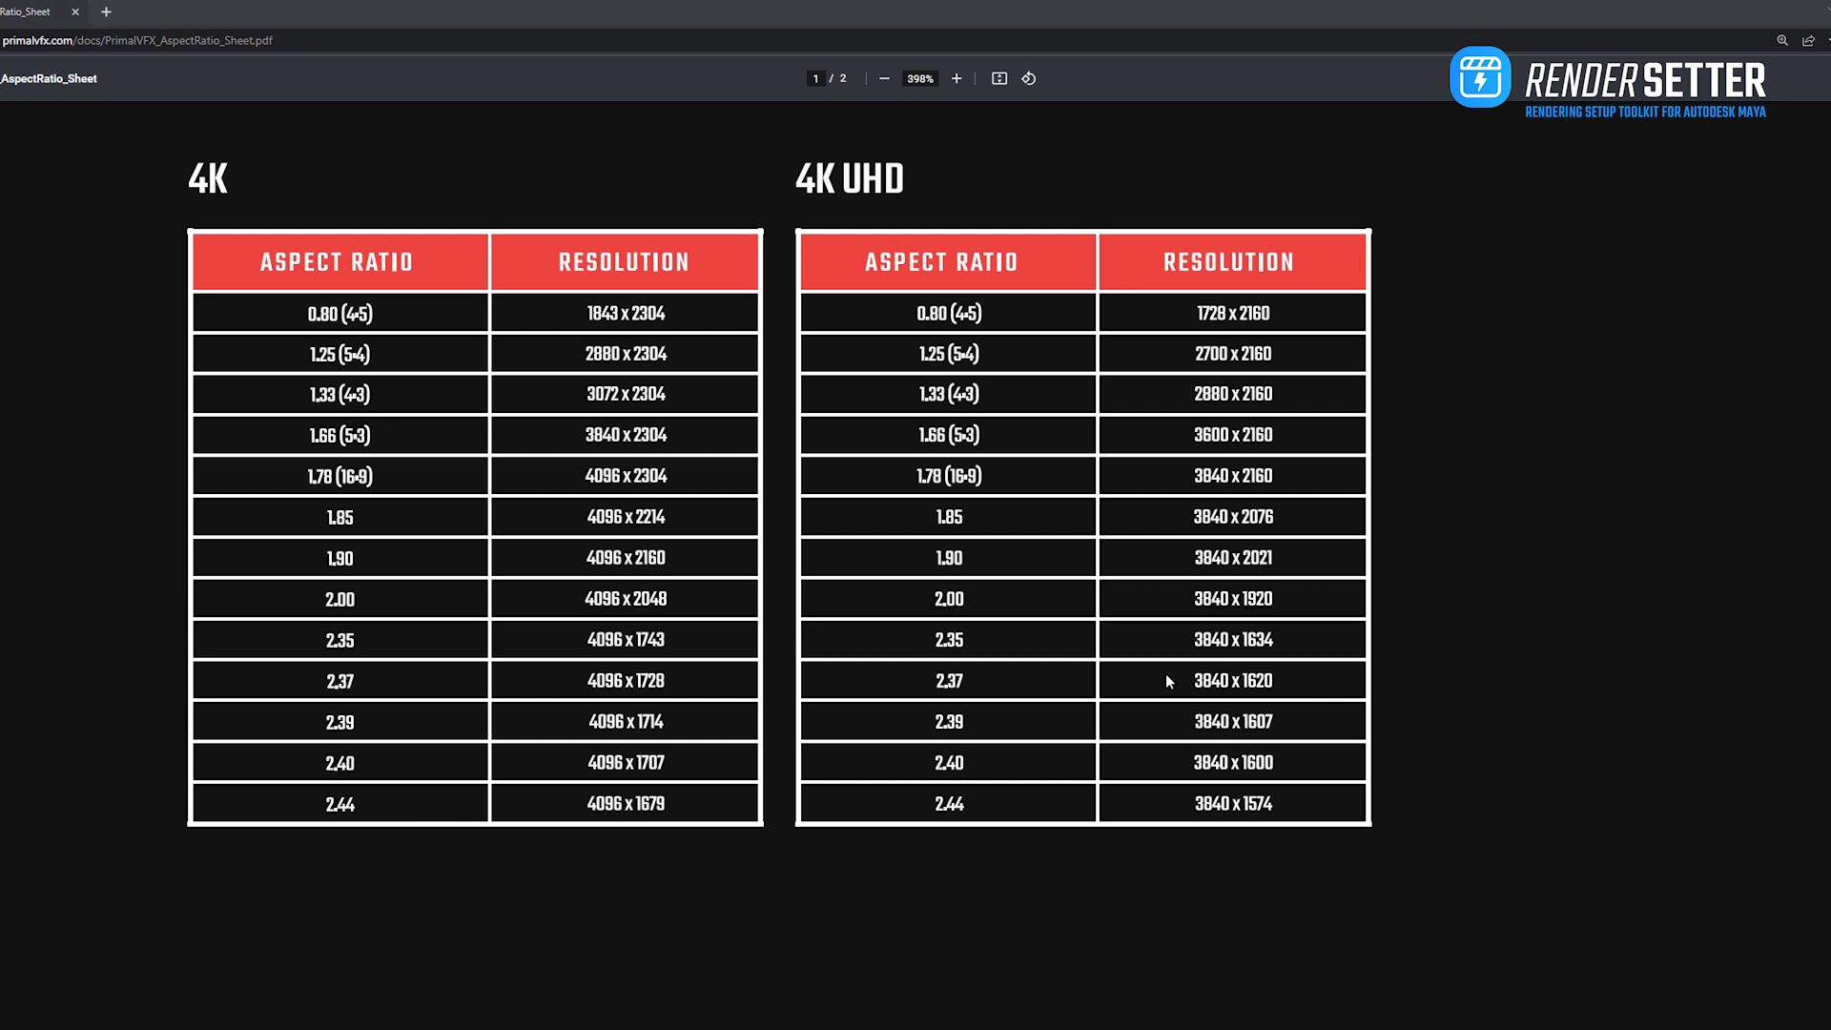
mouse_move(1568, 732)
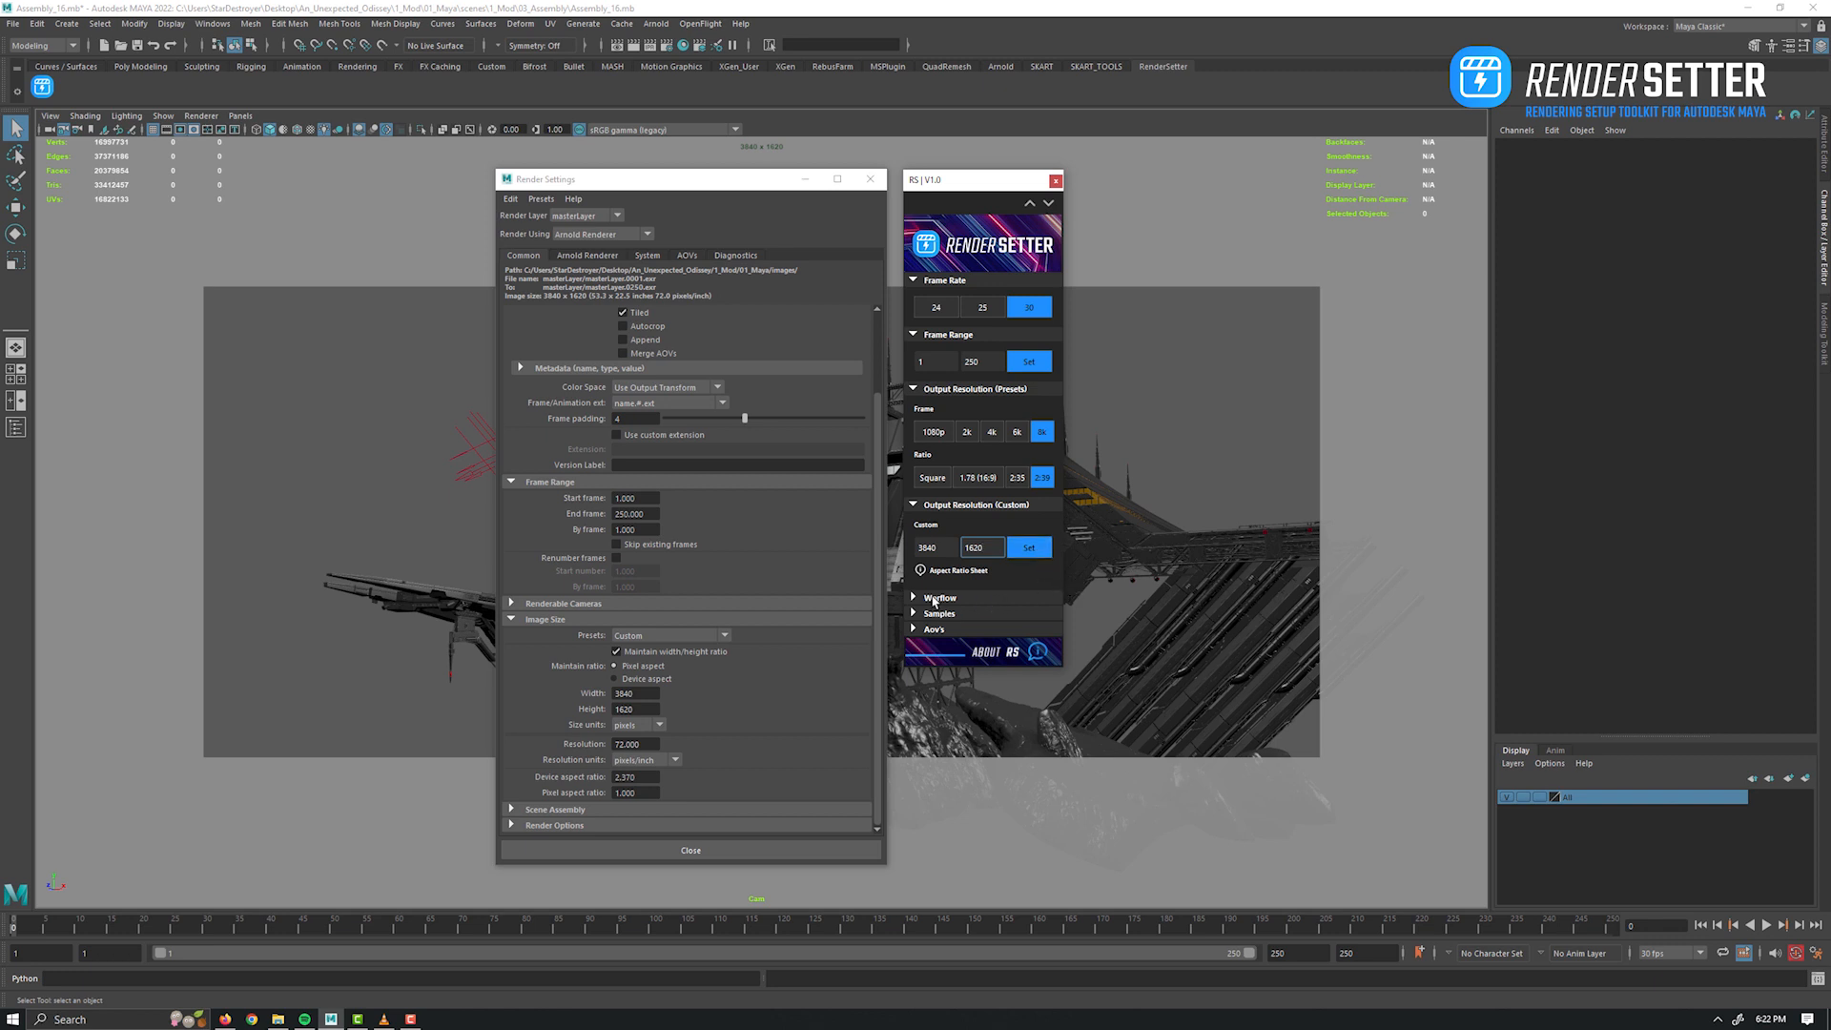
Choose the Nuke compositing workflow and show the Arnold sampling settings.
left_click(939, 597)
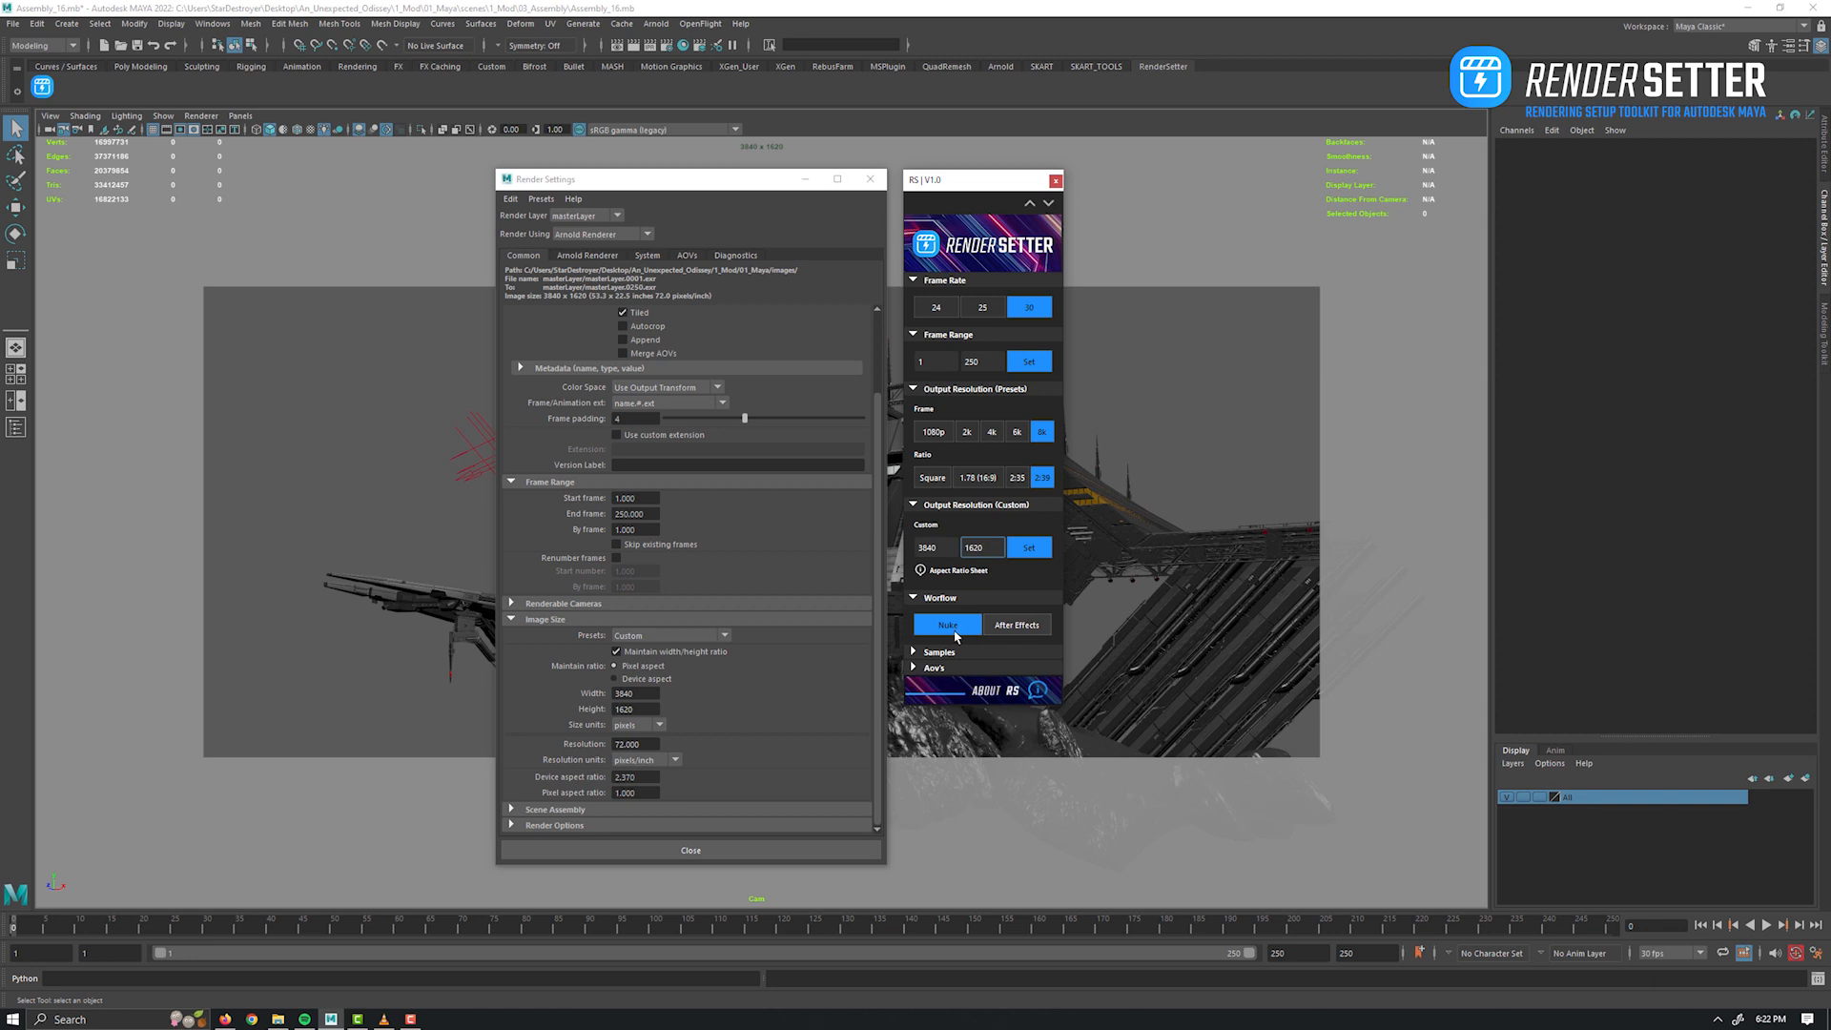
left_click(949, 626)
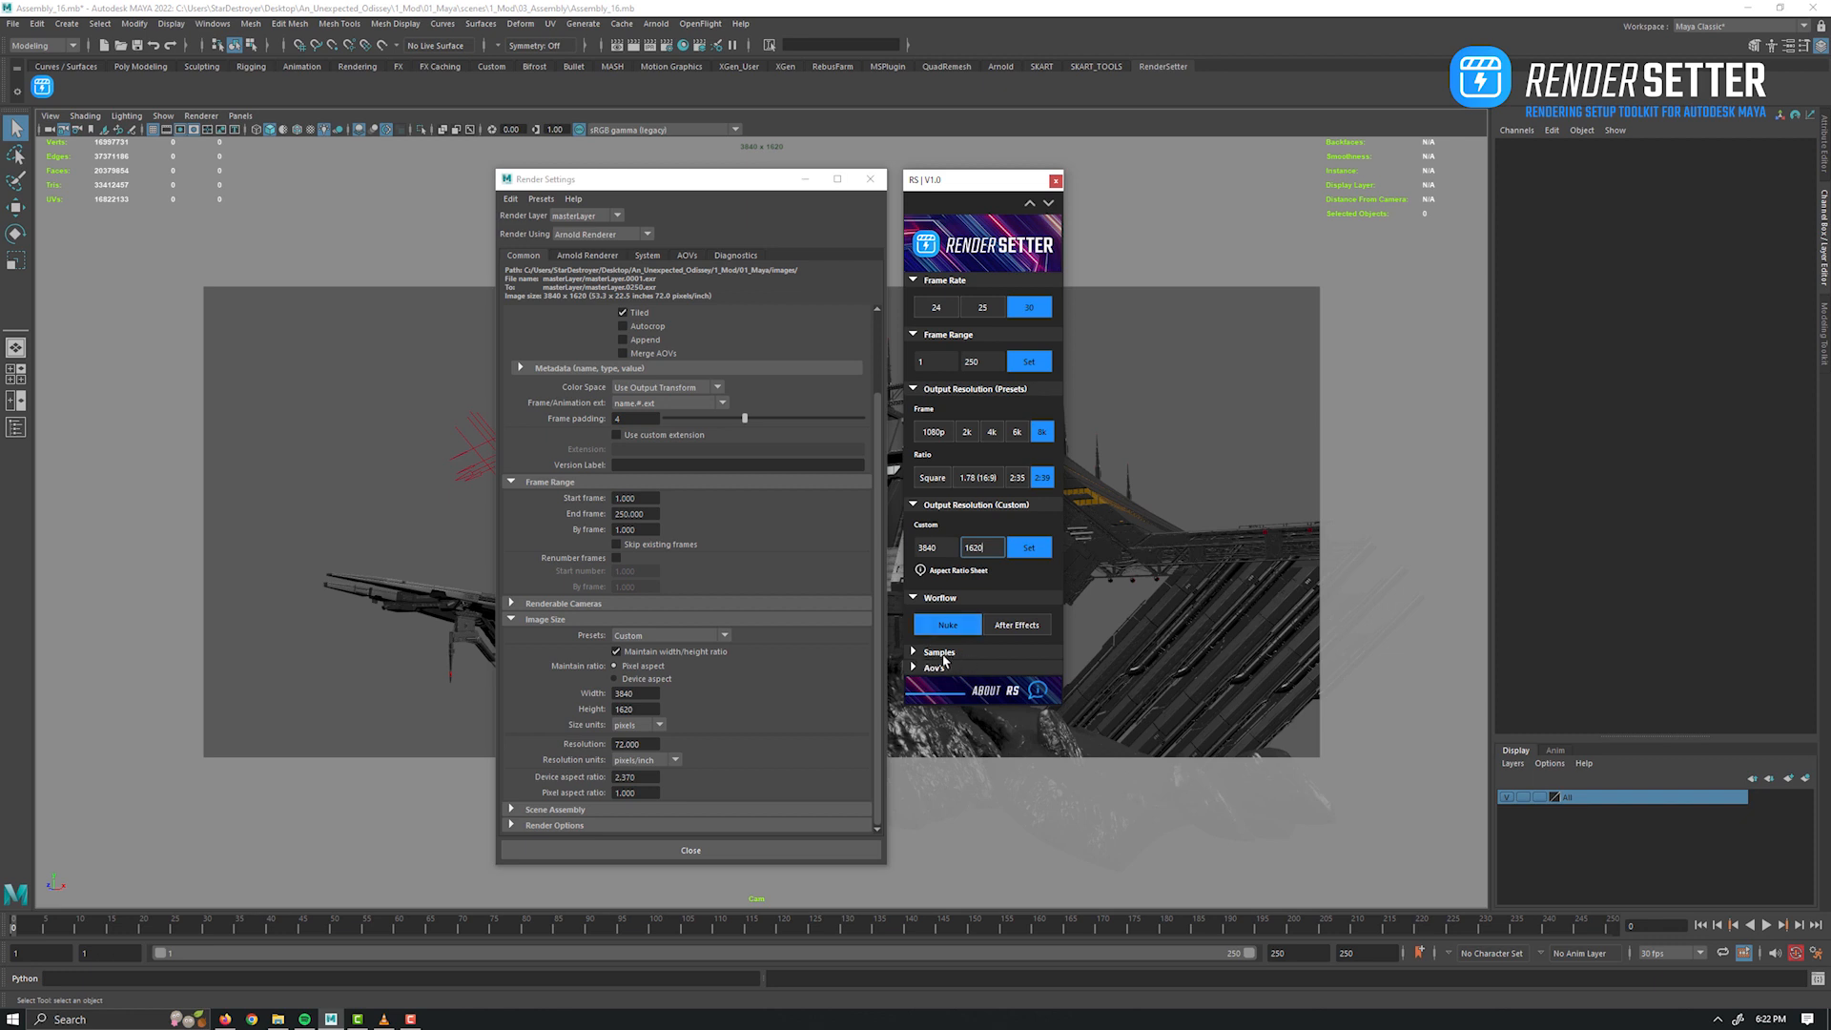
left_click(940, 652)
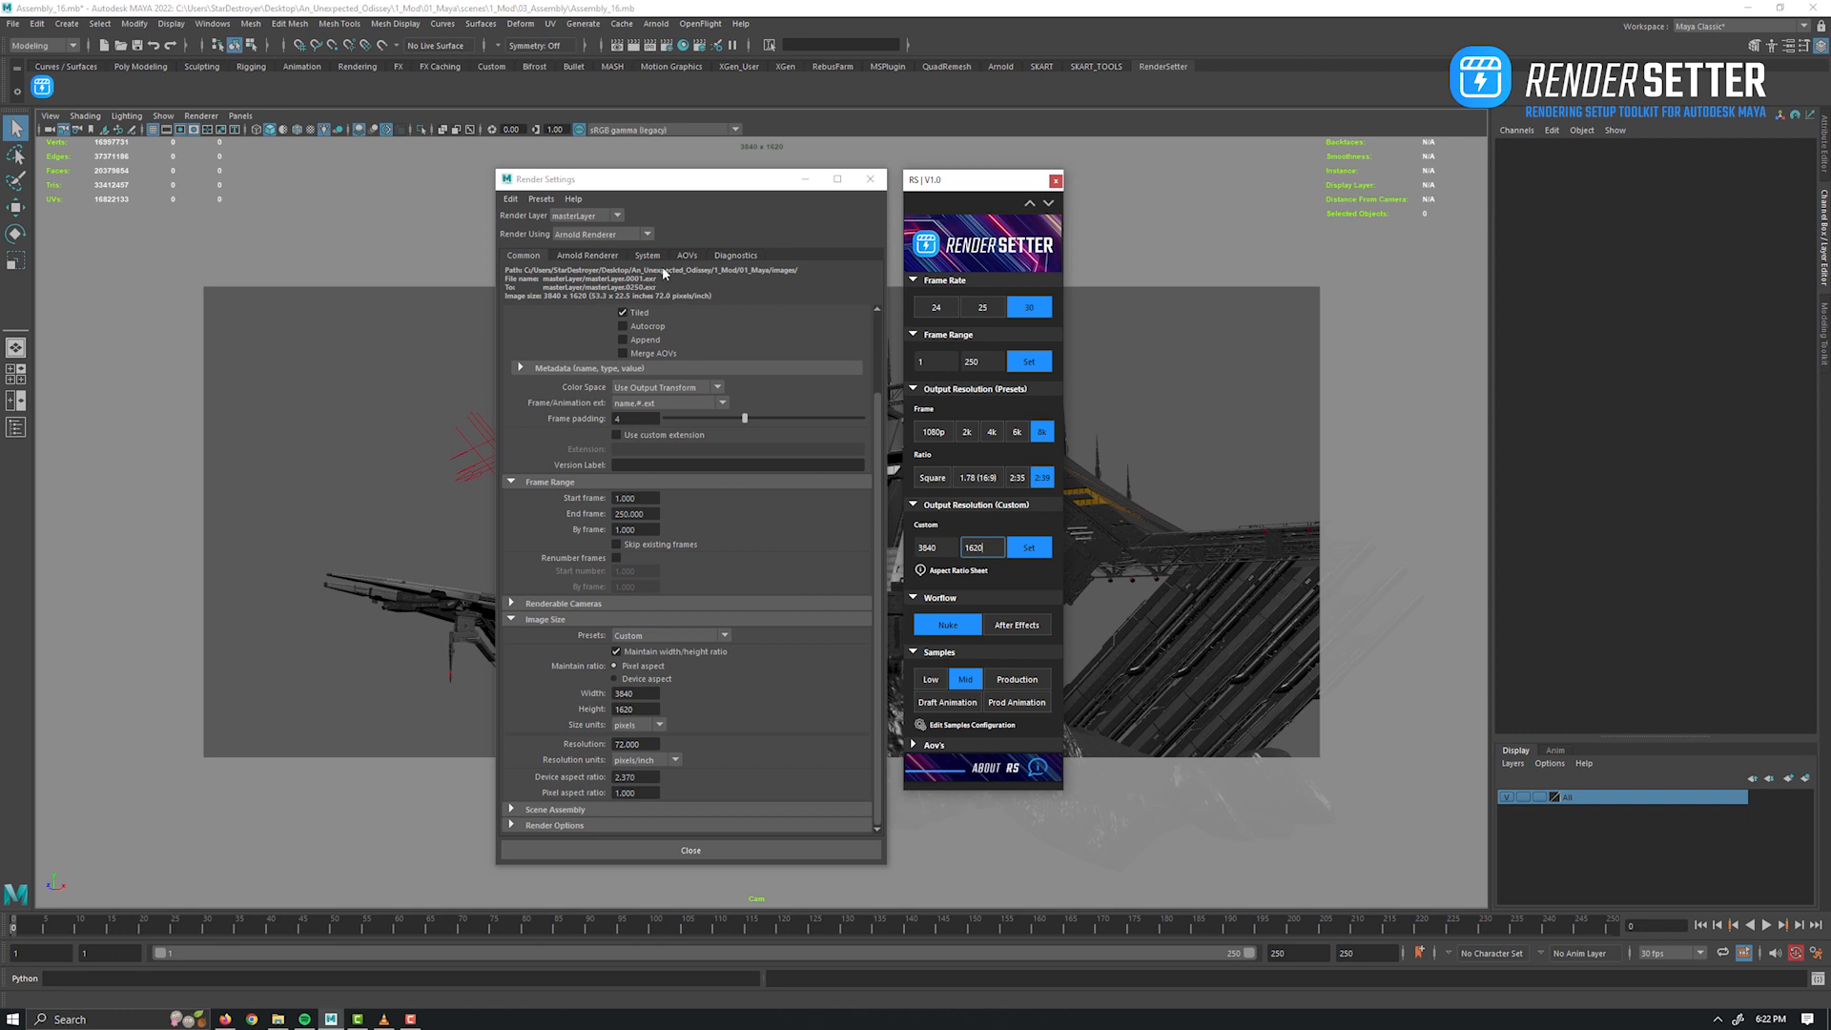
left_click(588, 254)
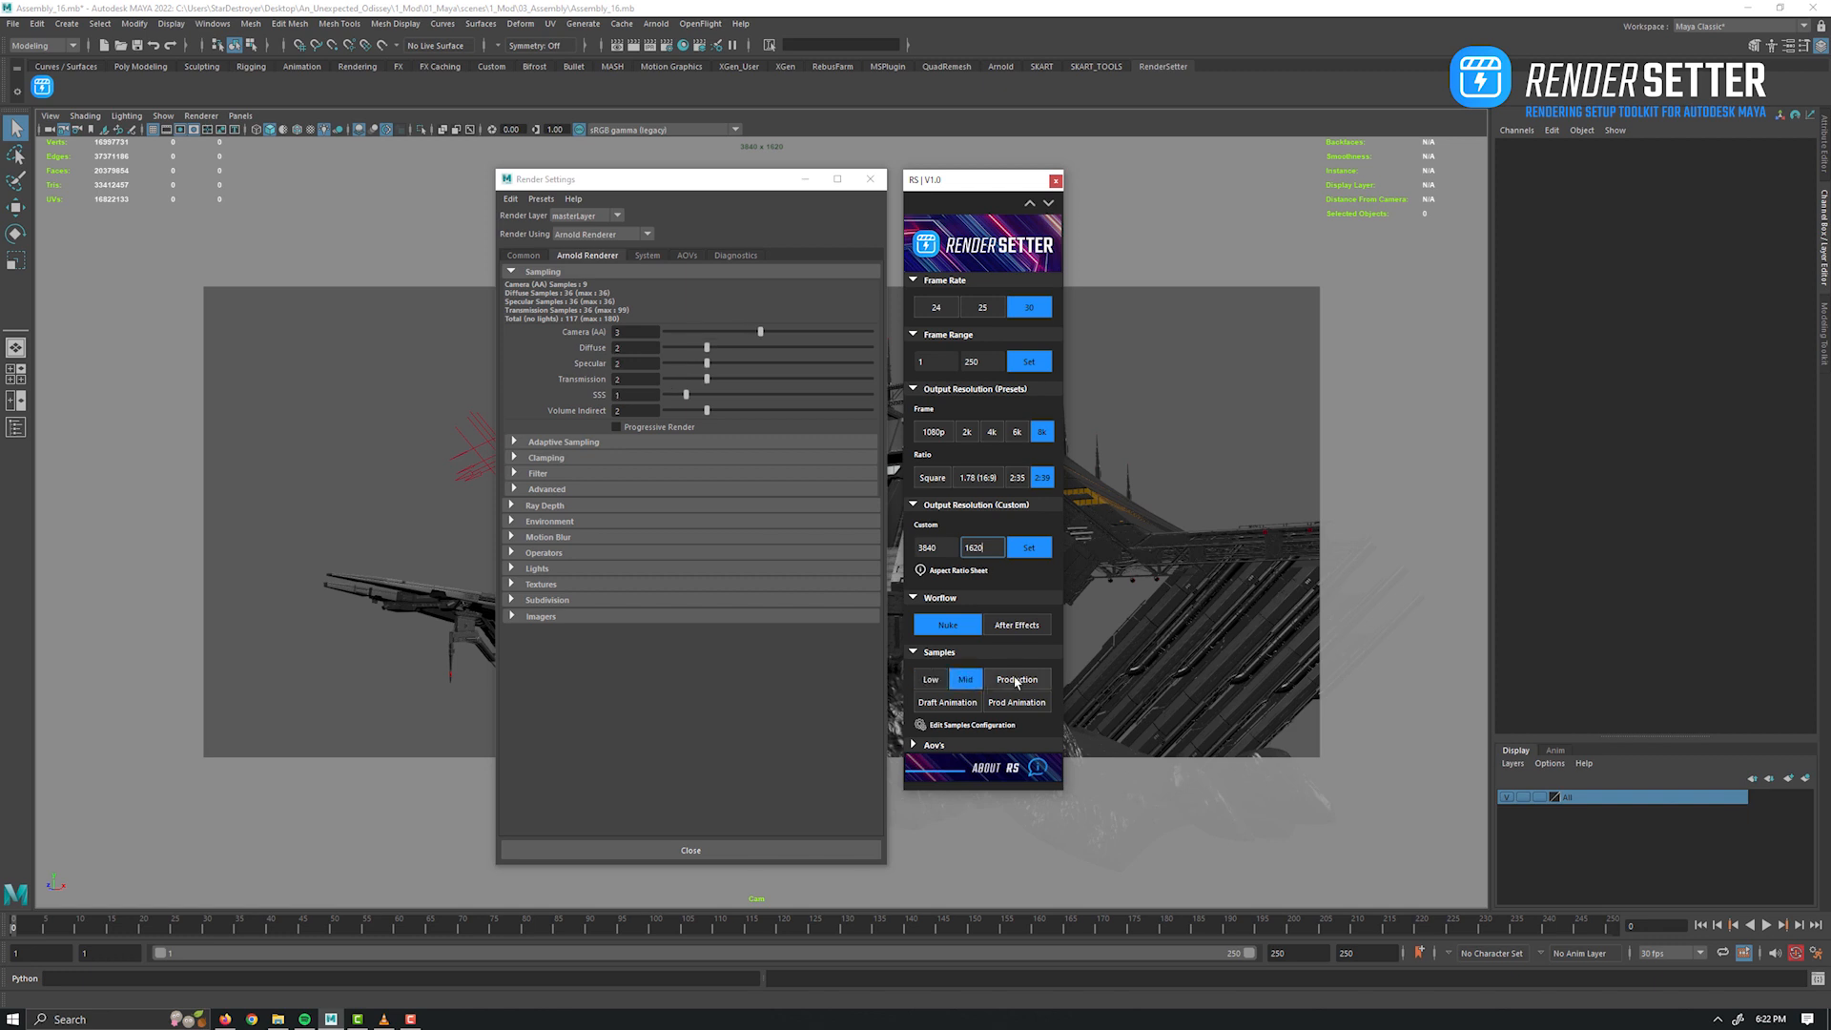
Apply the draft animation sampling preset, then switch to the low quality preset.
left_click(946, 702)
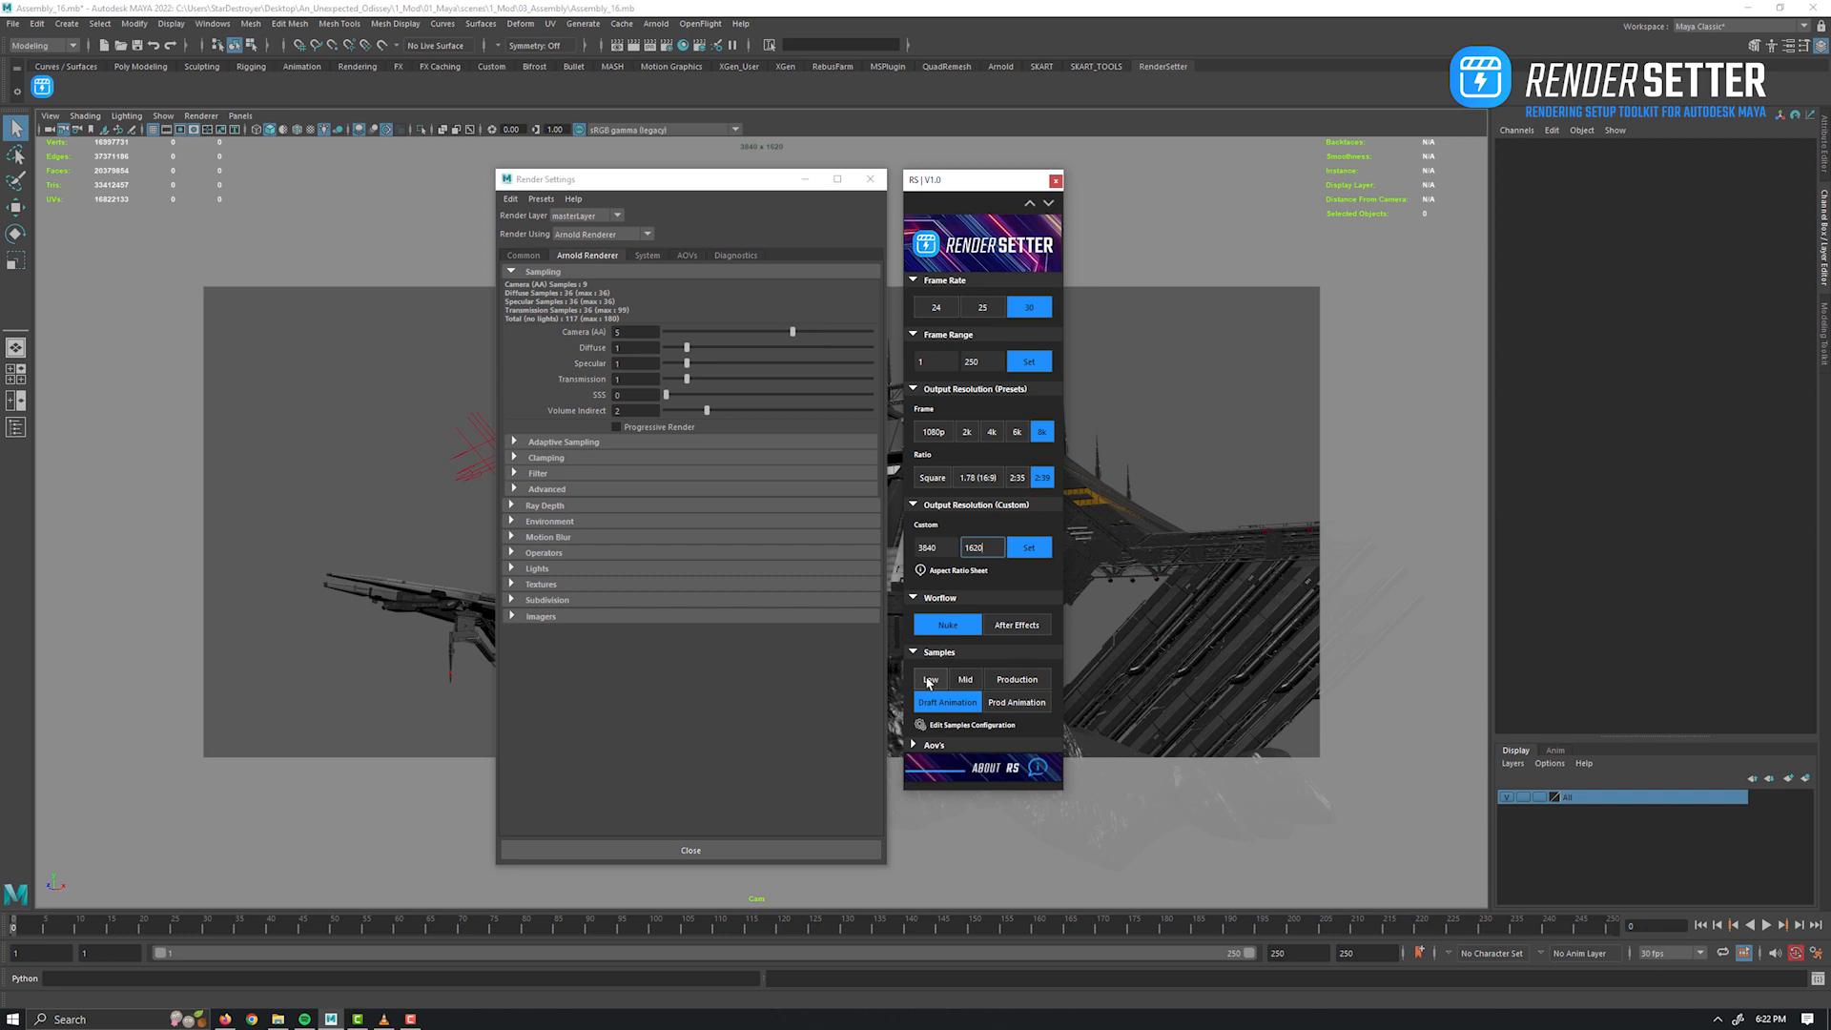
left_click(931, 679)
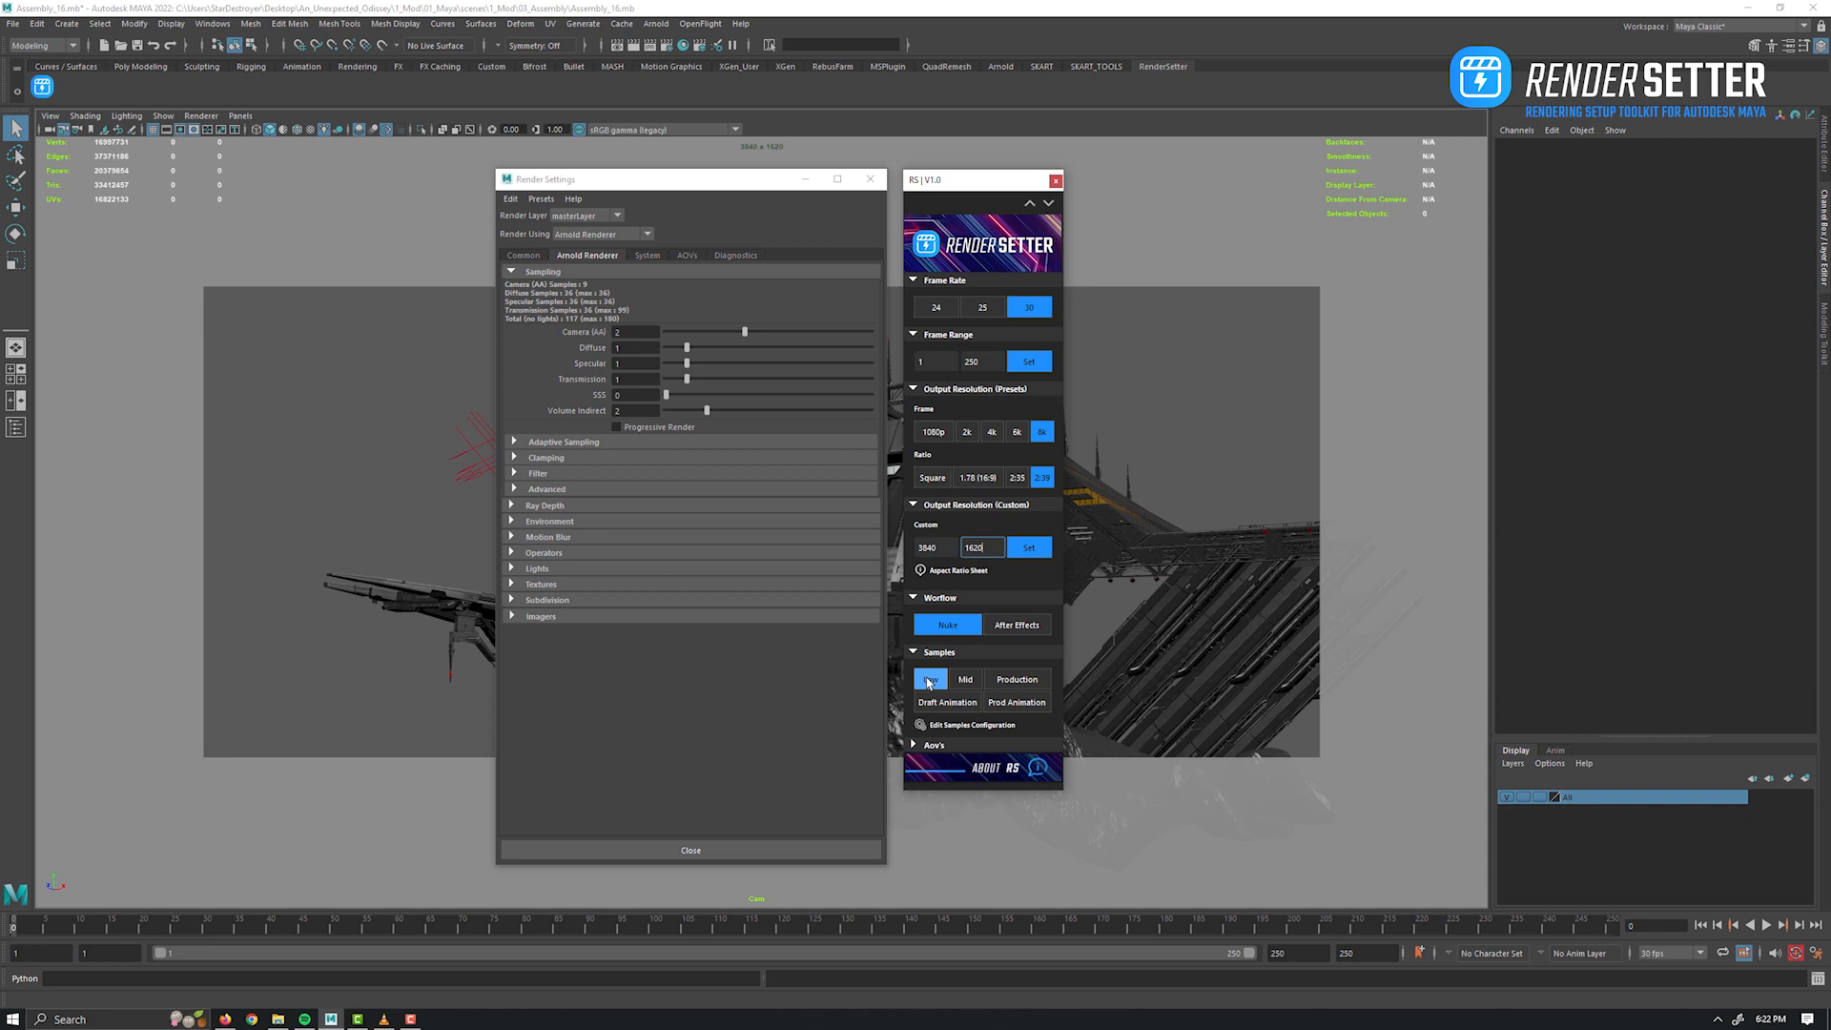
left_click(931, 680)
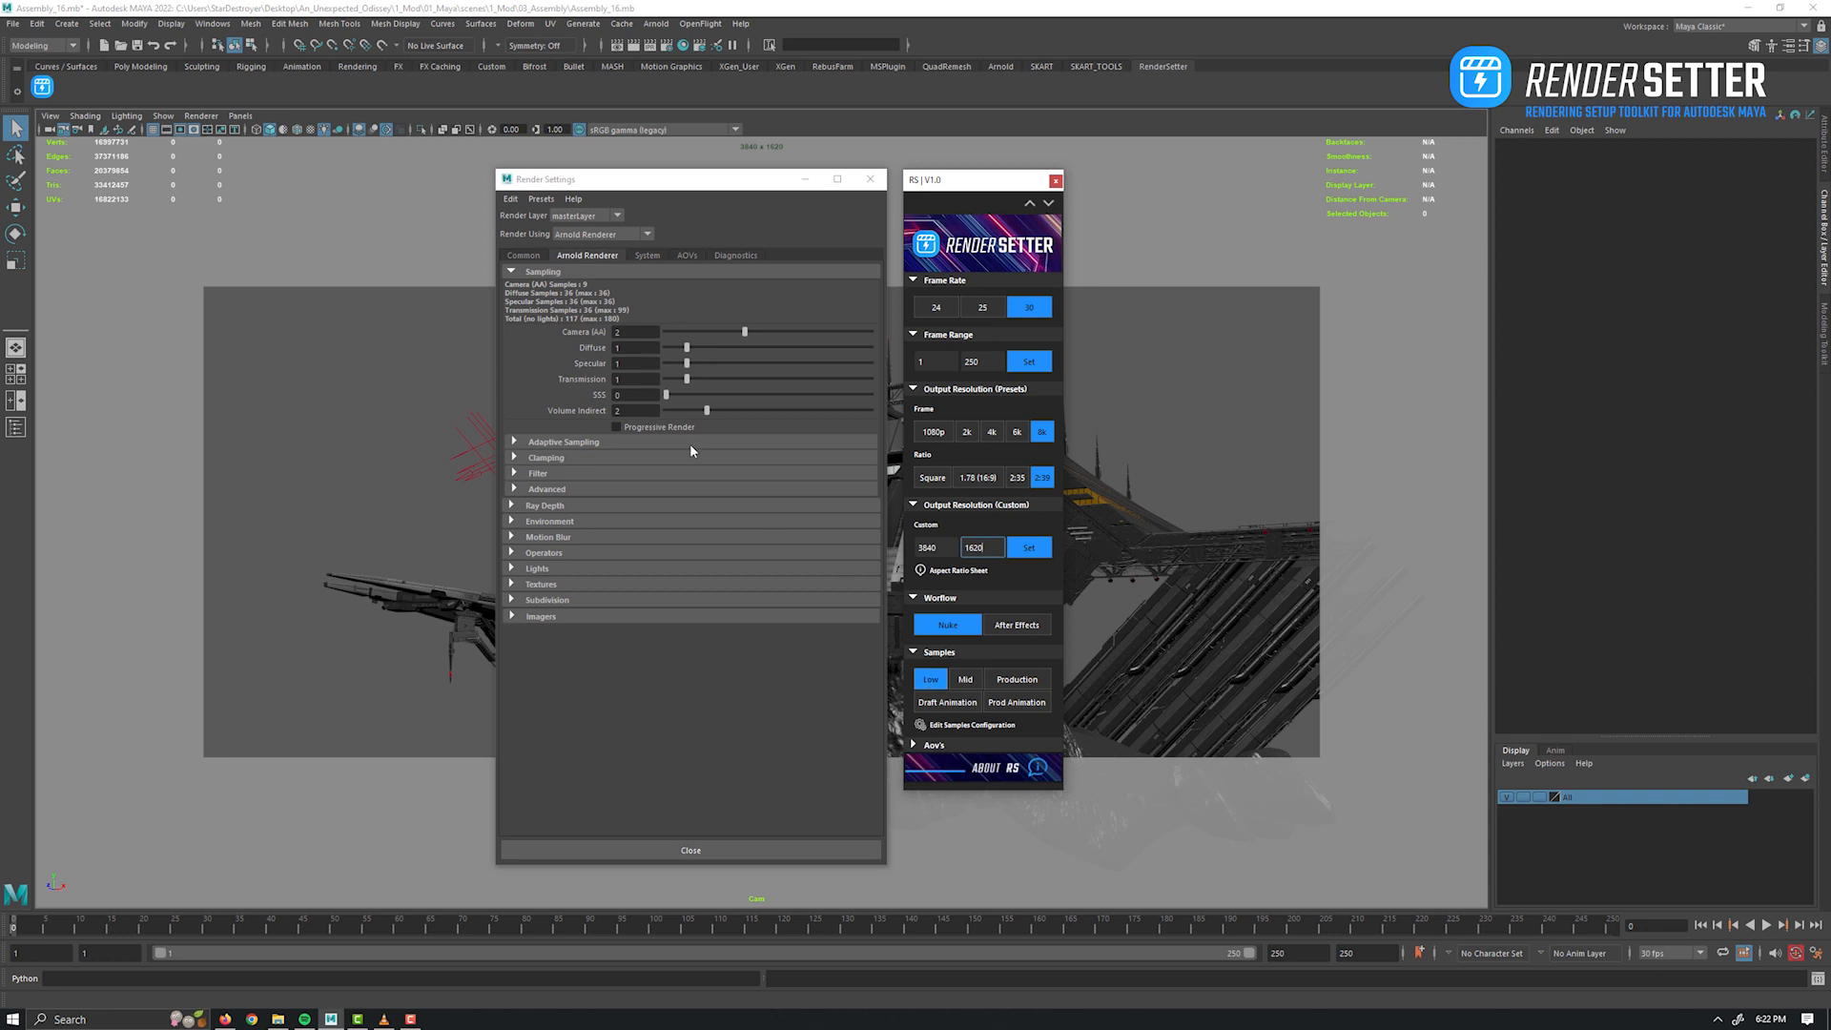
mouse_move(831, 794)
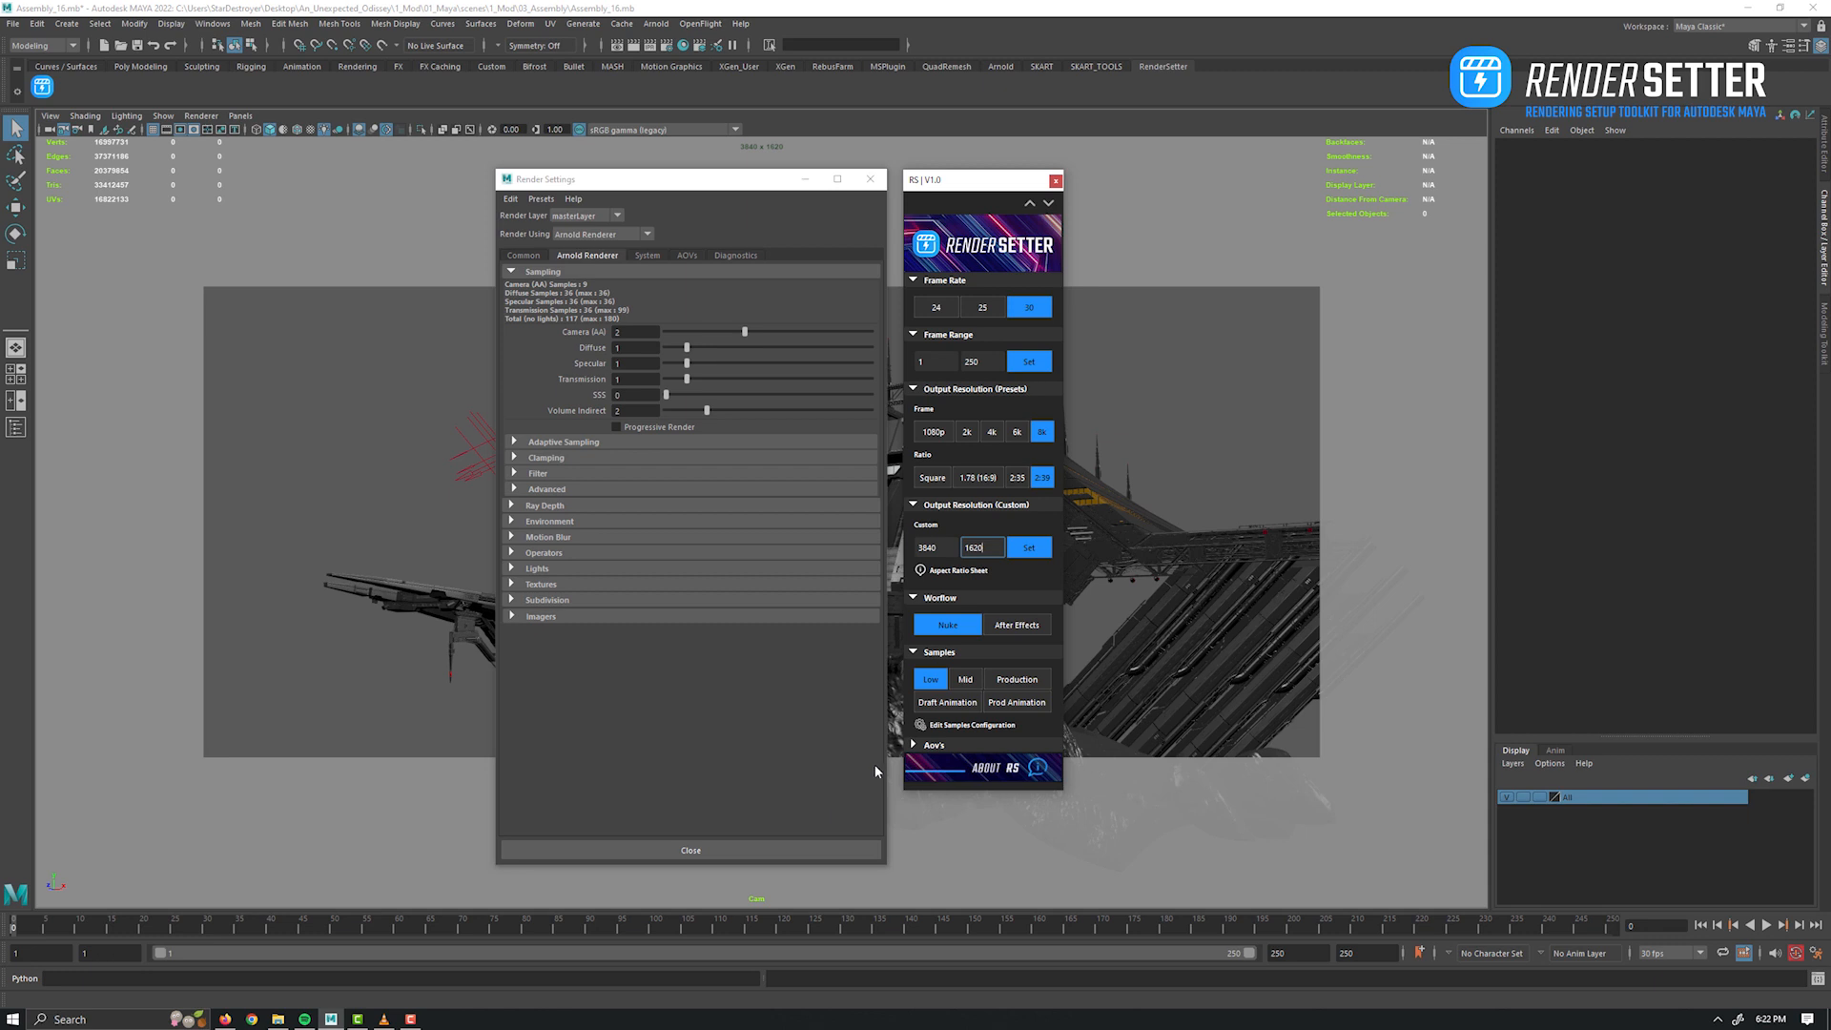
Edit the Production preset's specular and transmission samples and save the configuration.
left_click(971, 725)
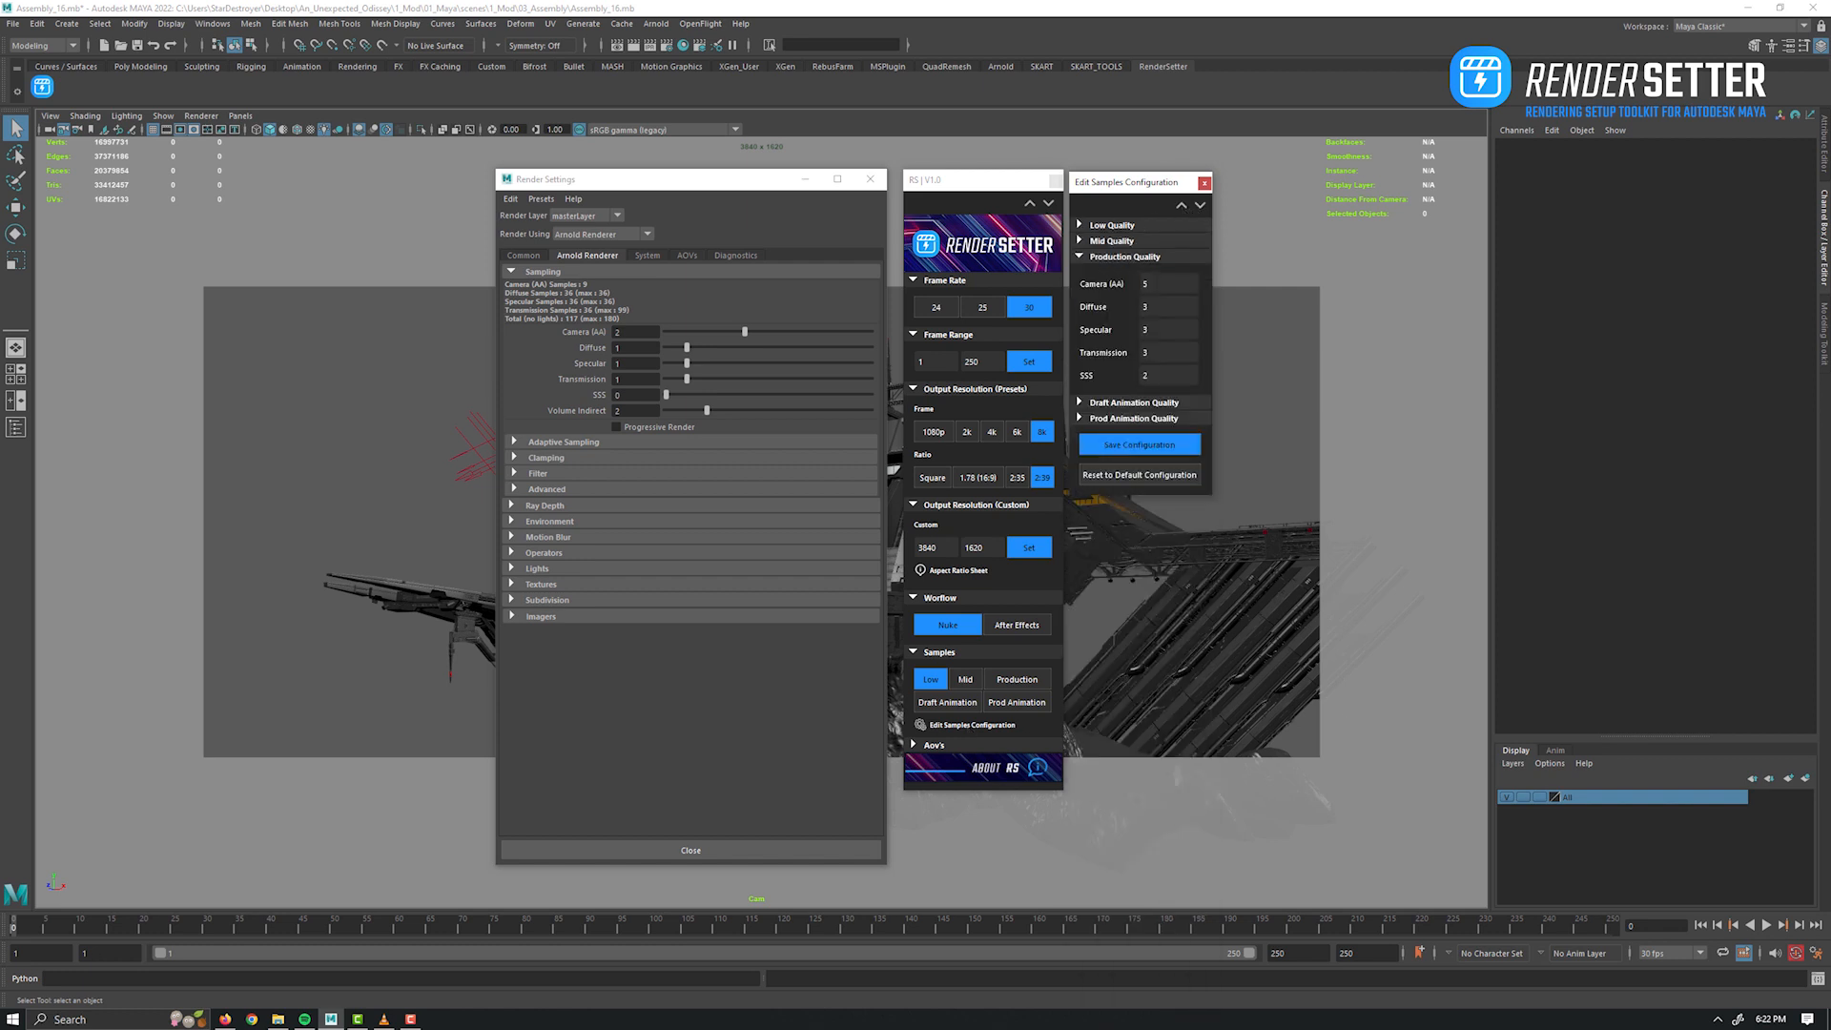
left_click(1168, 328)
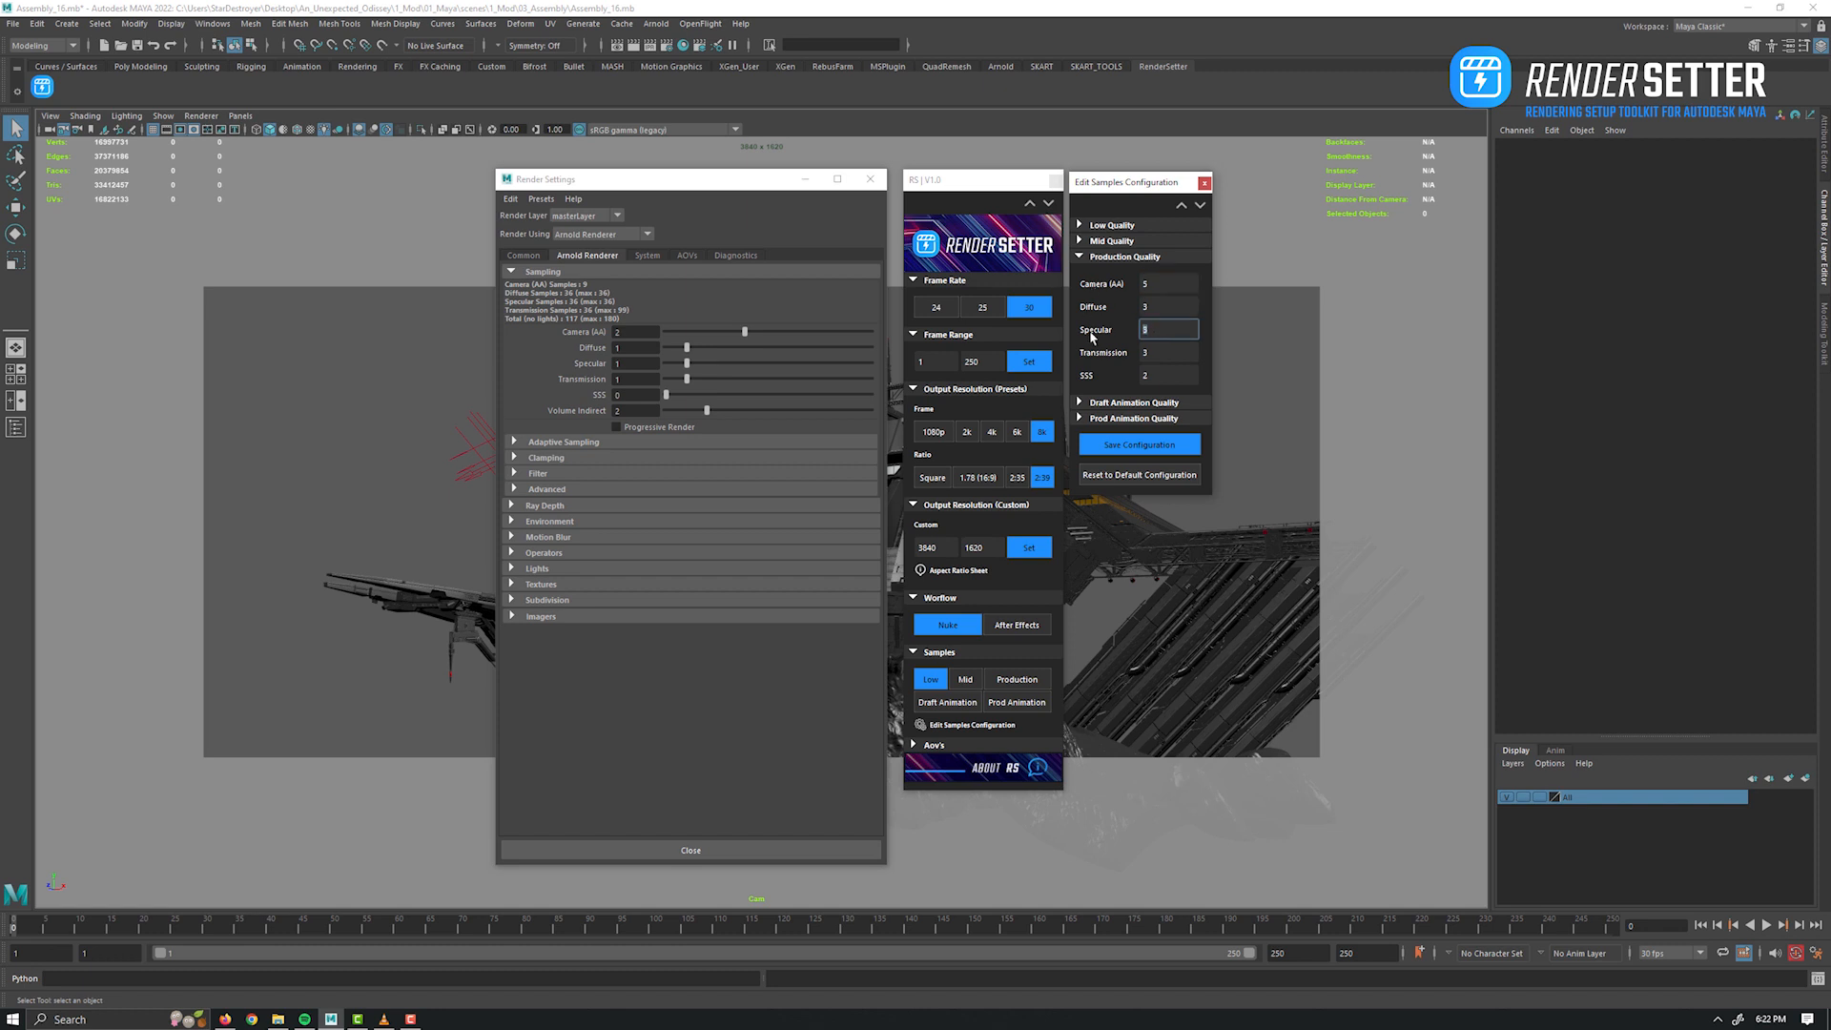
left_click(1168, 376)
type("1")
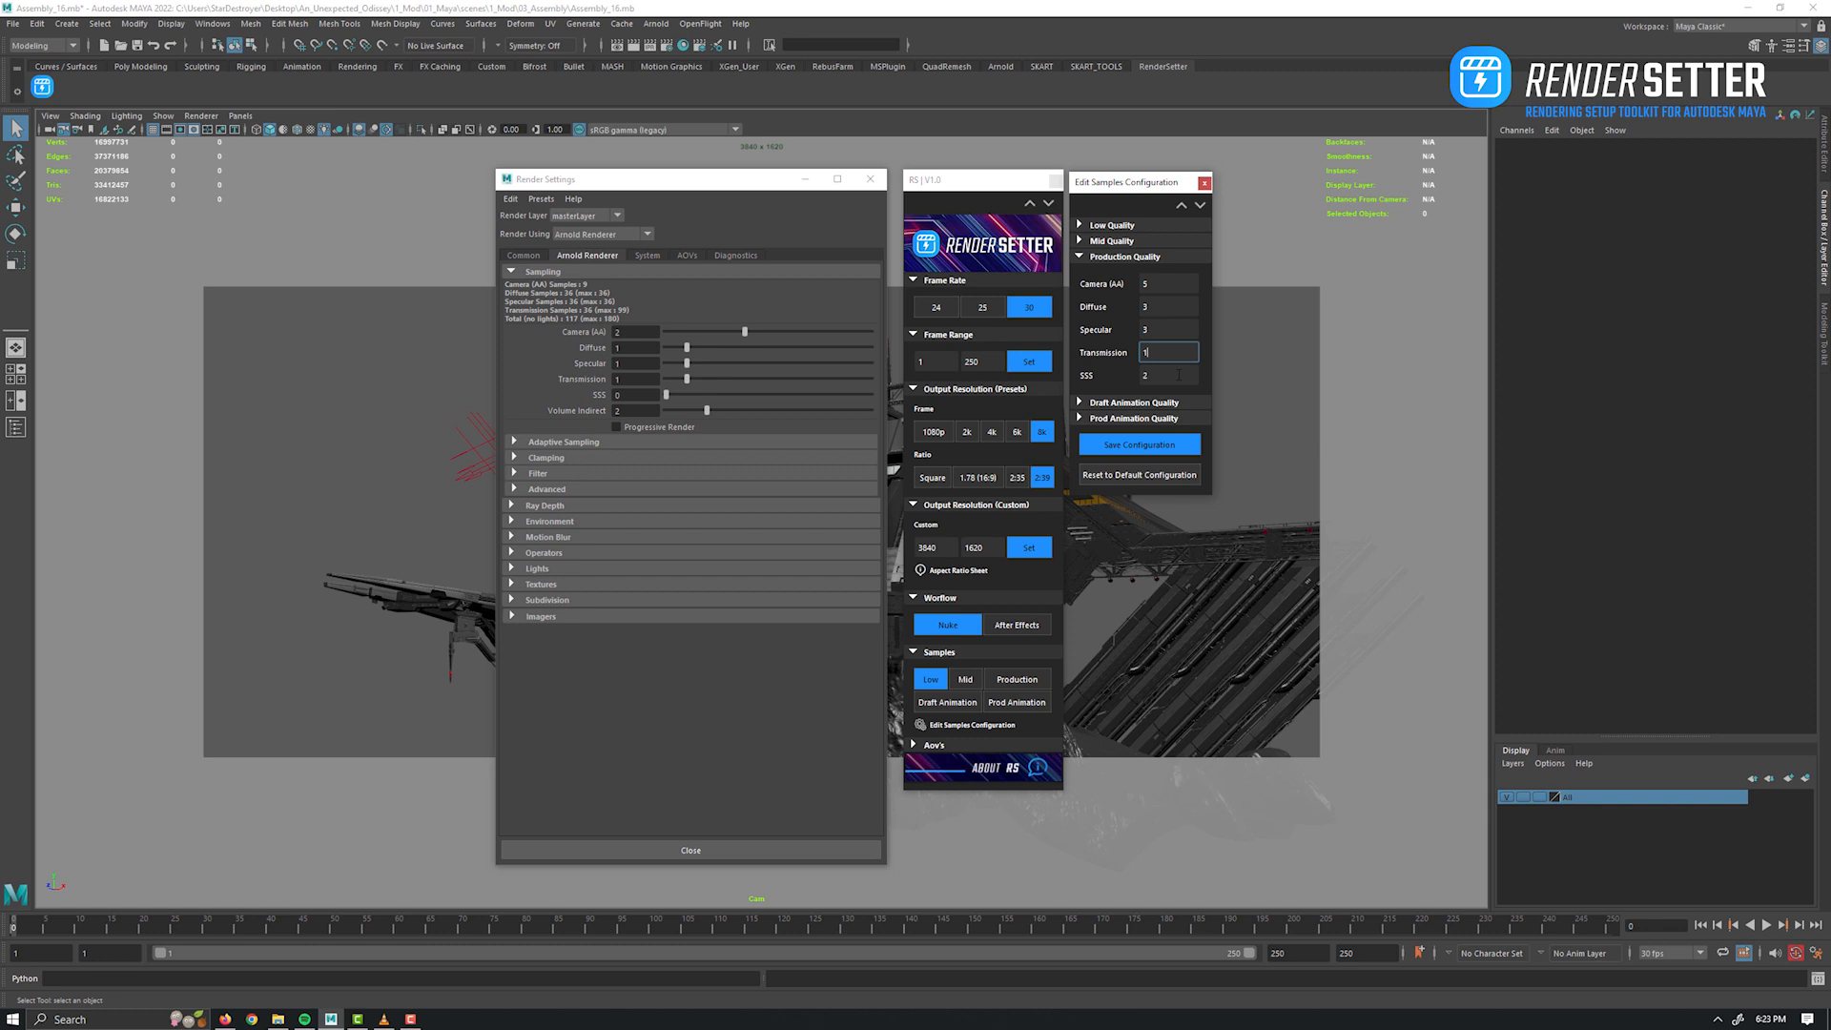
left_click(1167, 375)
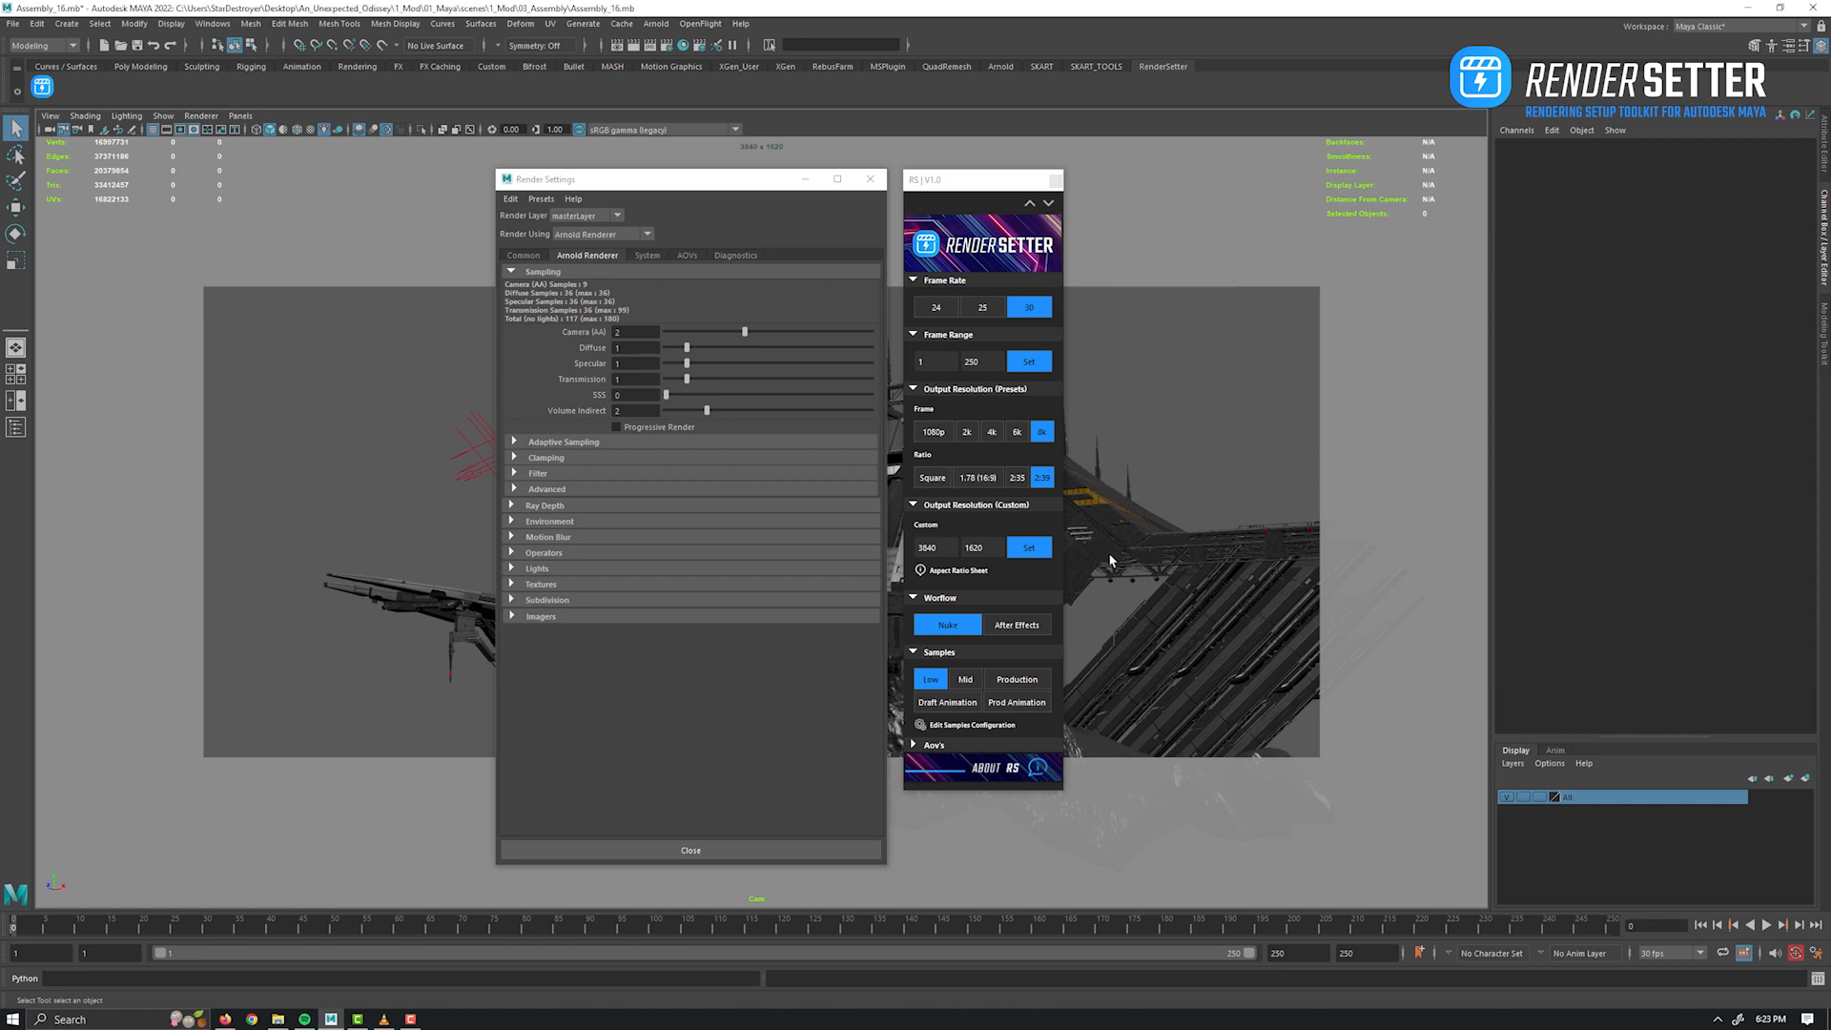
mouse_move(1112, 549)
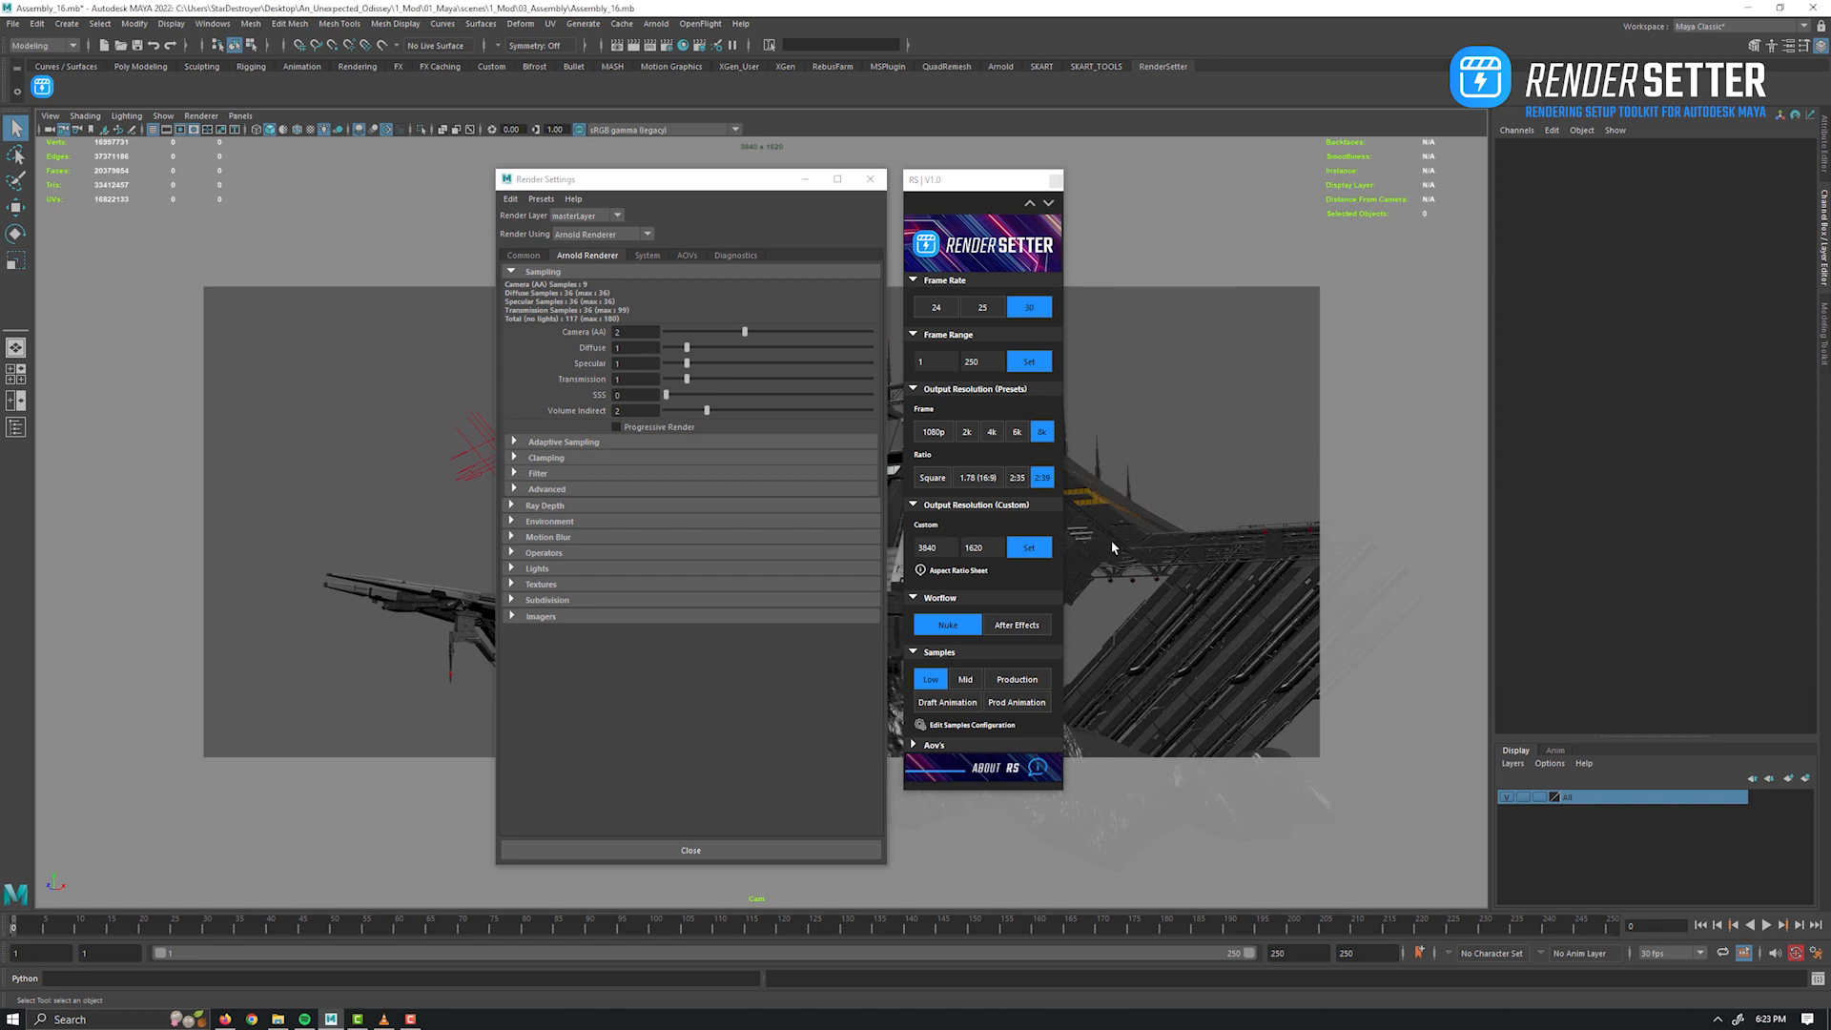
Apply the Production sampling preset to Arnold, then restore the default sample presets.
left_click(1017, 679)
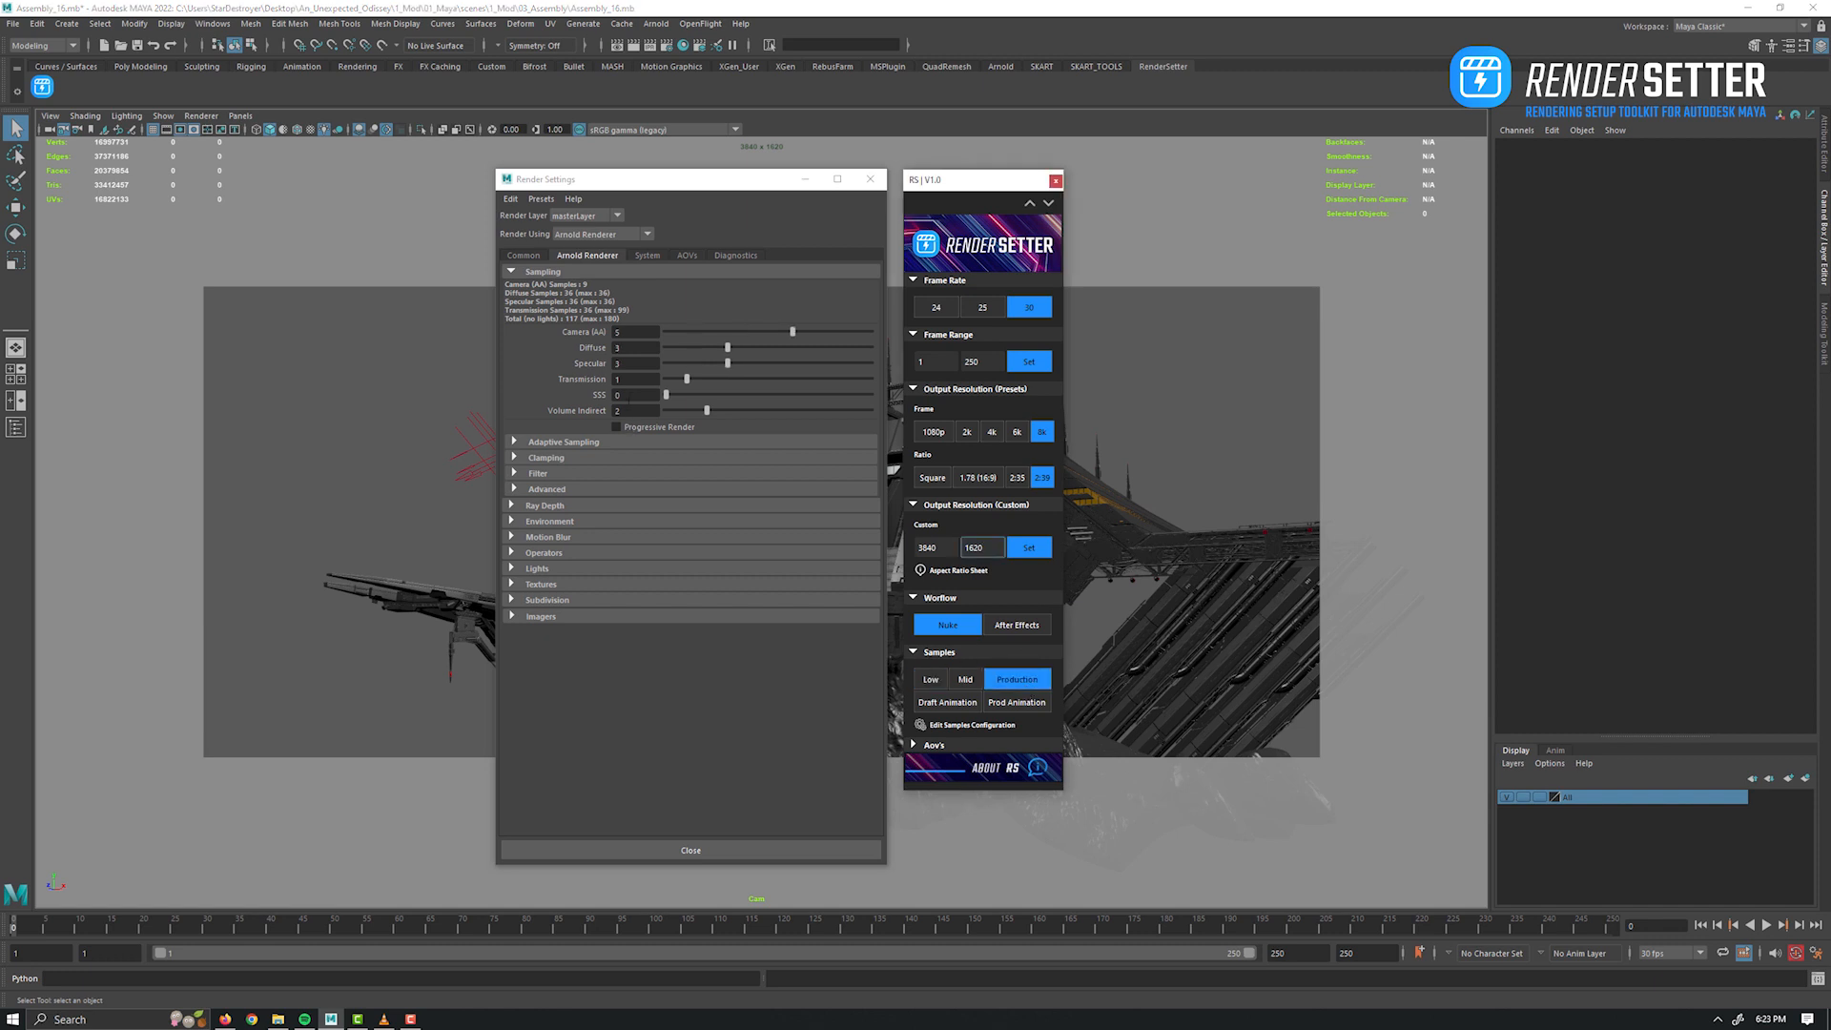
left_click(637, 393)
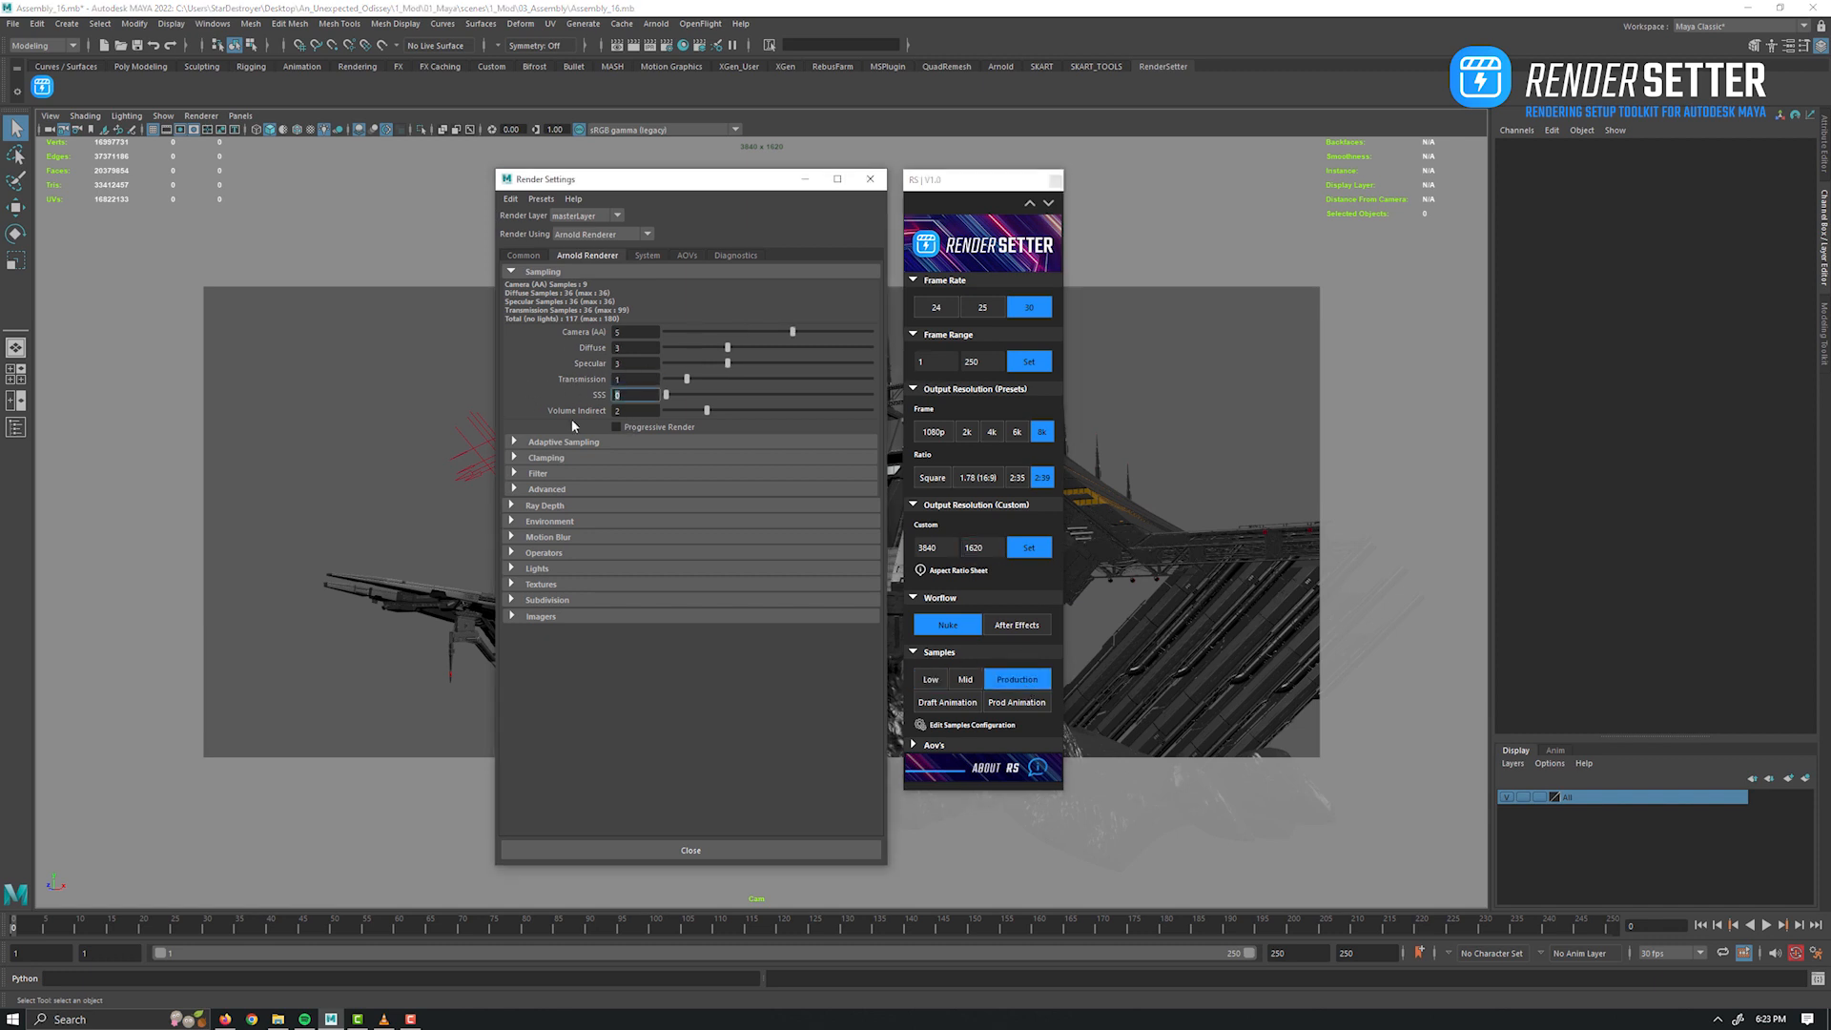
left_click(638, 378)
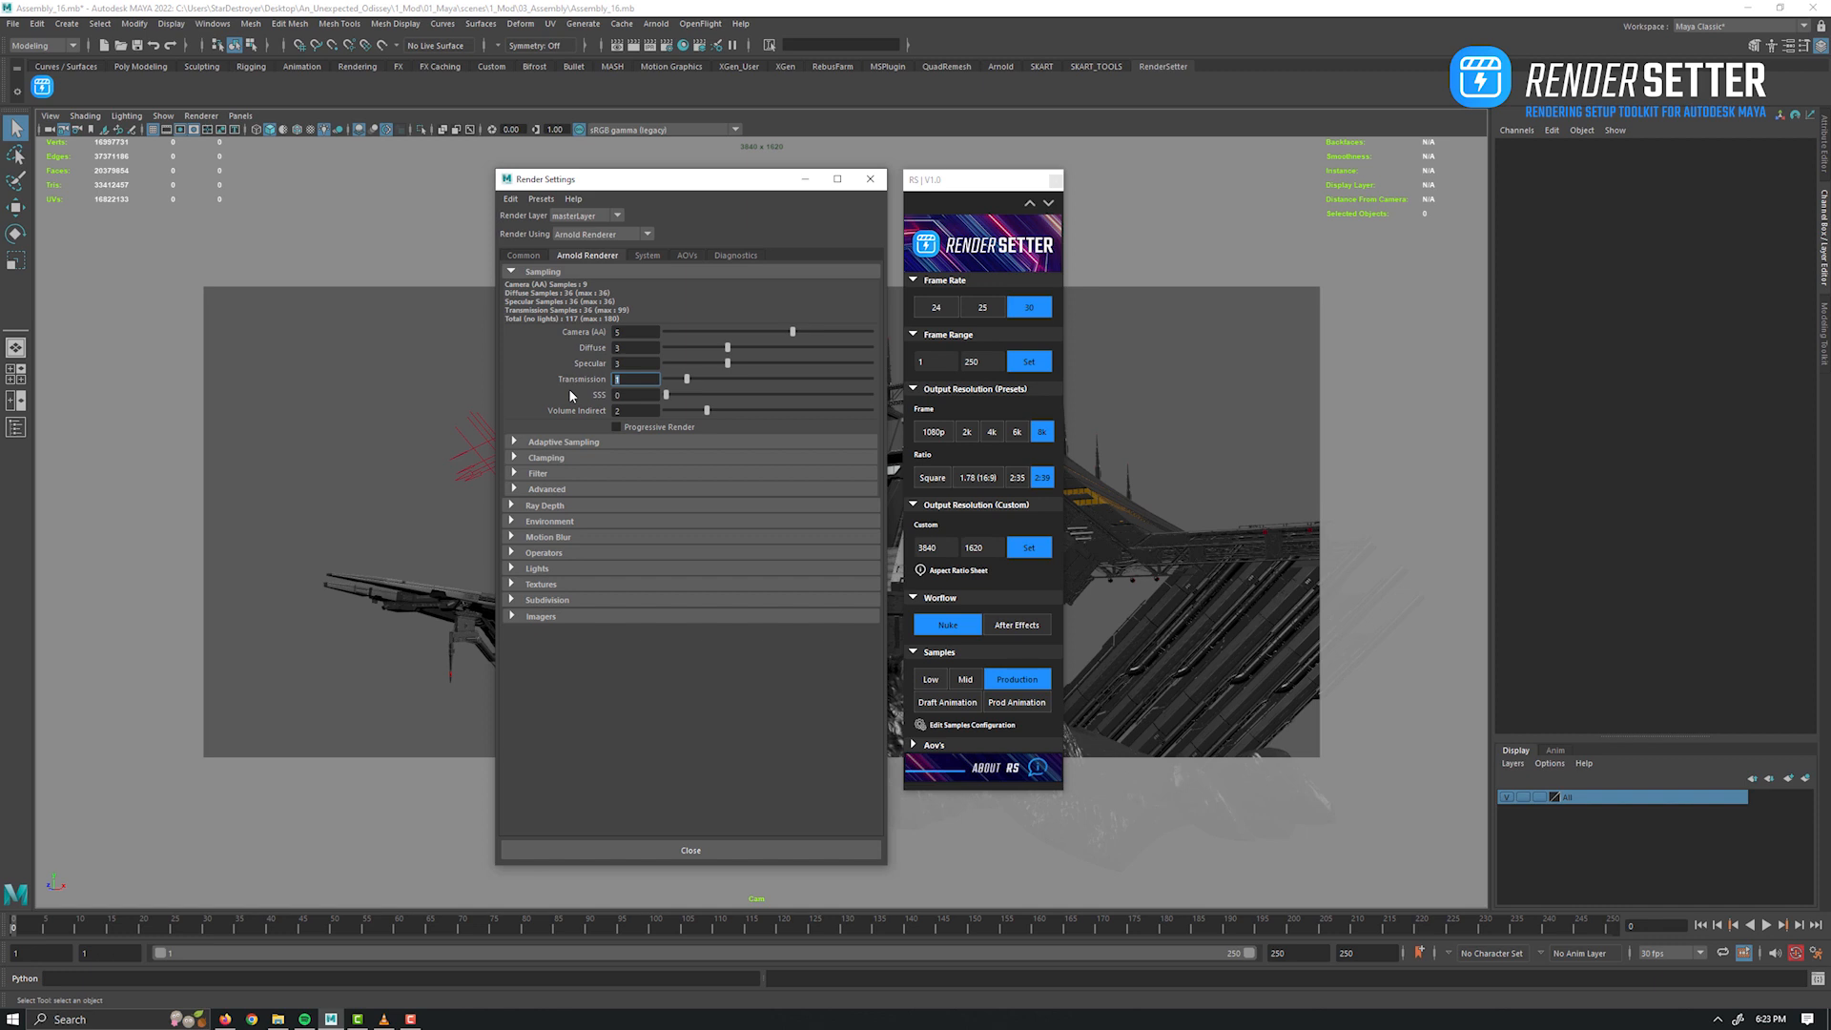
left_click(972, 725)
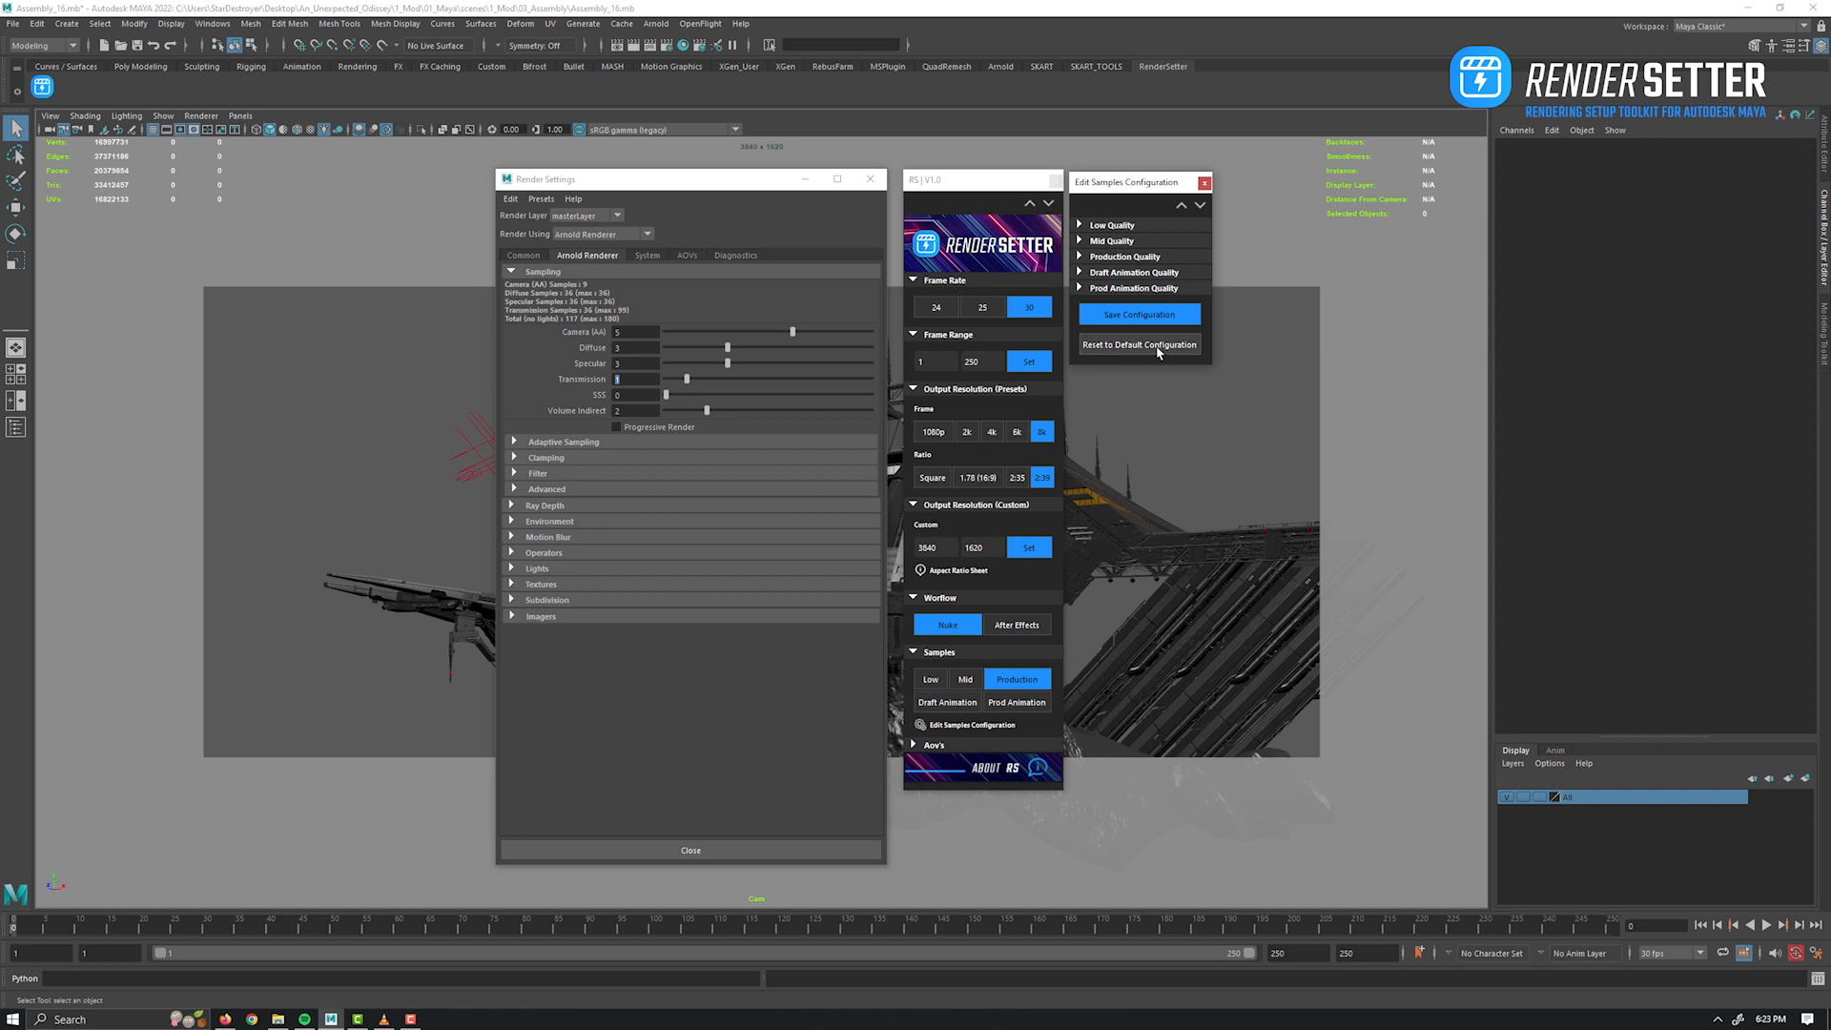
left_click(1136, 343)
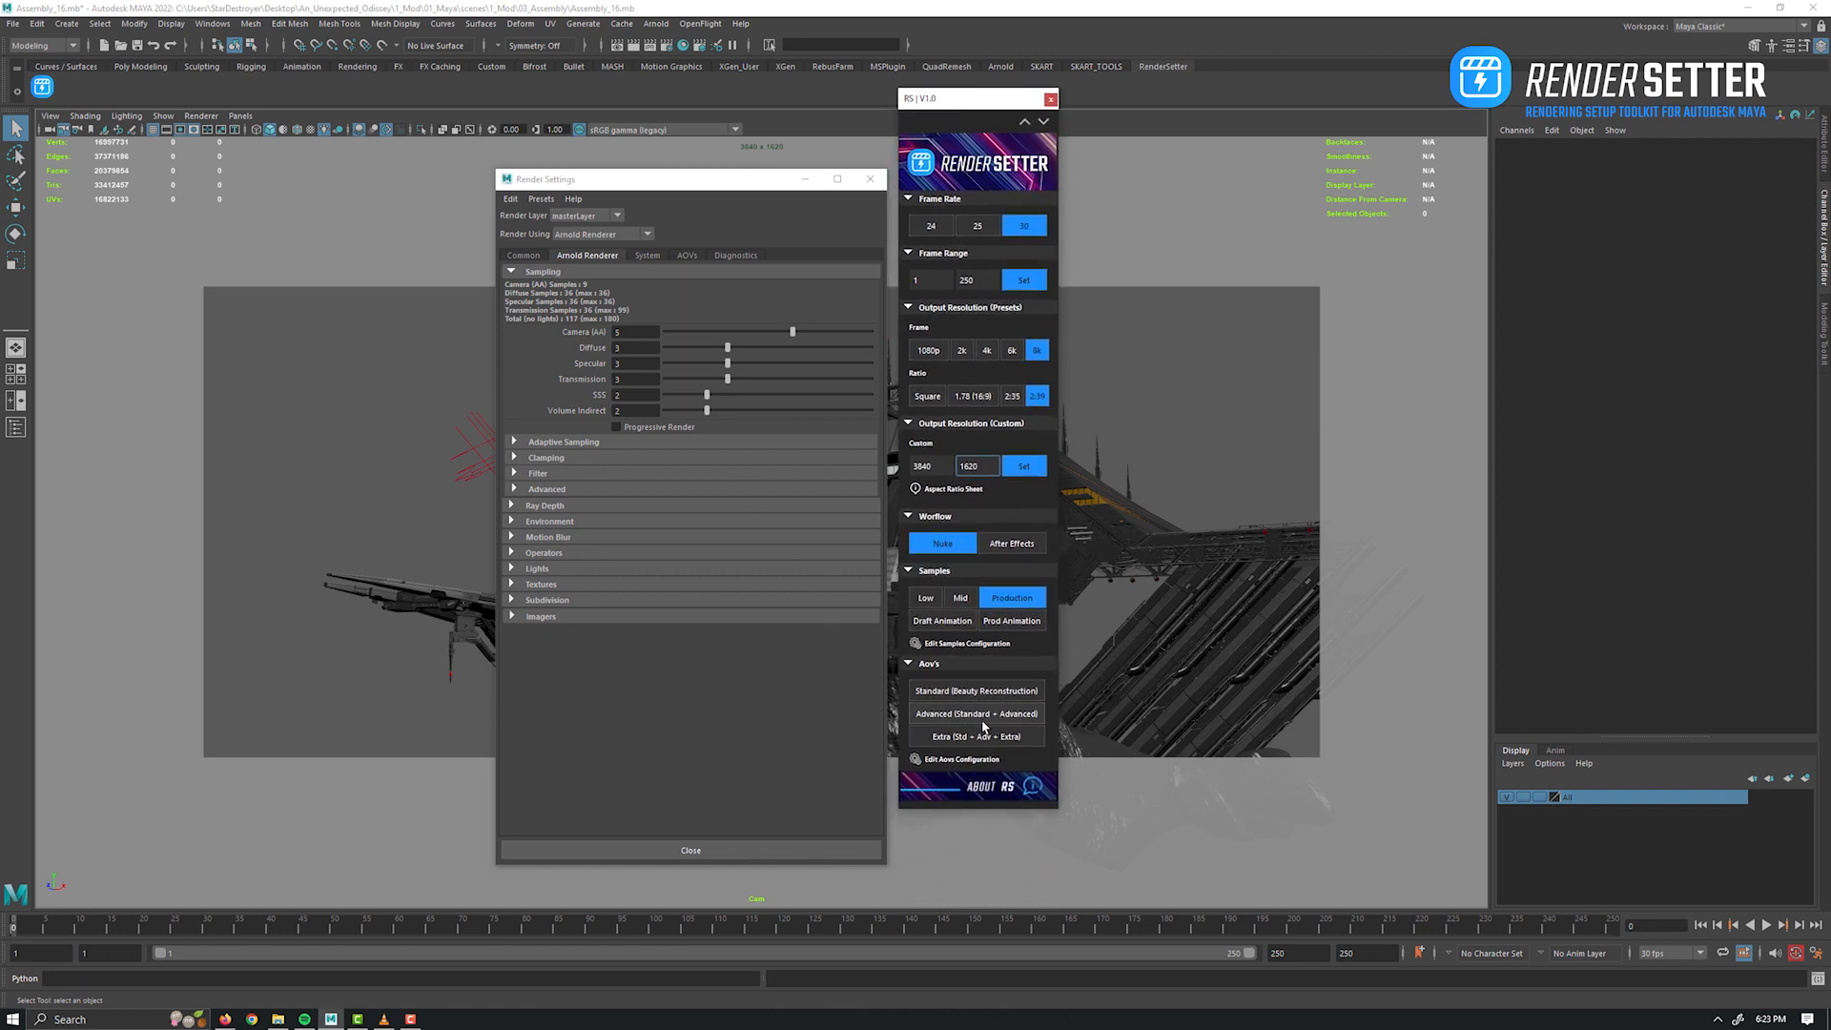
Add the Standard, Advanced and finally Extra AOV pass sets to Arnold's active list.
left_click(687, 253)
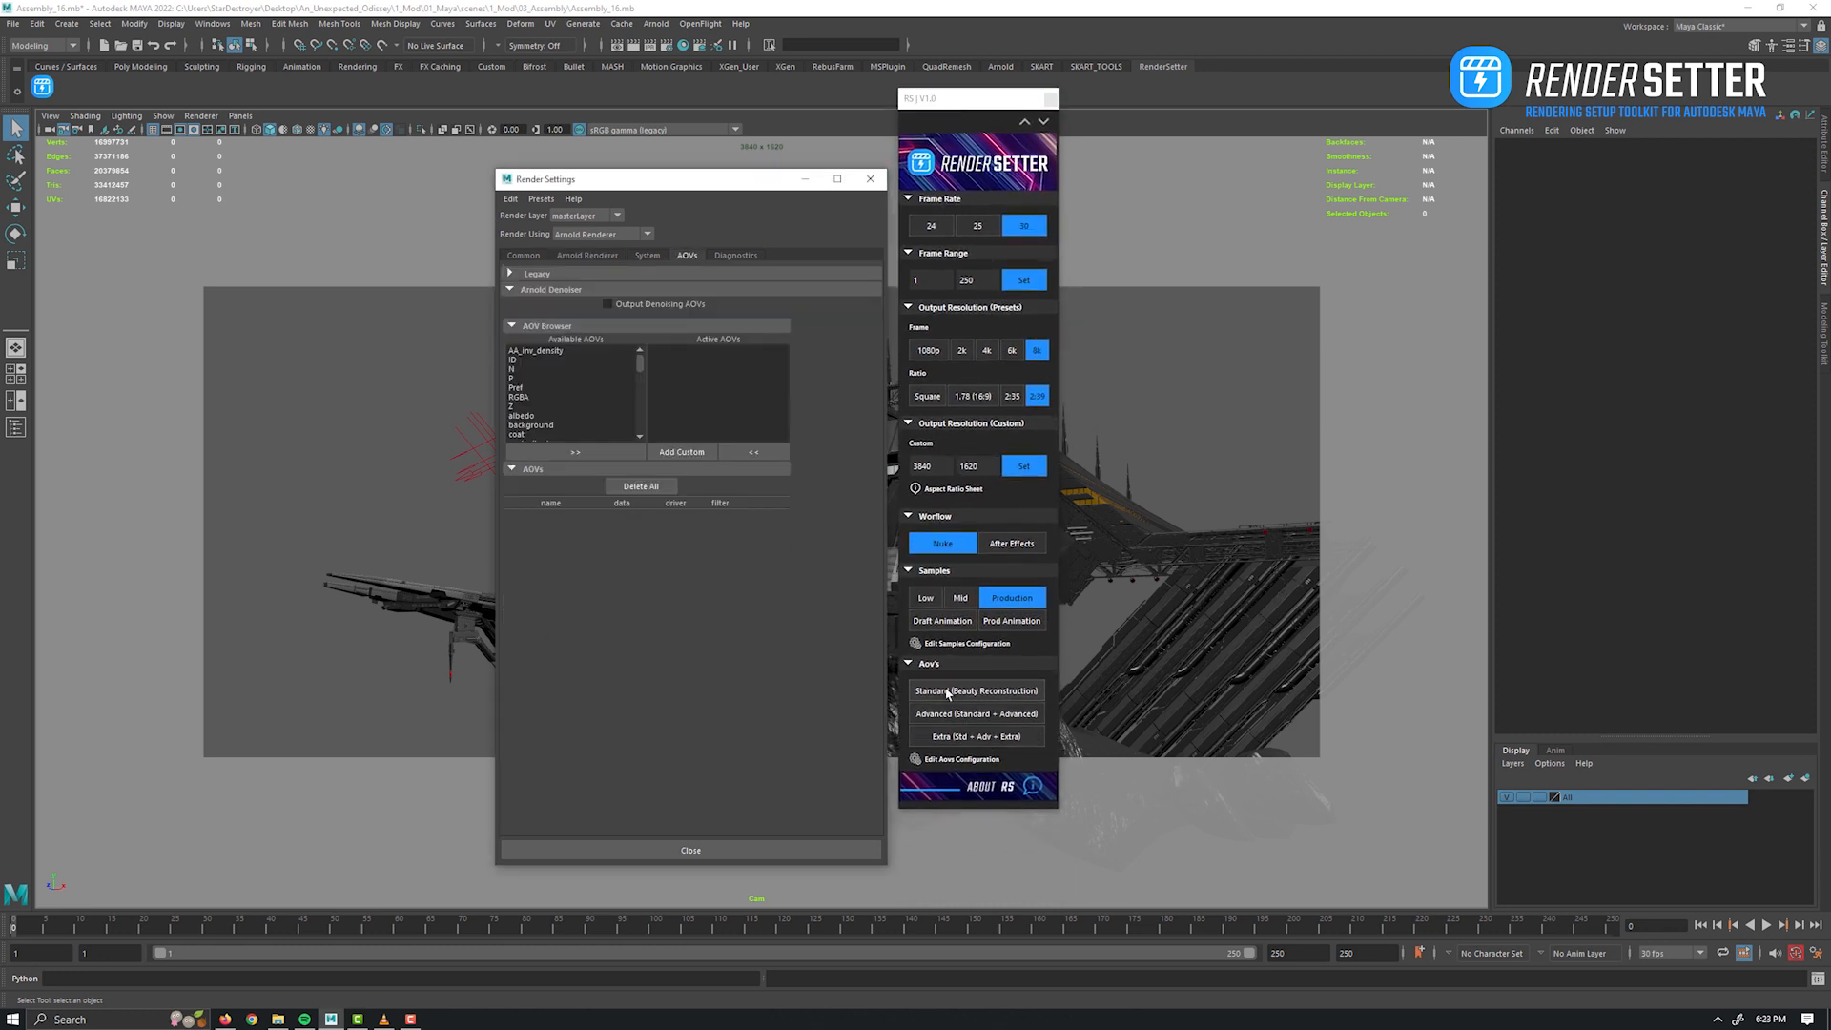
left_click(975, 691)
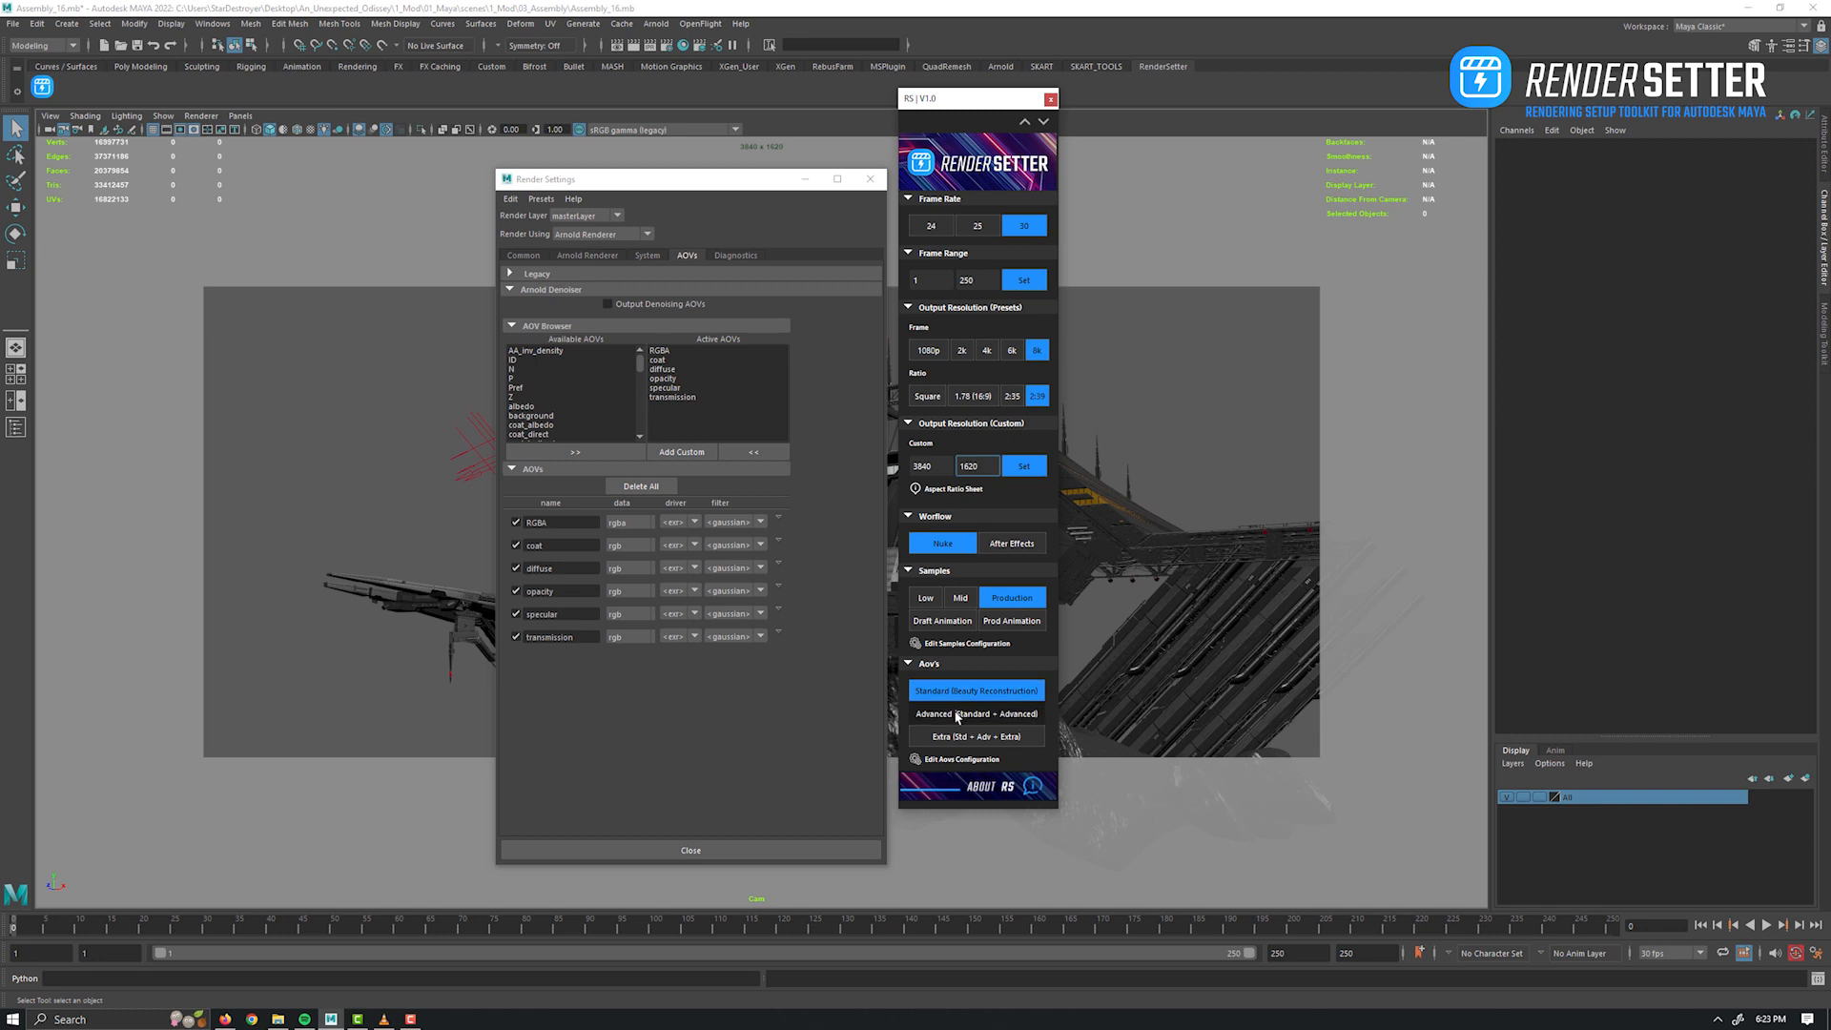
left_click(977, 713)
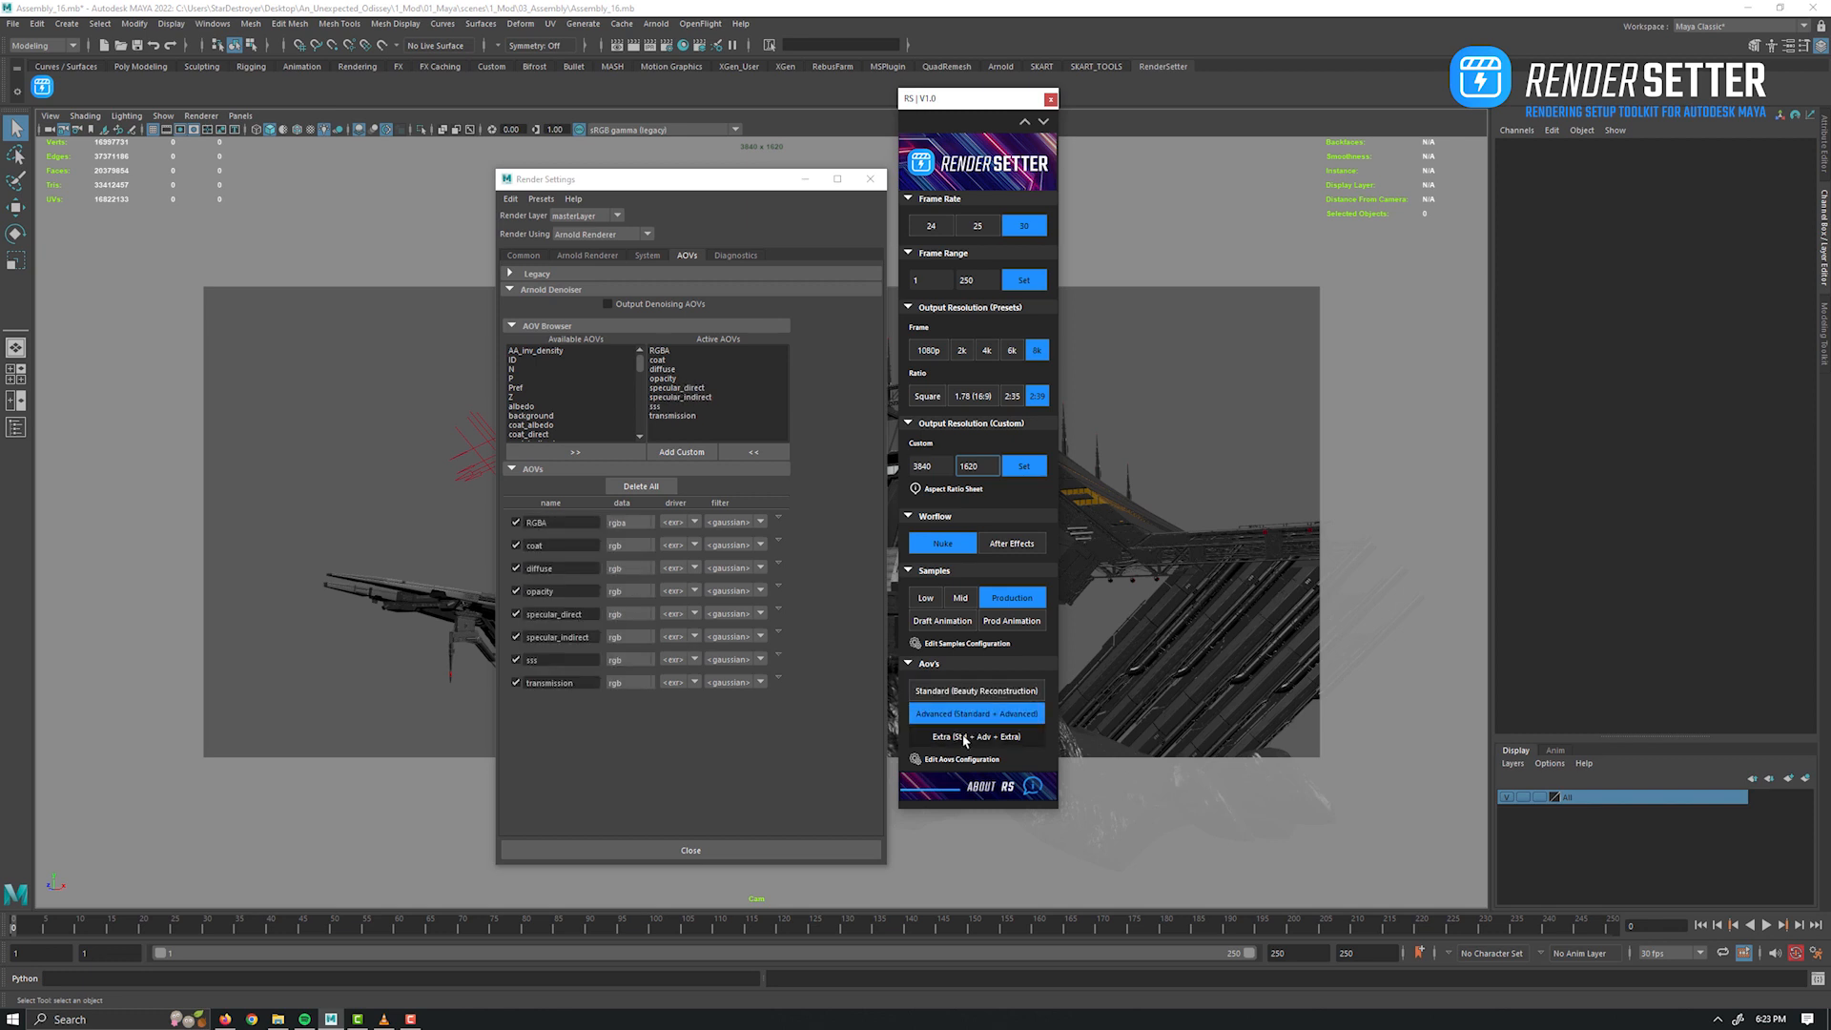
left_click(975, 736)
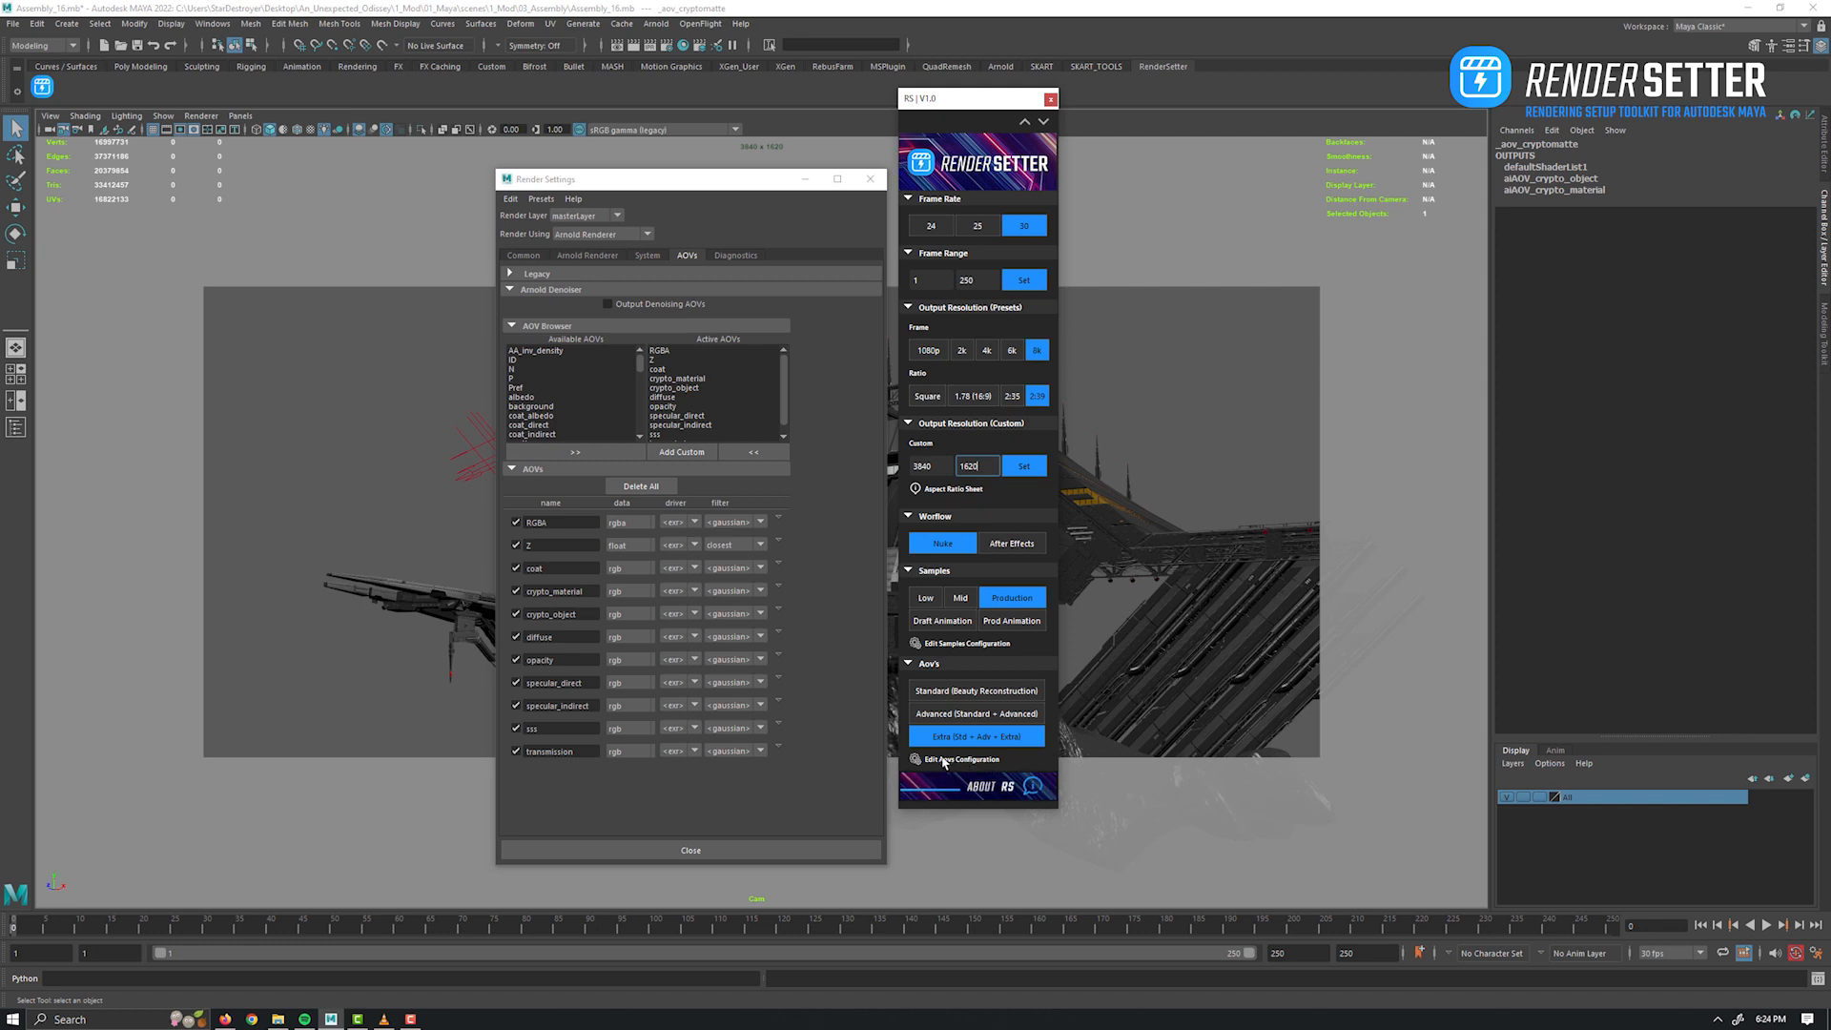
left_click(959, 759)
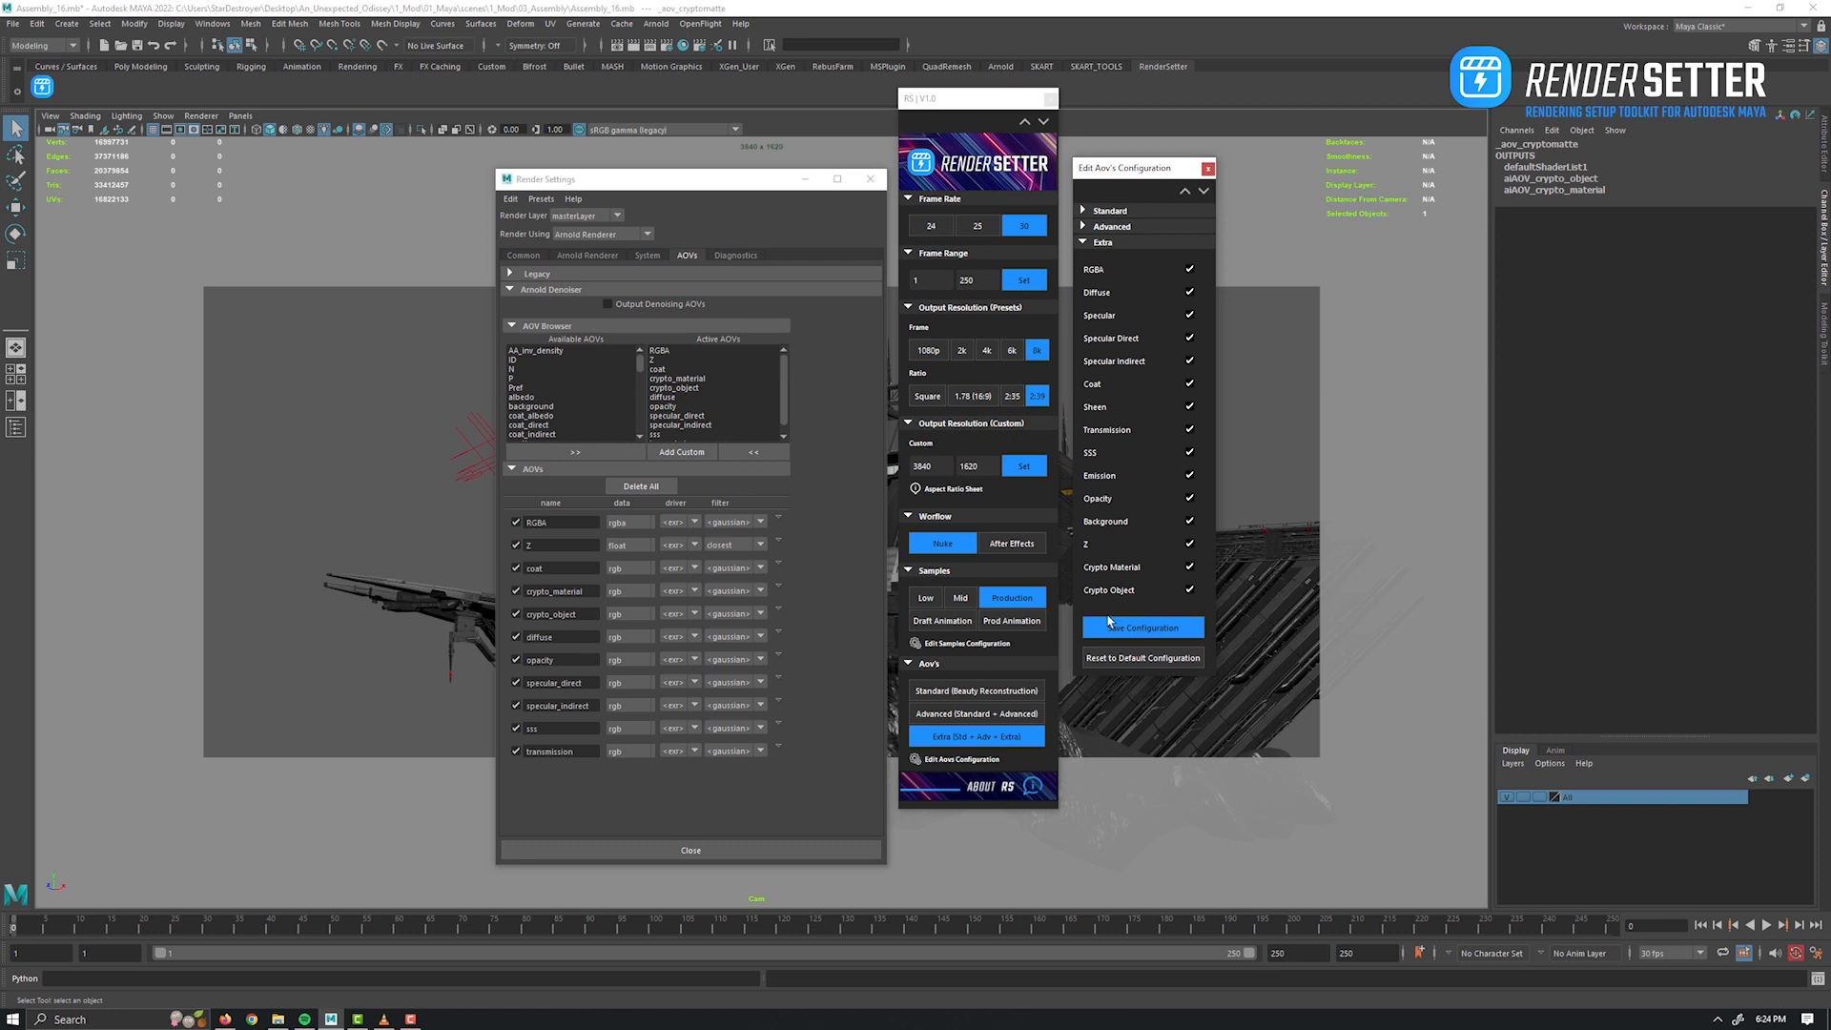
left_click(1141, 627)
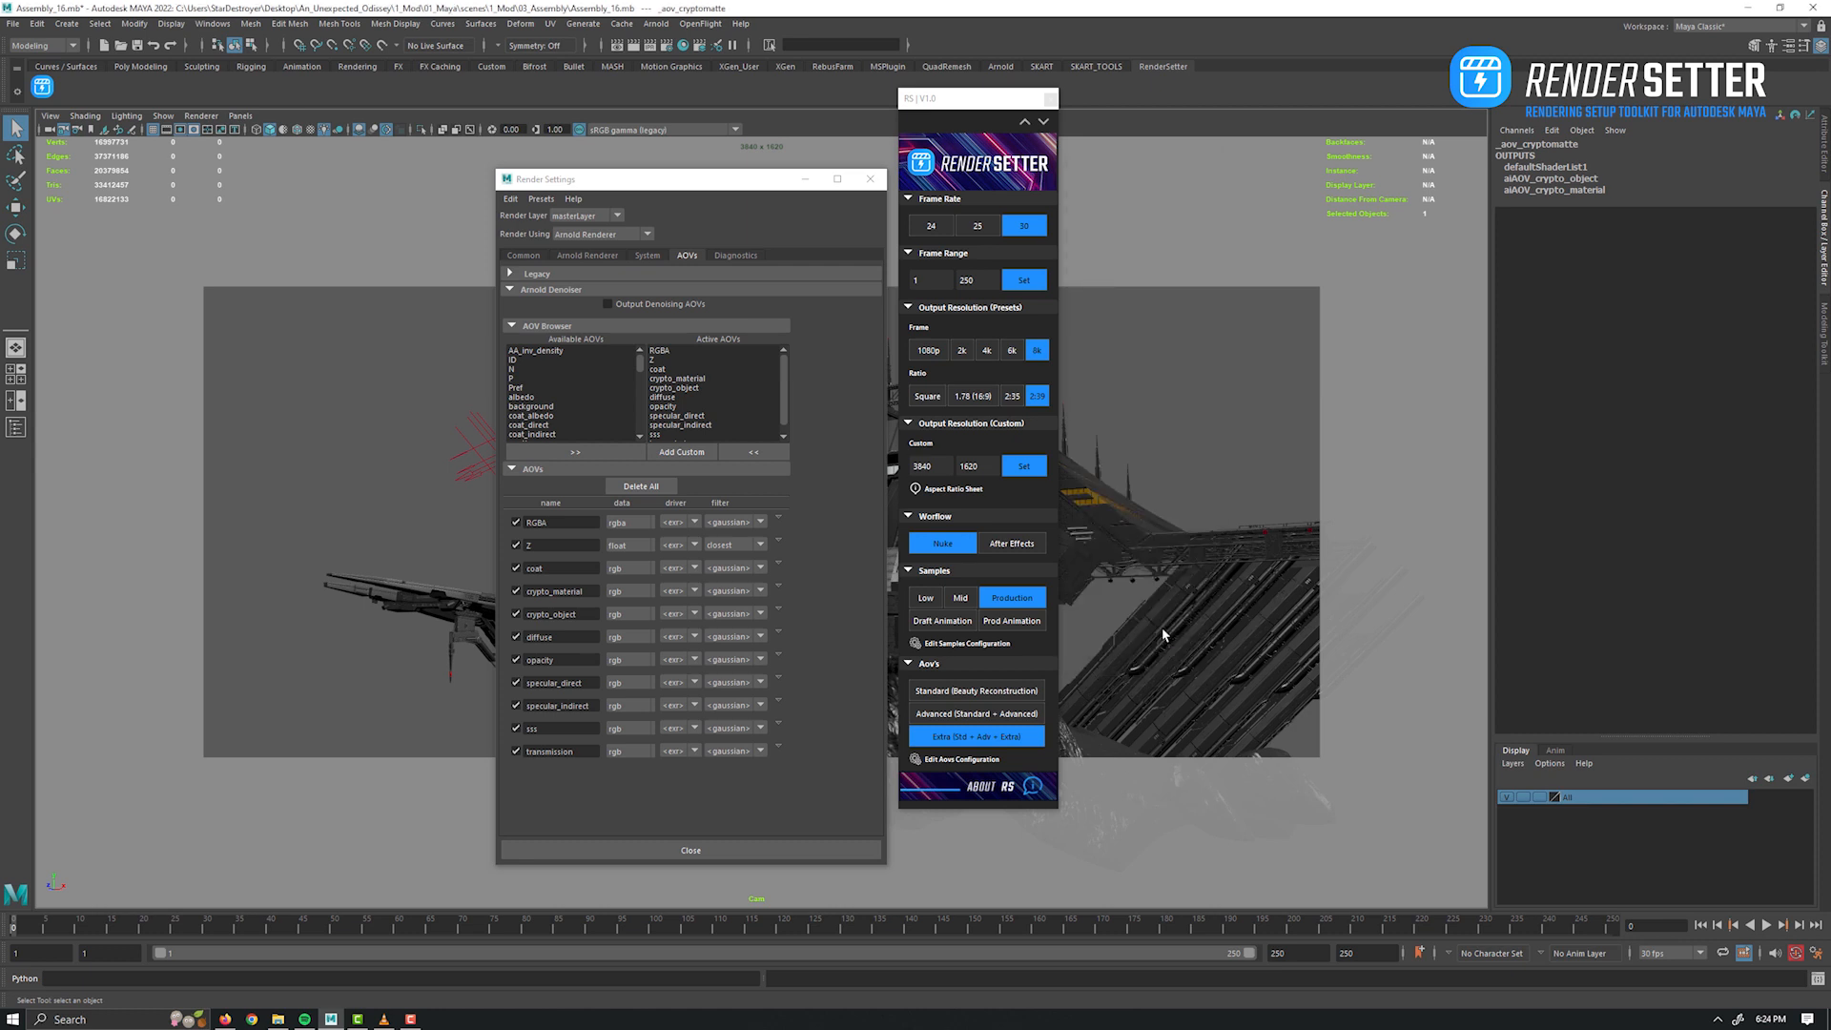
left_click(975, 736)
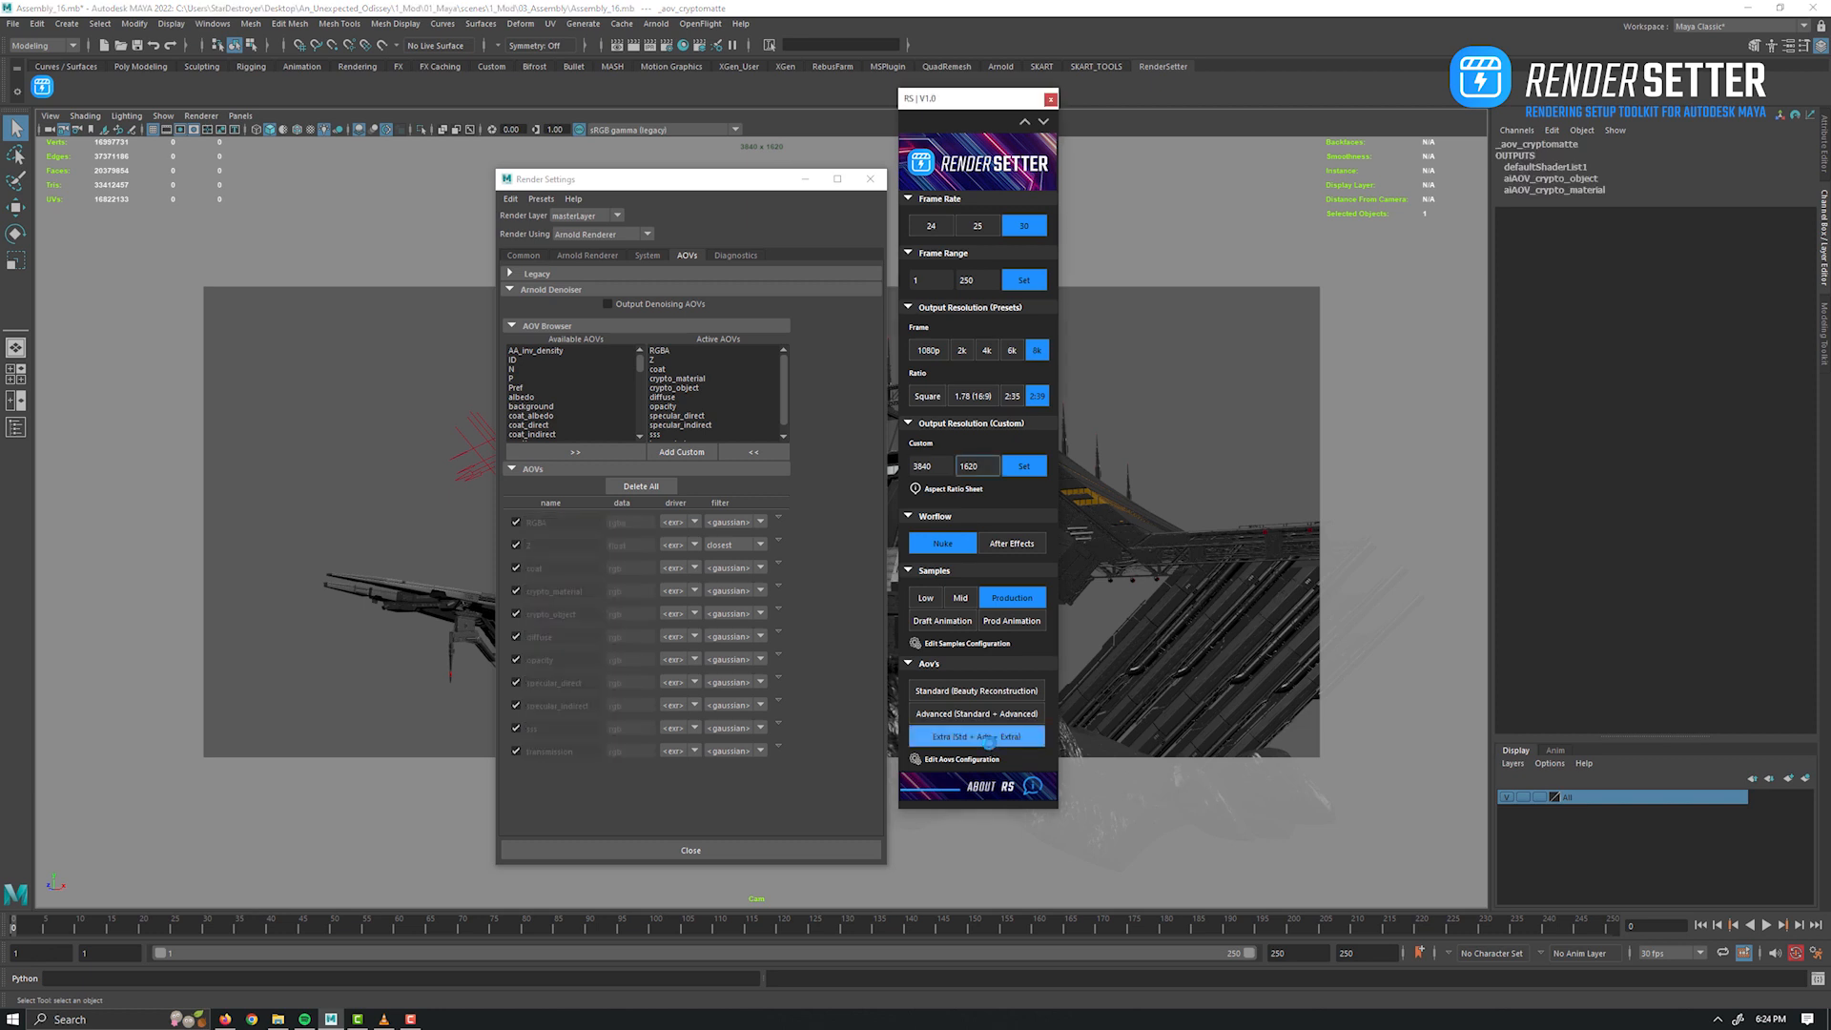
Reapply the Extra AOV set and collapse all sections of the Render Setter panel.
left_click(976, 736)
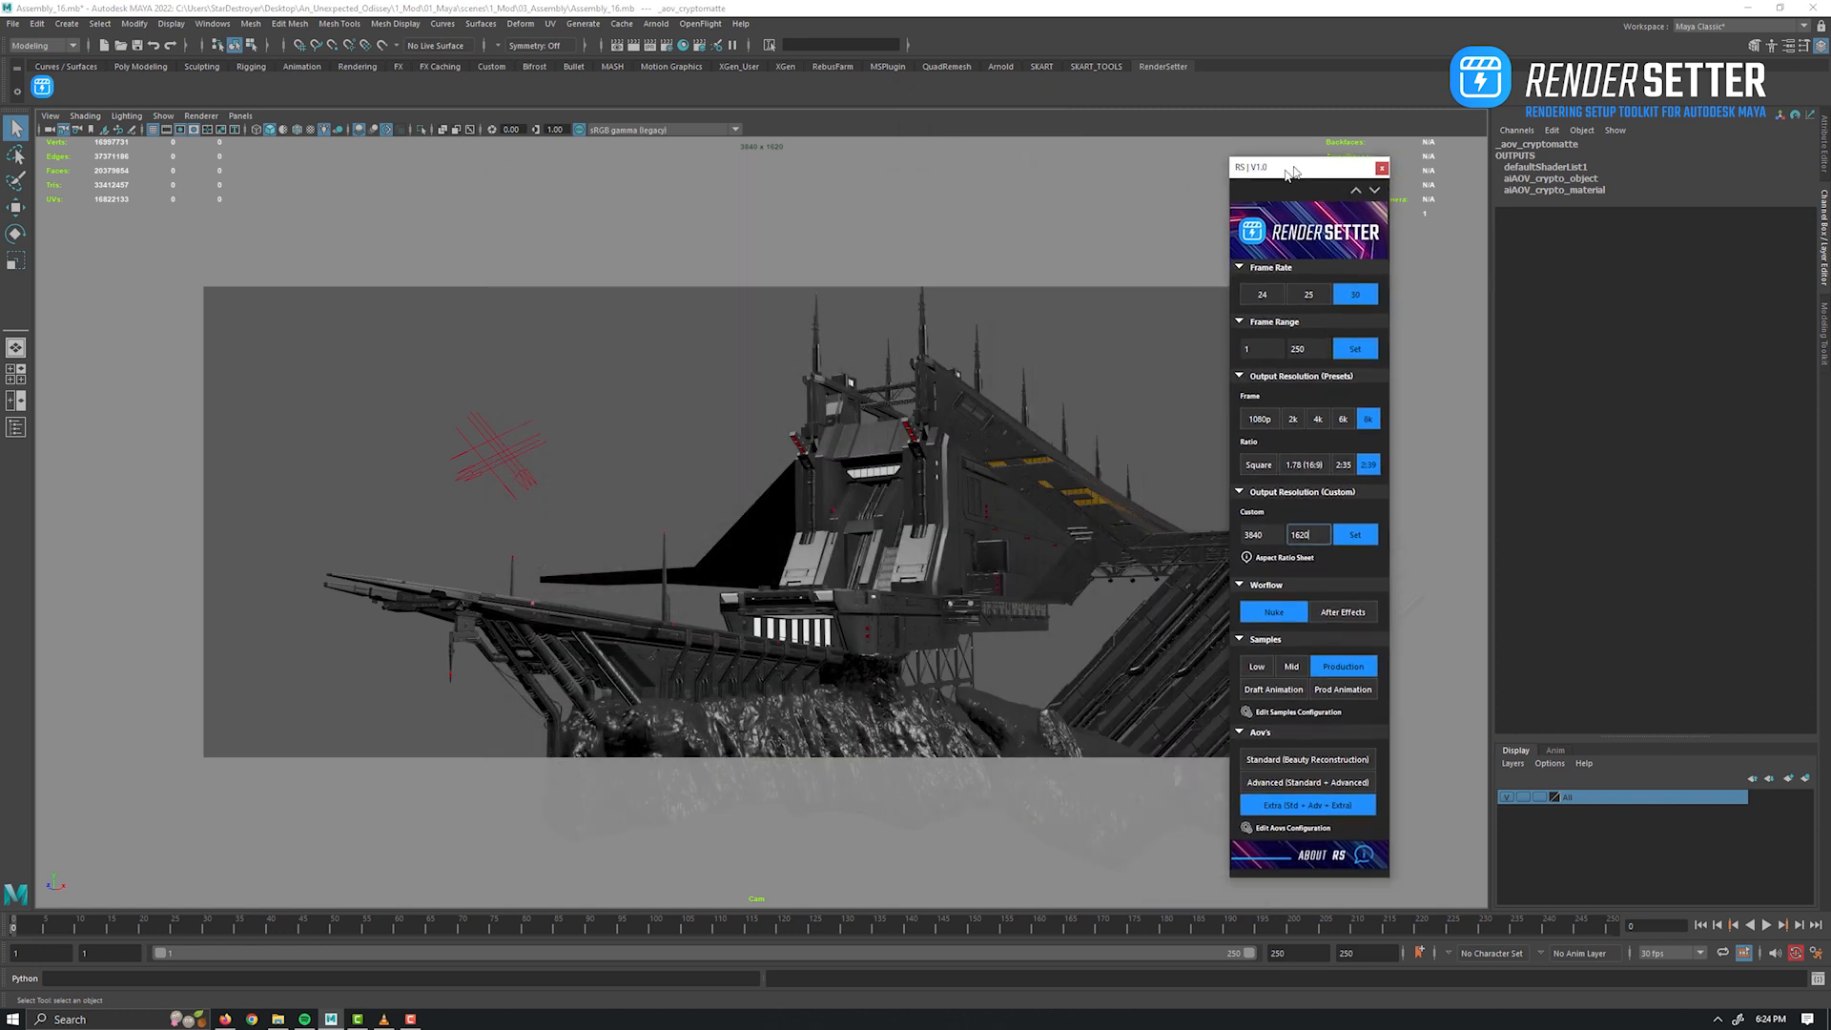
left_click(1356, 189)
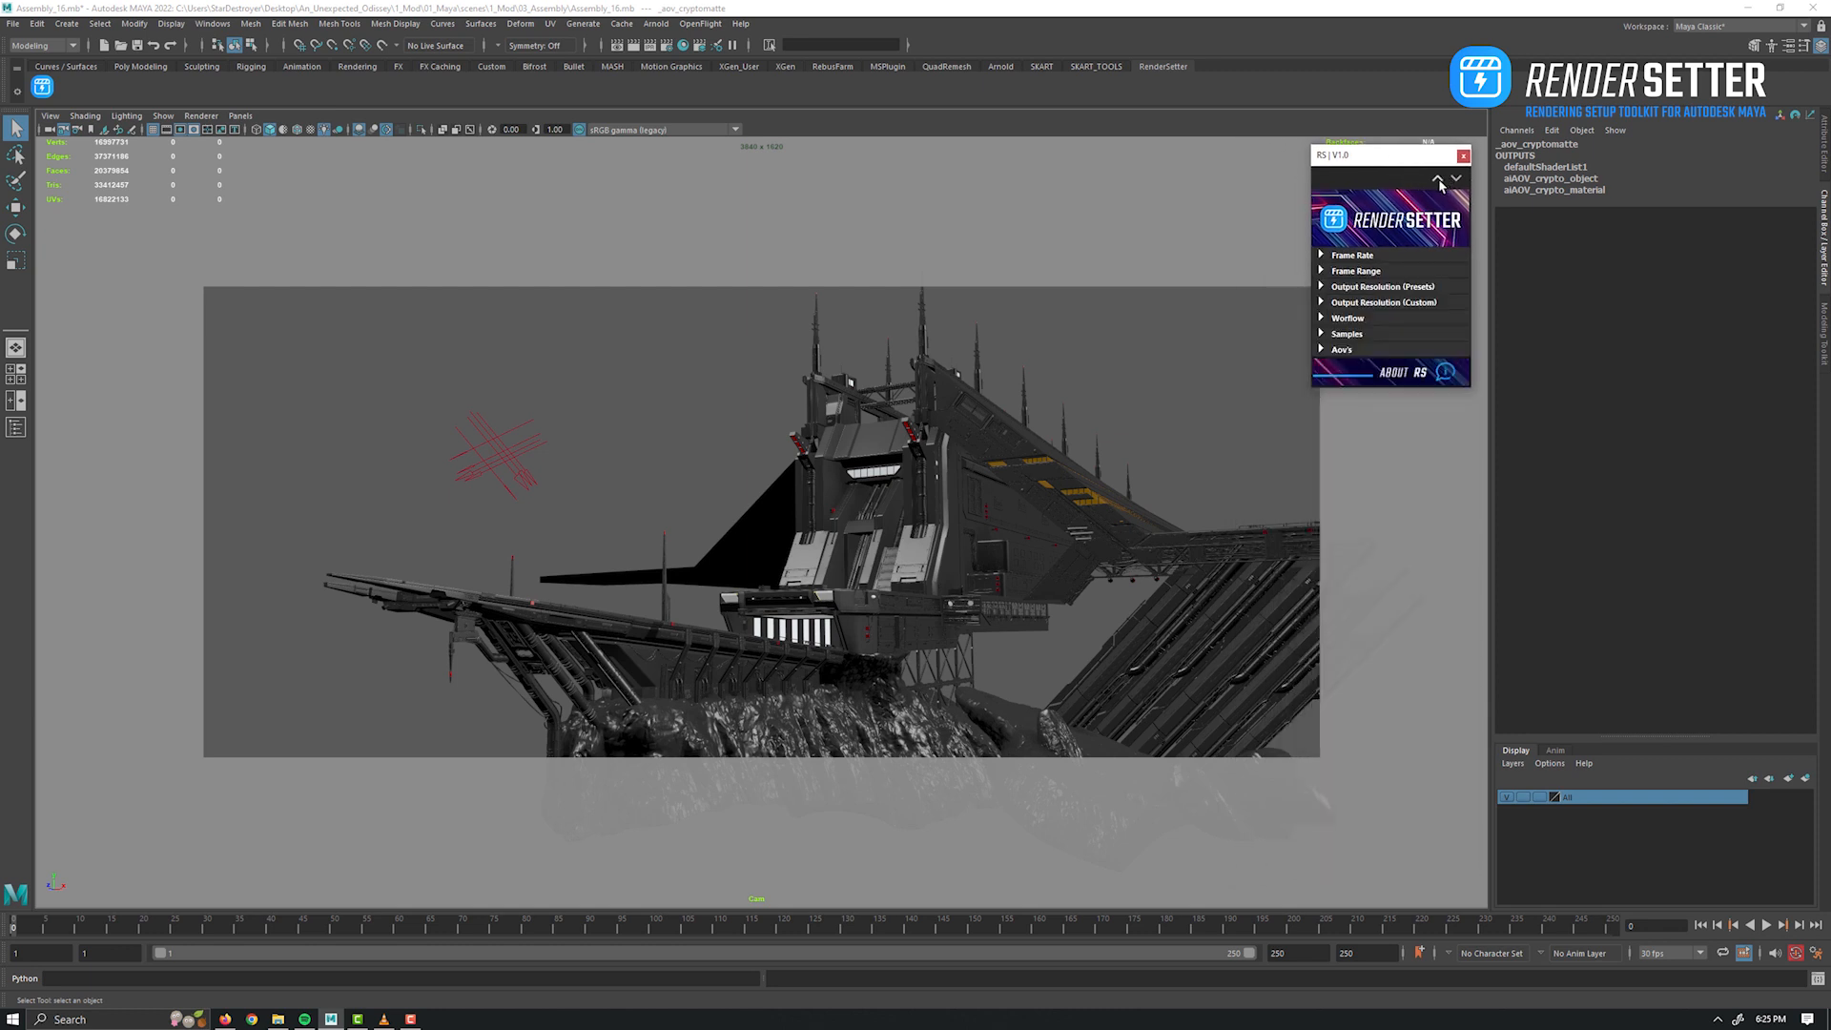